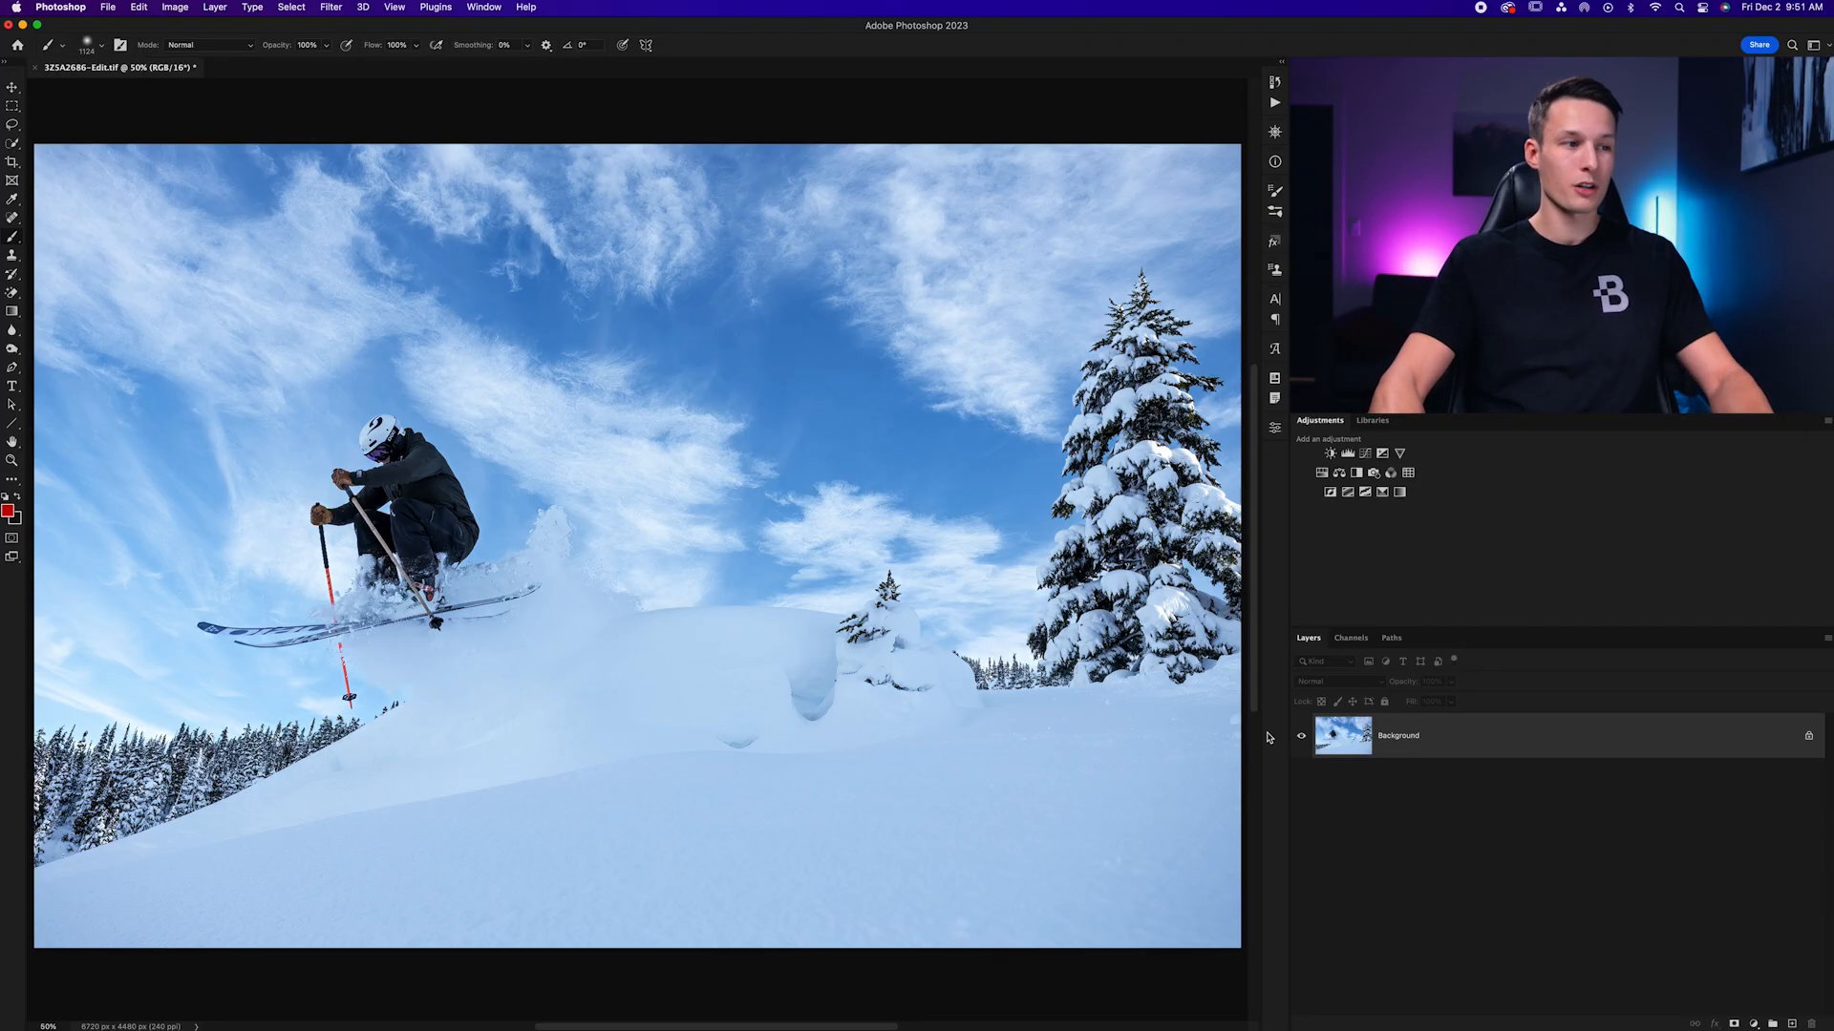
Open Image > Canvas Size and switch the size units from pixels to inches
click(173, 6)
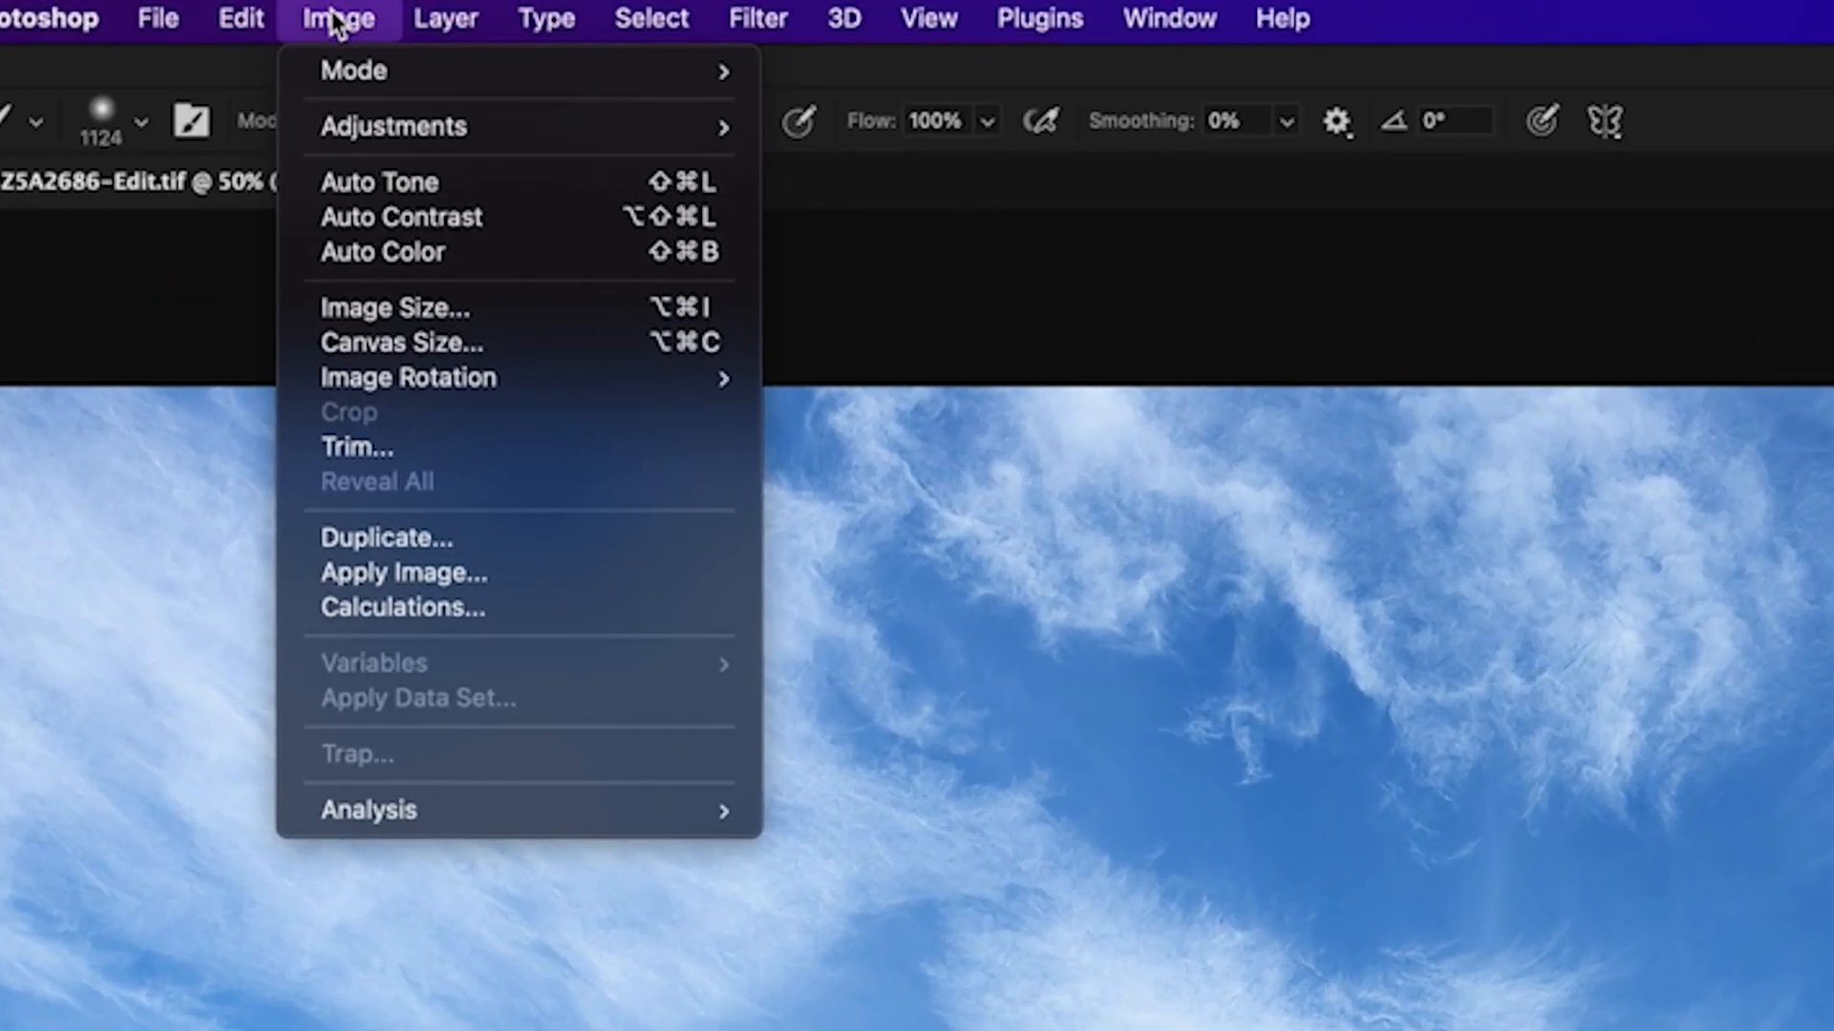
click(401, 343)
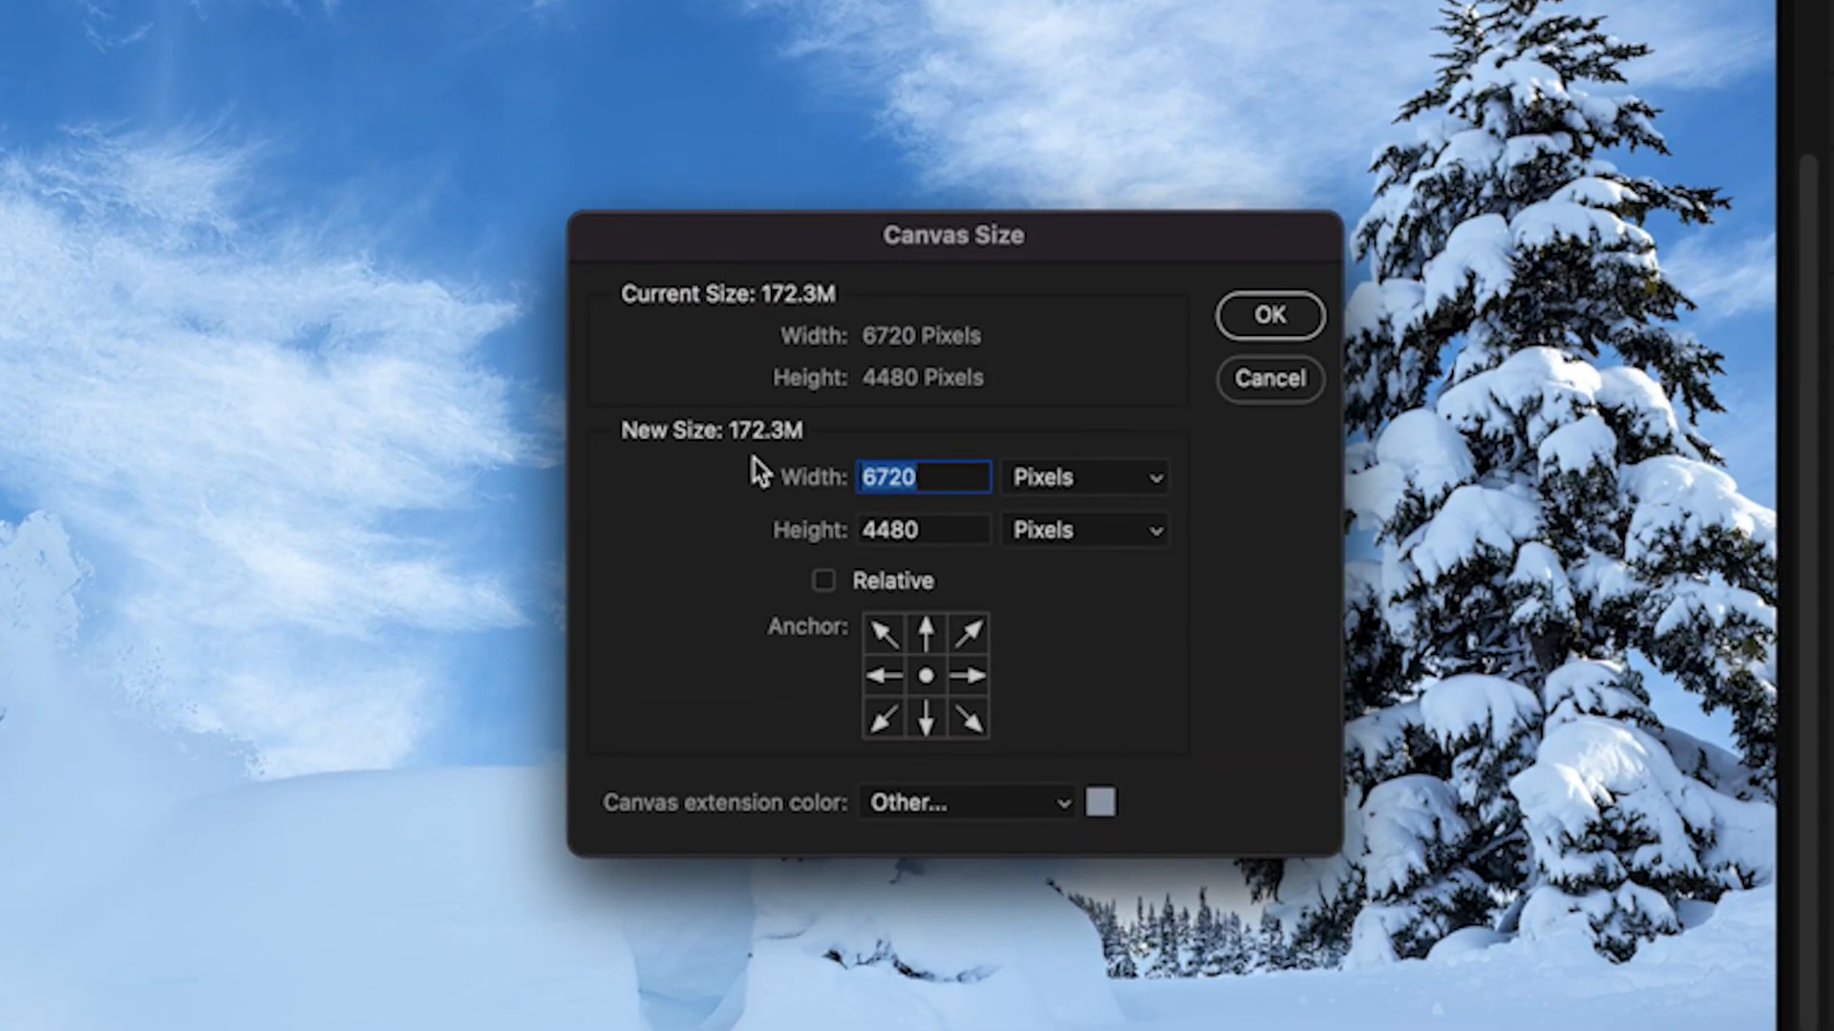
mouse_move(1015, 503)
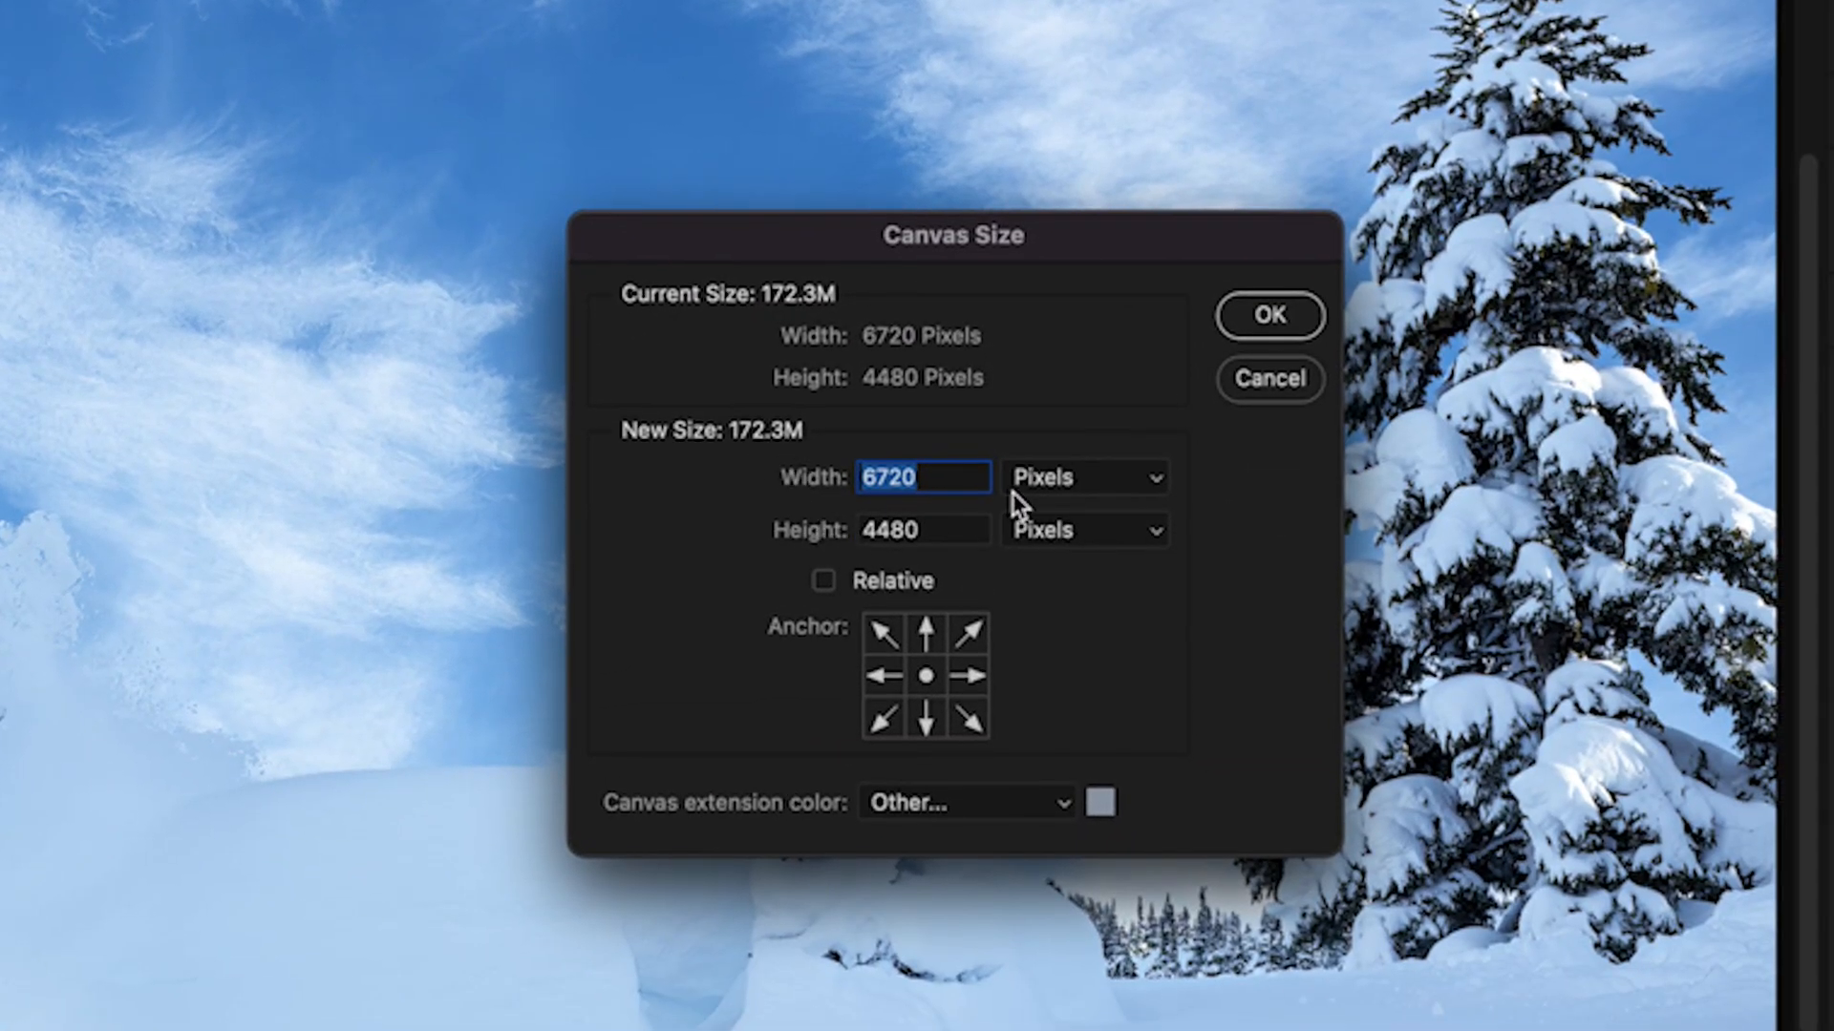
click(1083, 478)
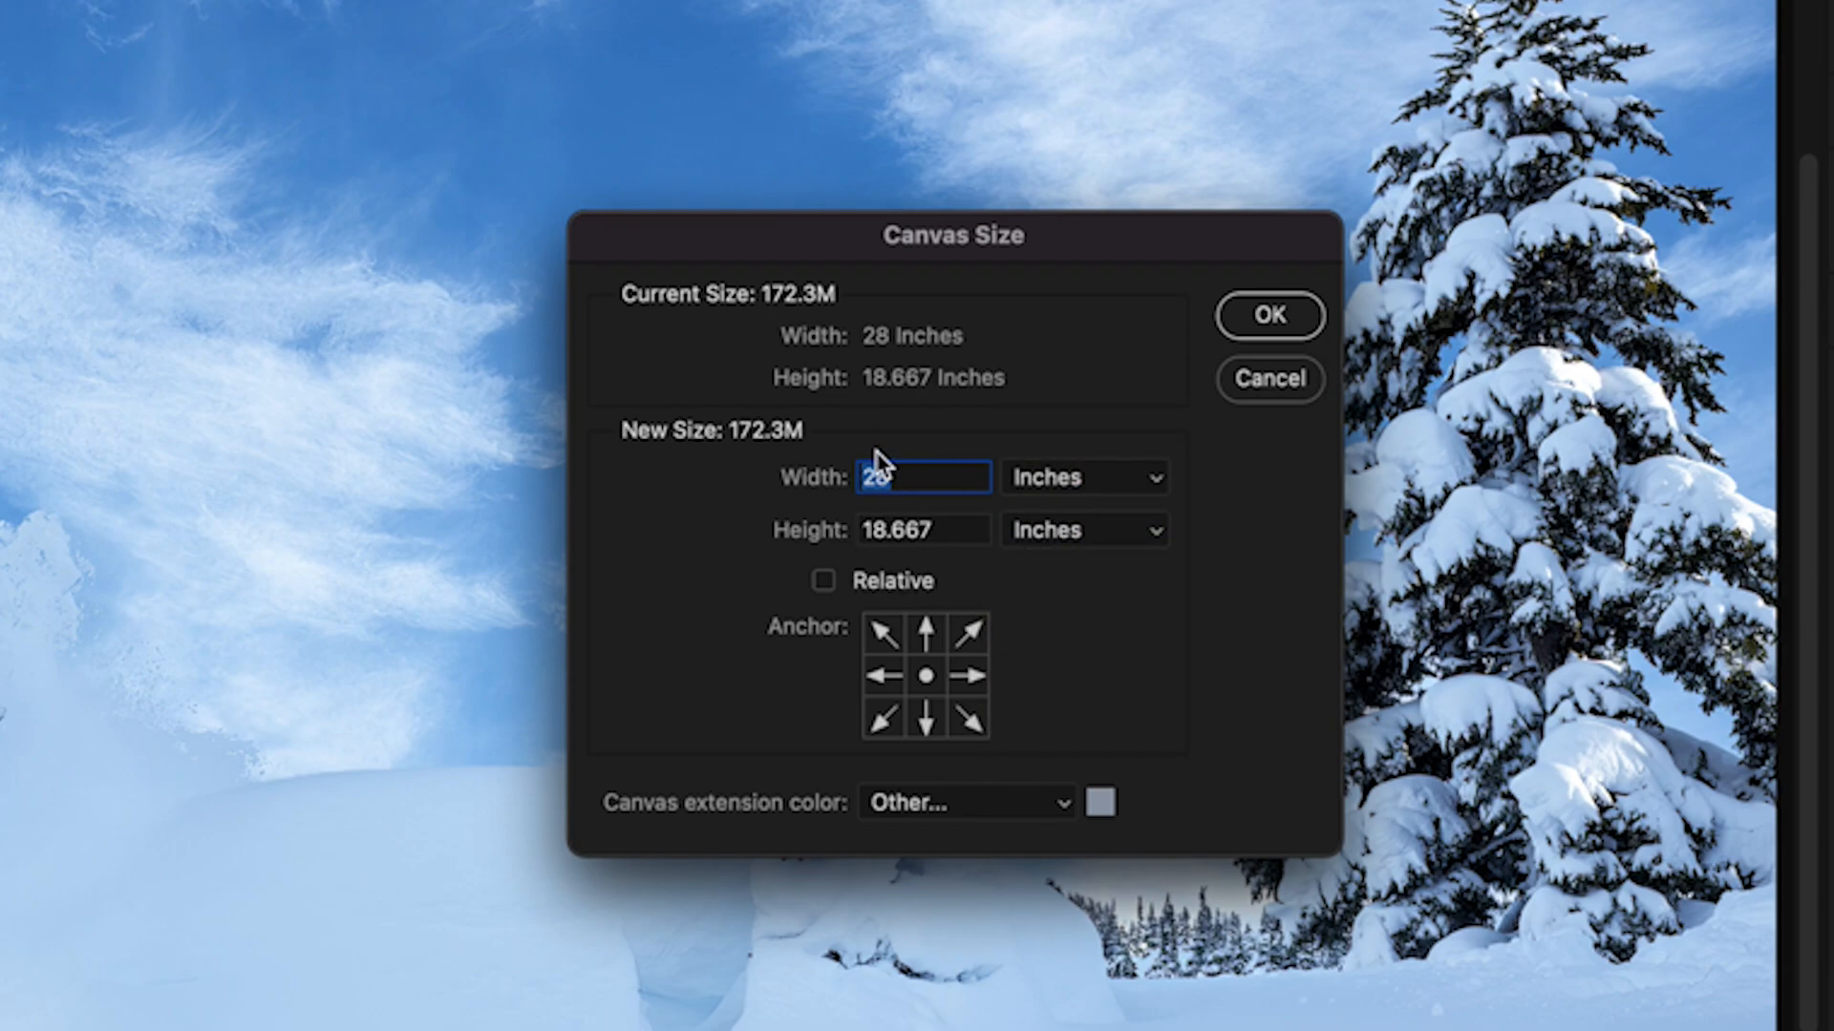
click(1082, 477)
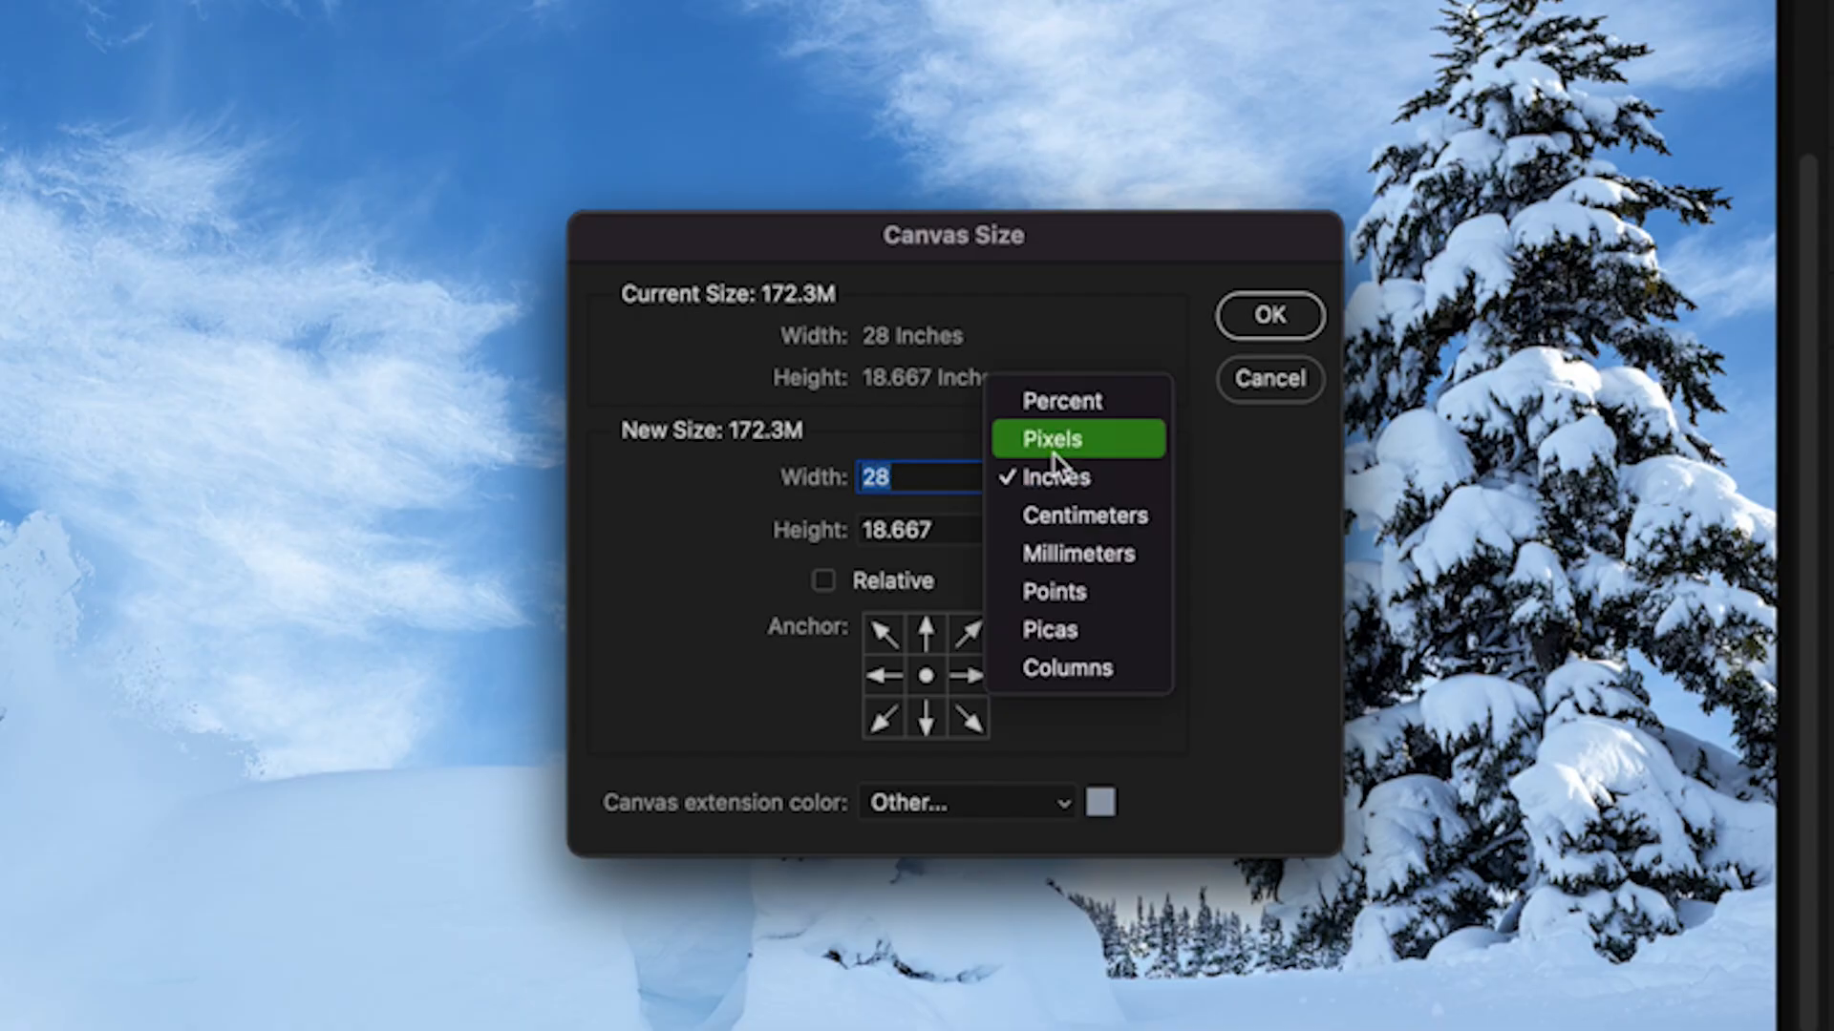
Use pixels (7020 × 4780) and eyedrop a pale blue-grey extension colour from the sky
click(1049, 438)
text(4780)
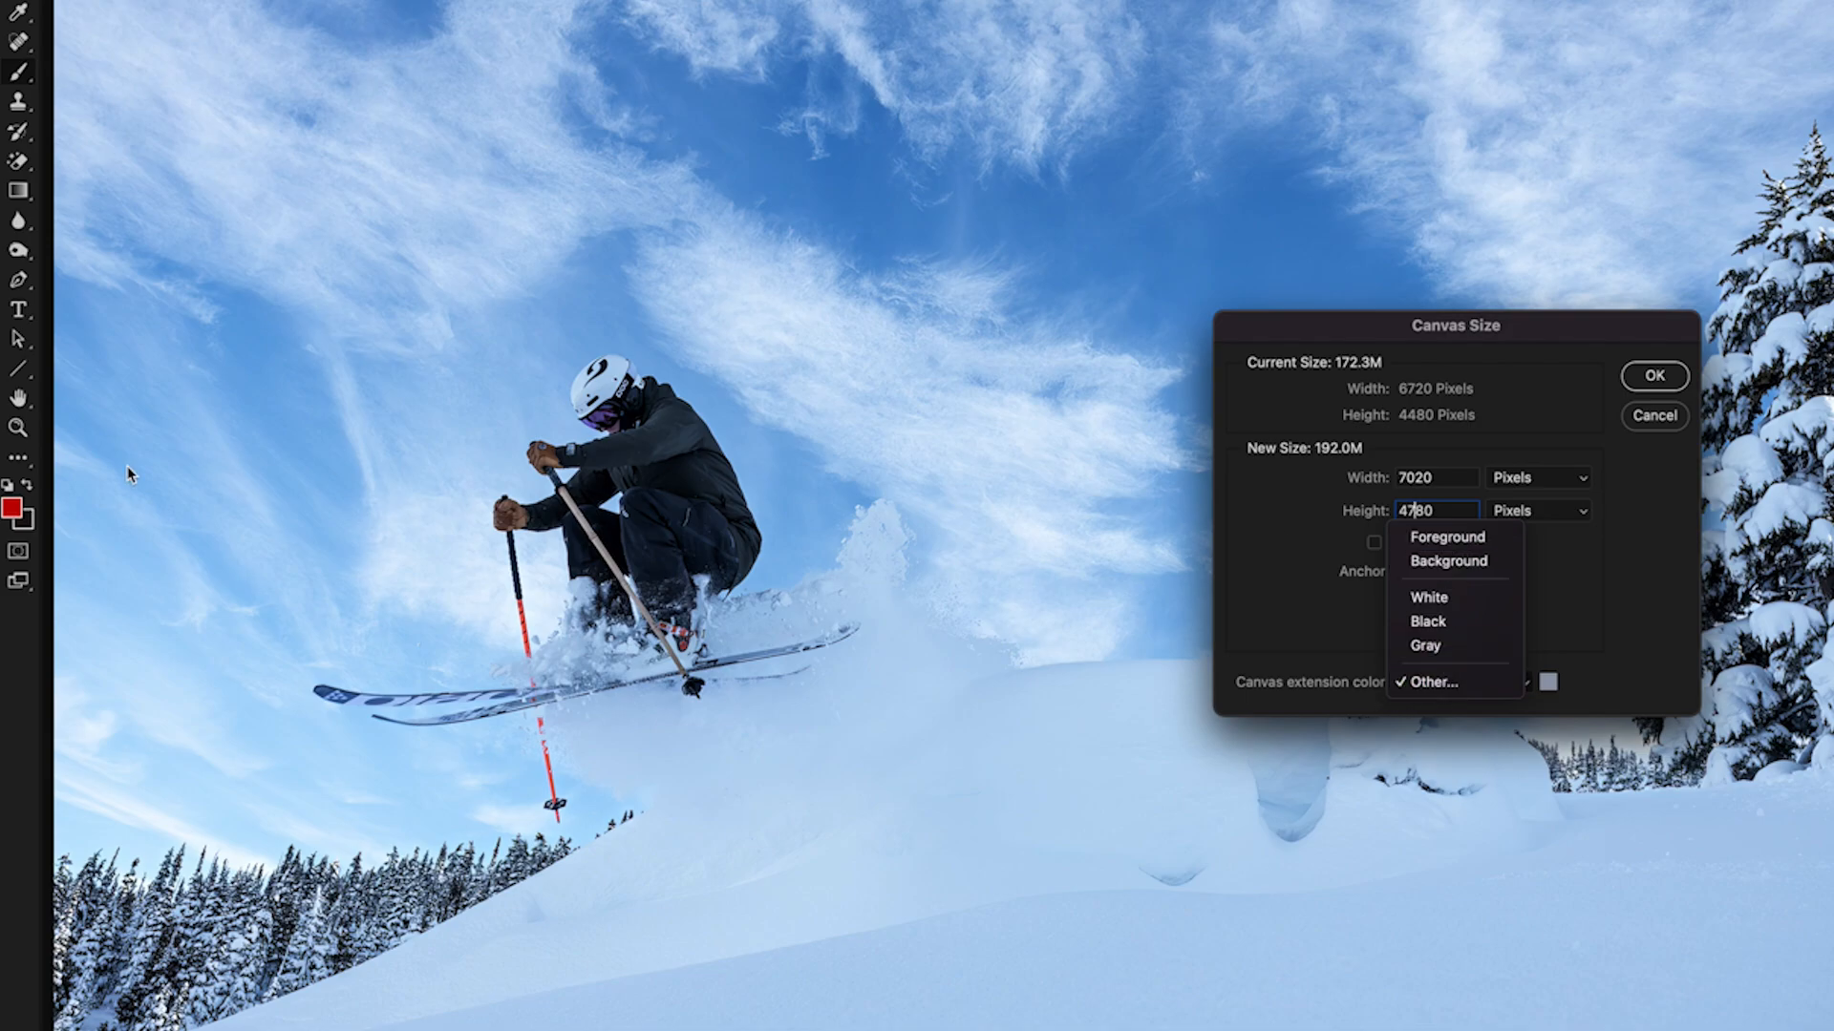
mouse_move(1474, 590)
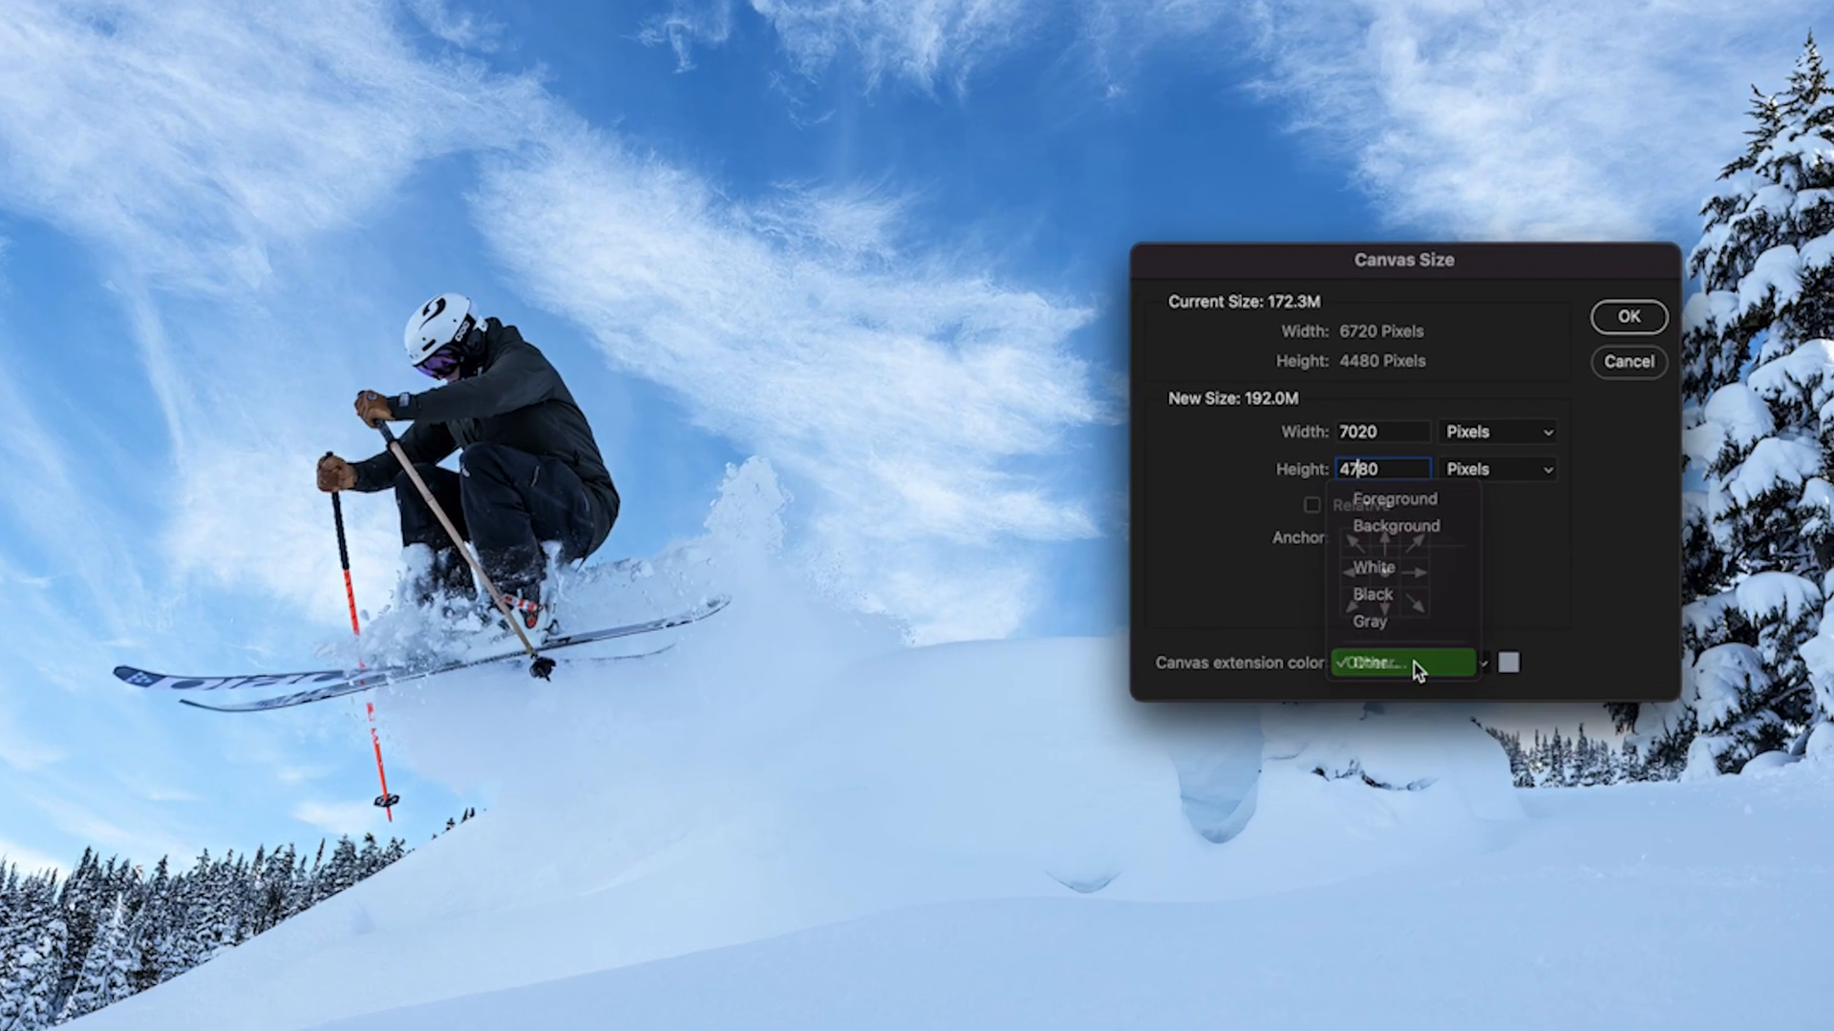
click(1371, 662)
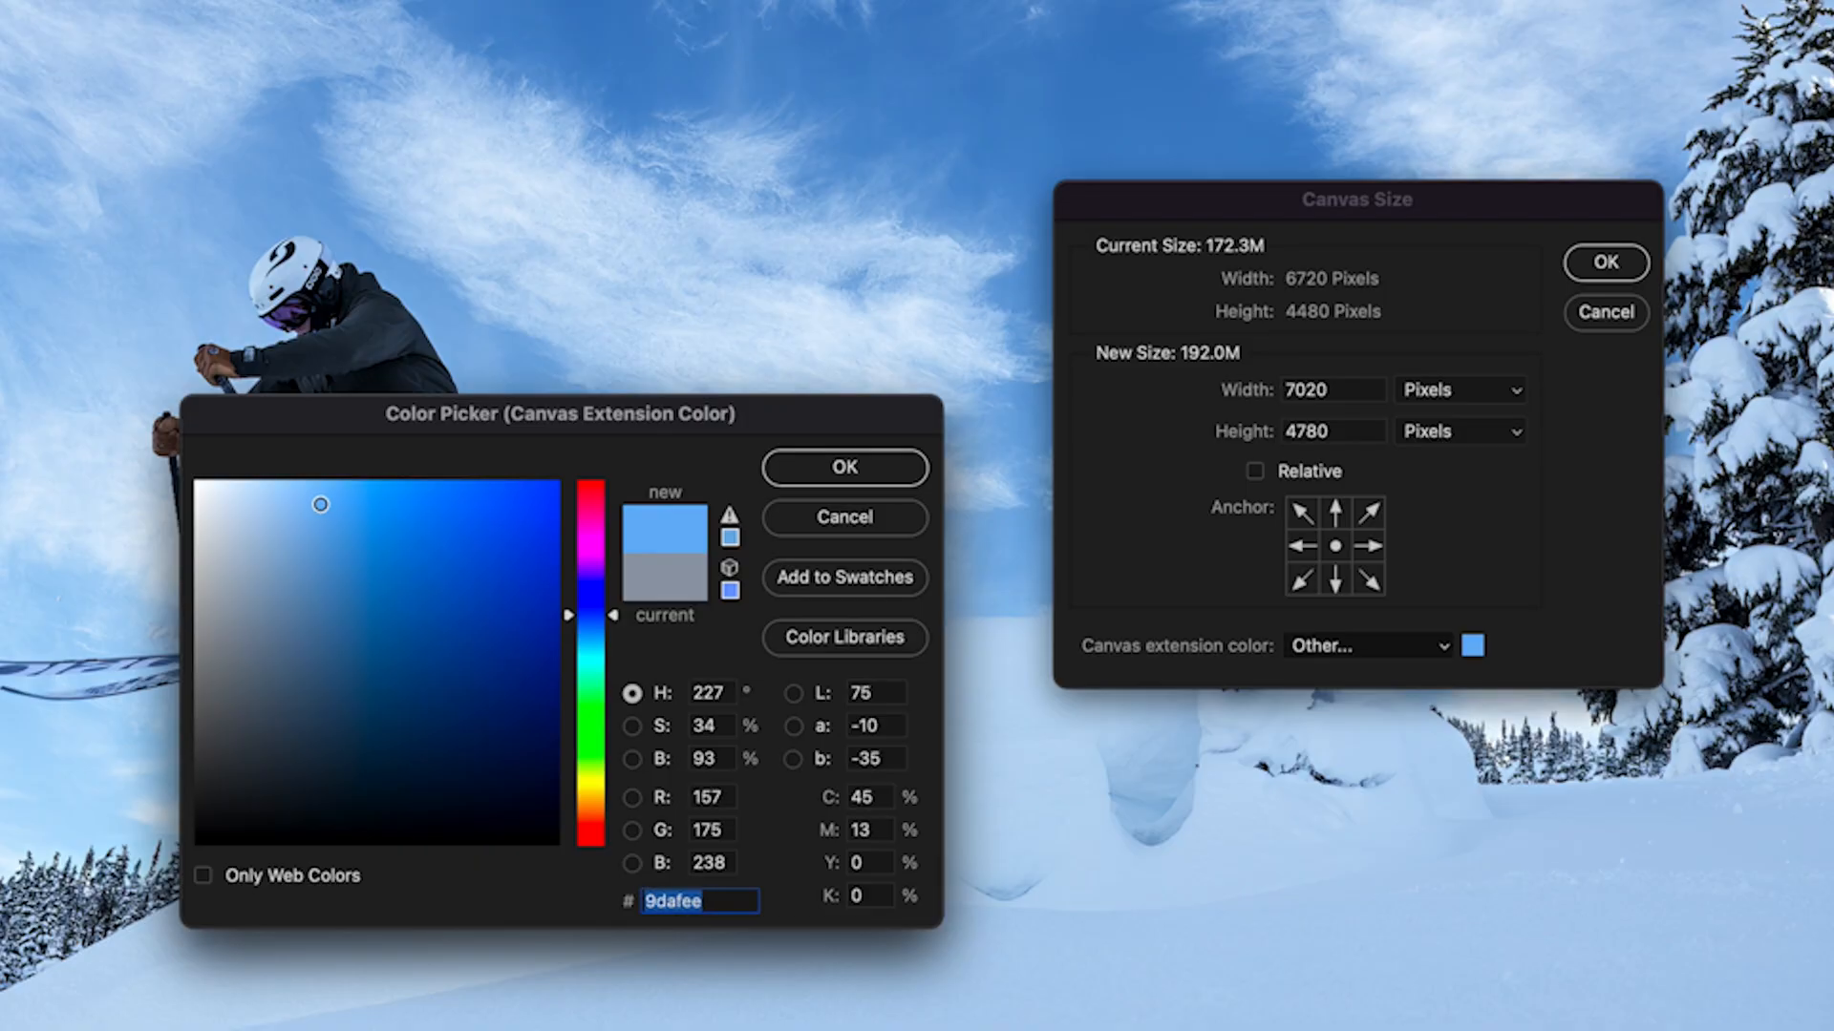
click(304, 483)
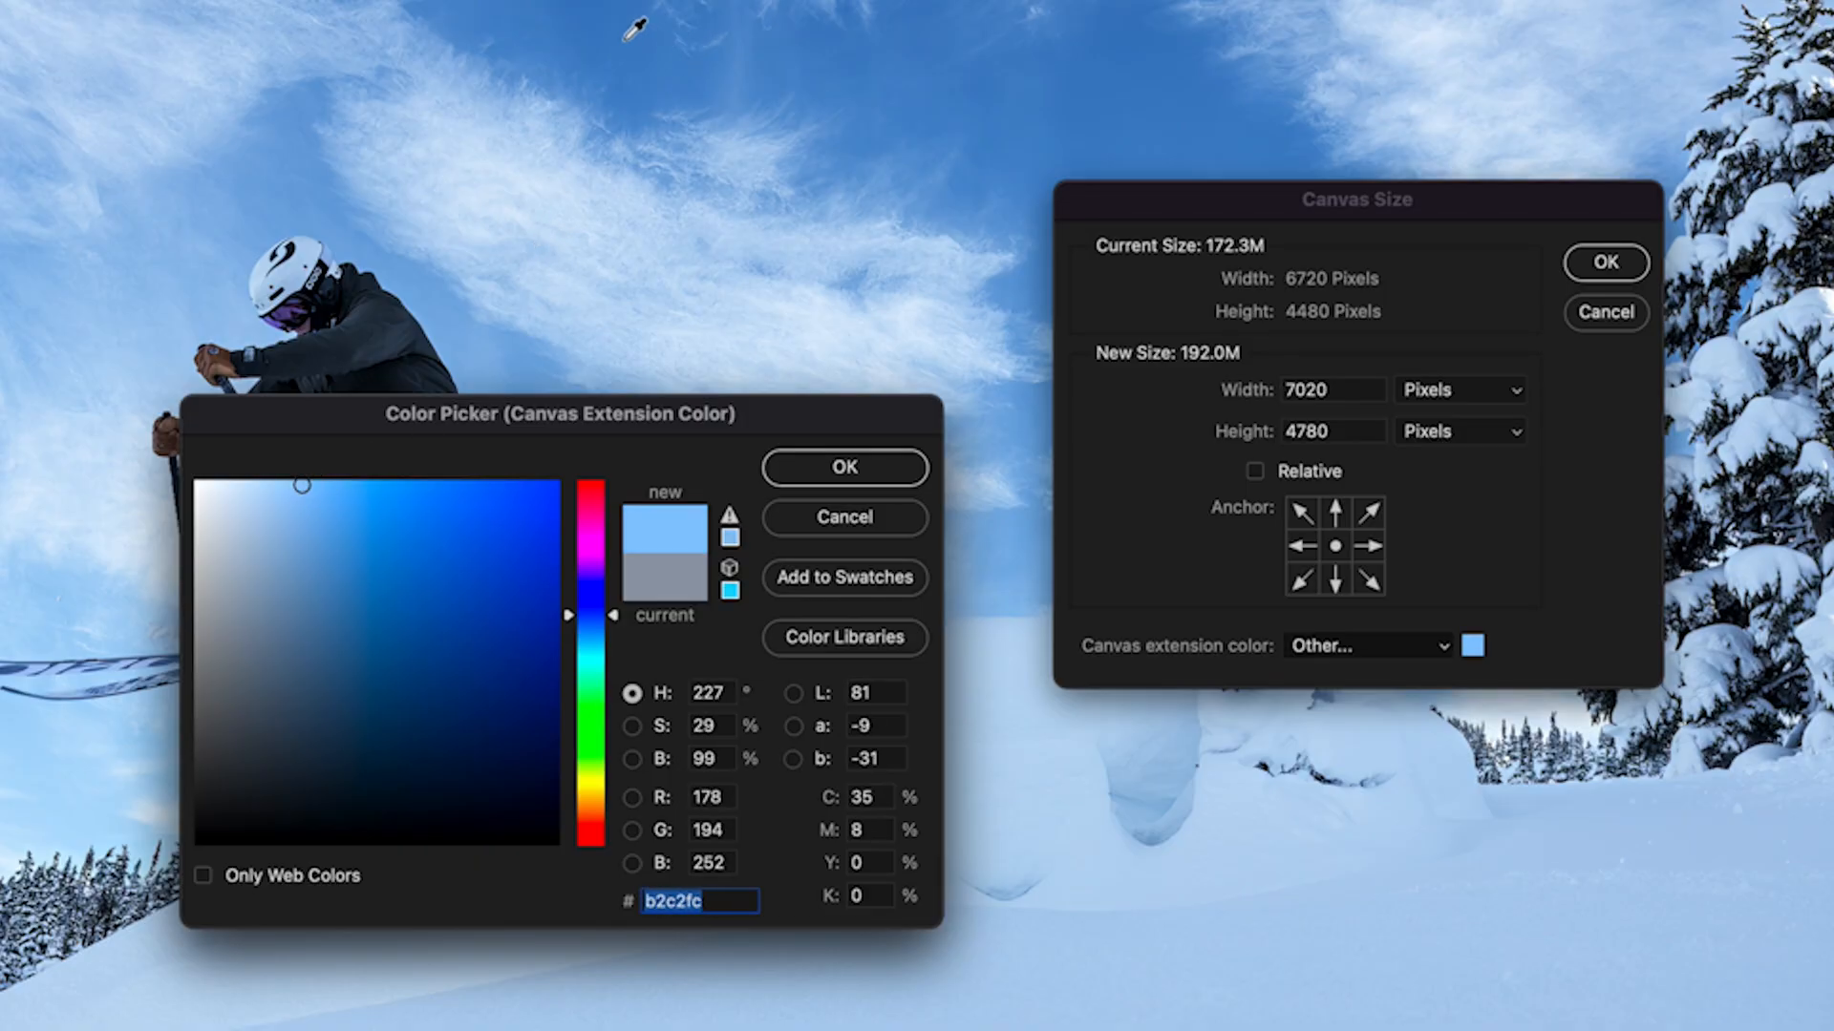
click(329, 558)
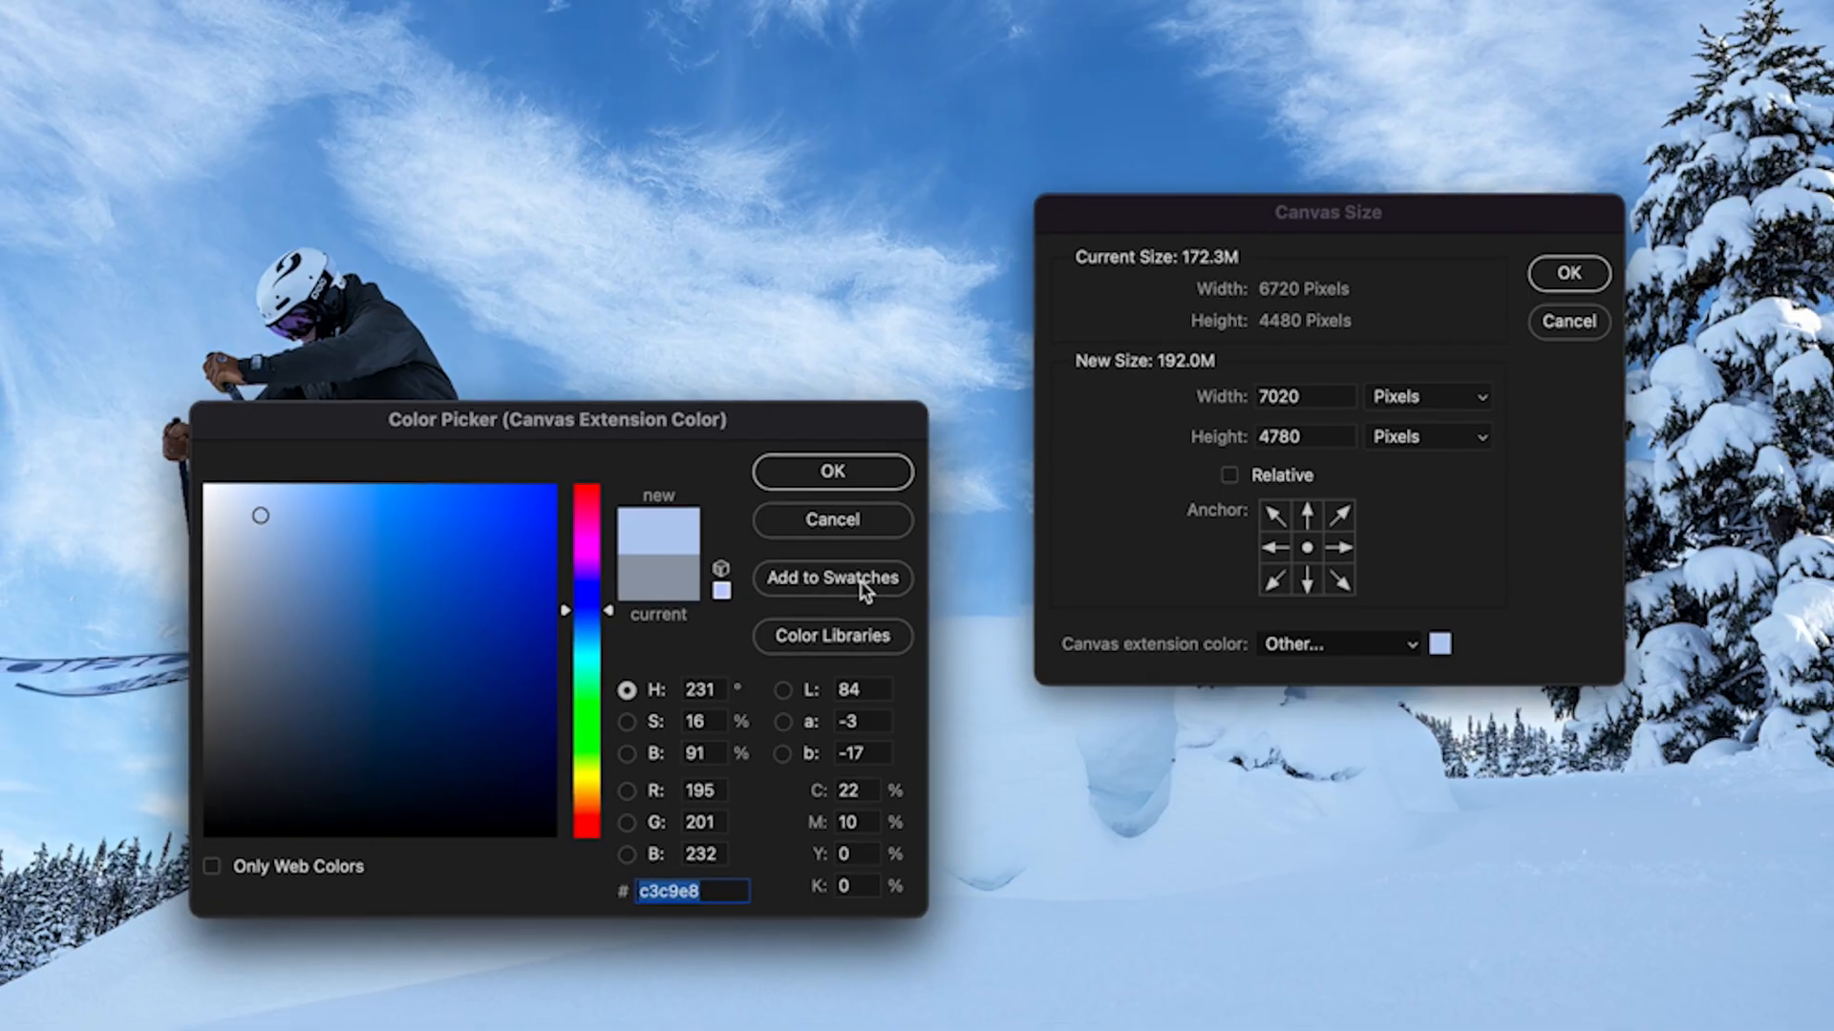
click(832, 471)
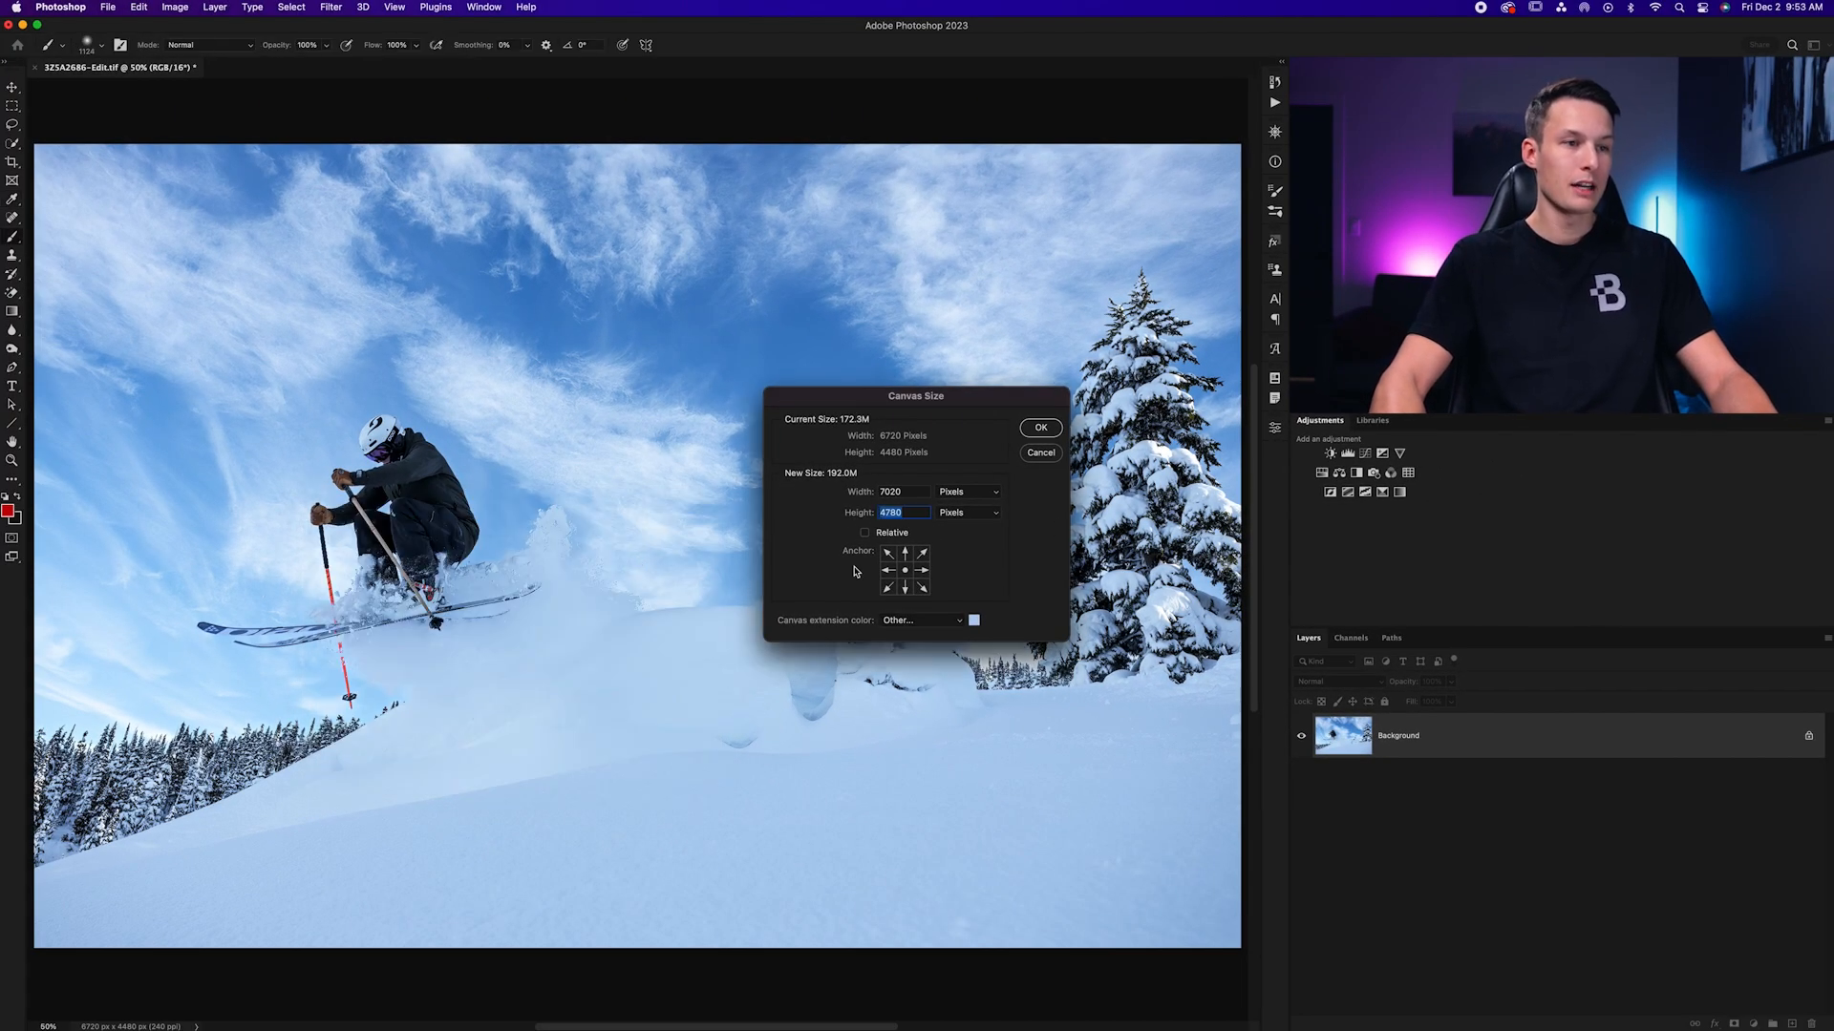
Apply the enlarged canvas size
click(1038, 427)
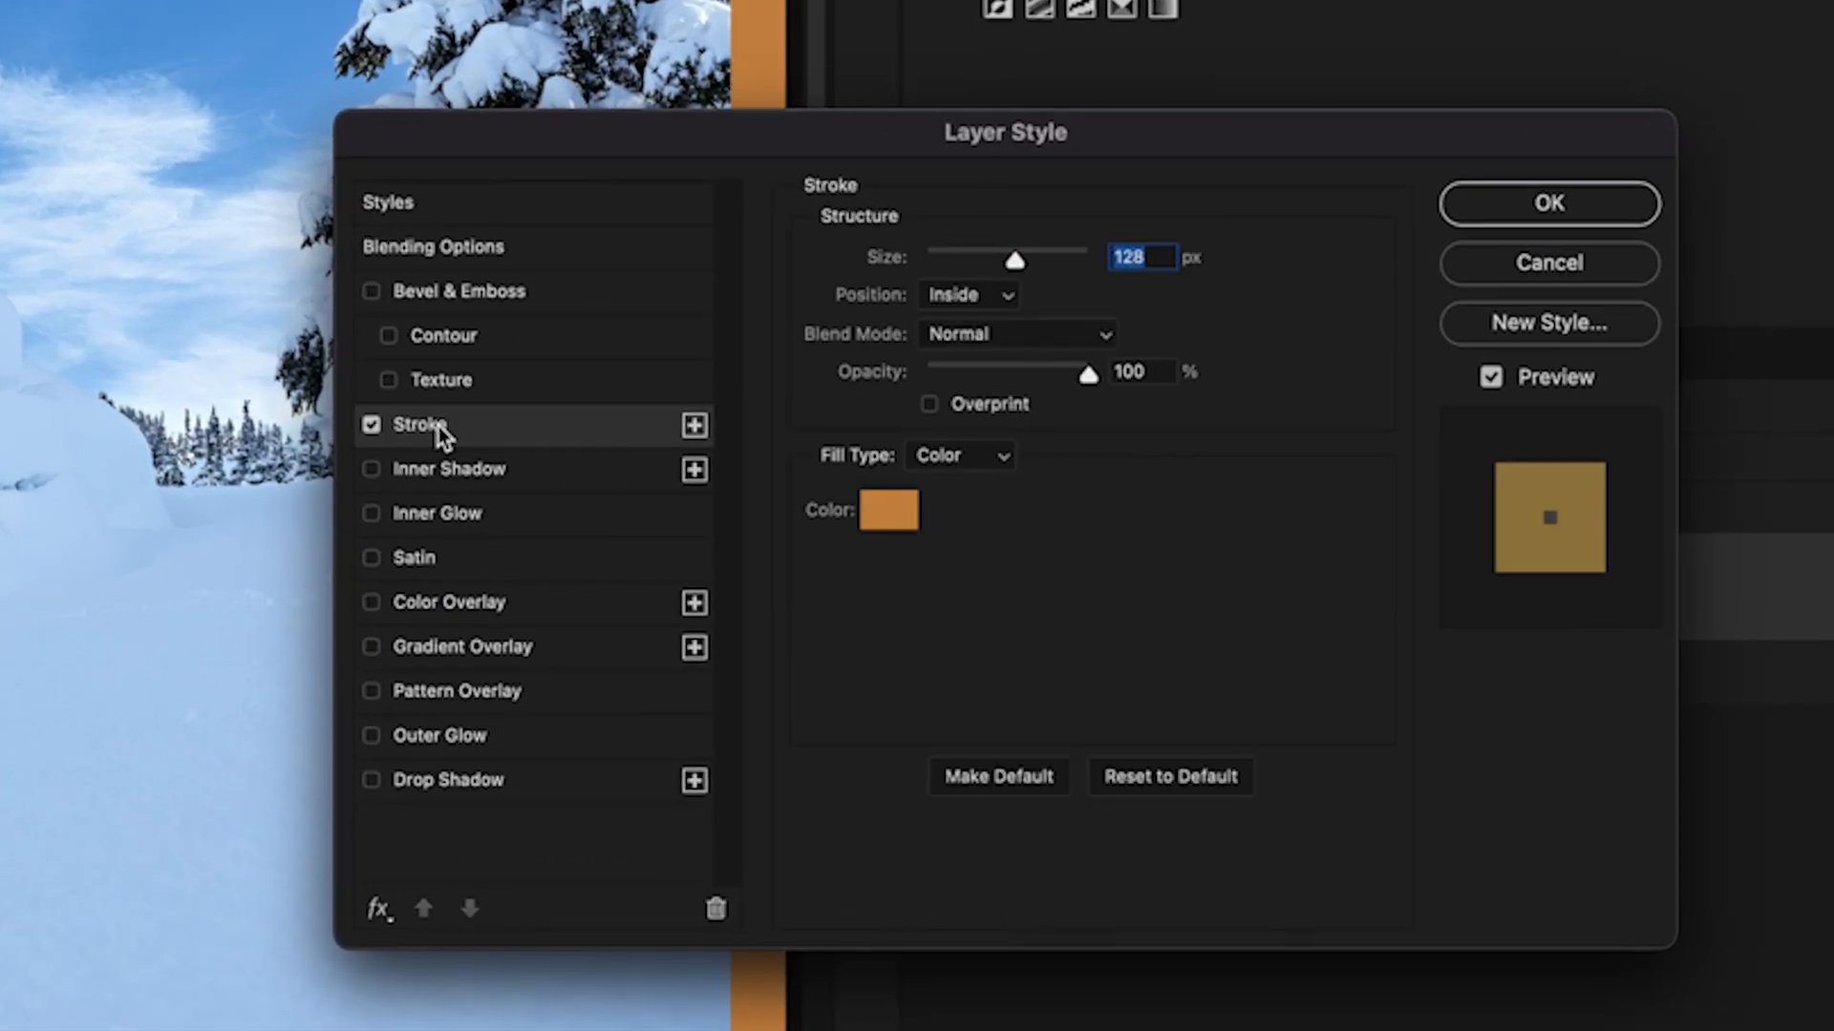
Set the stroke size to 188 px, trying a blue colour but keeping orange
click(969, 293)
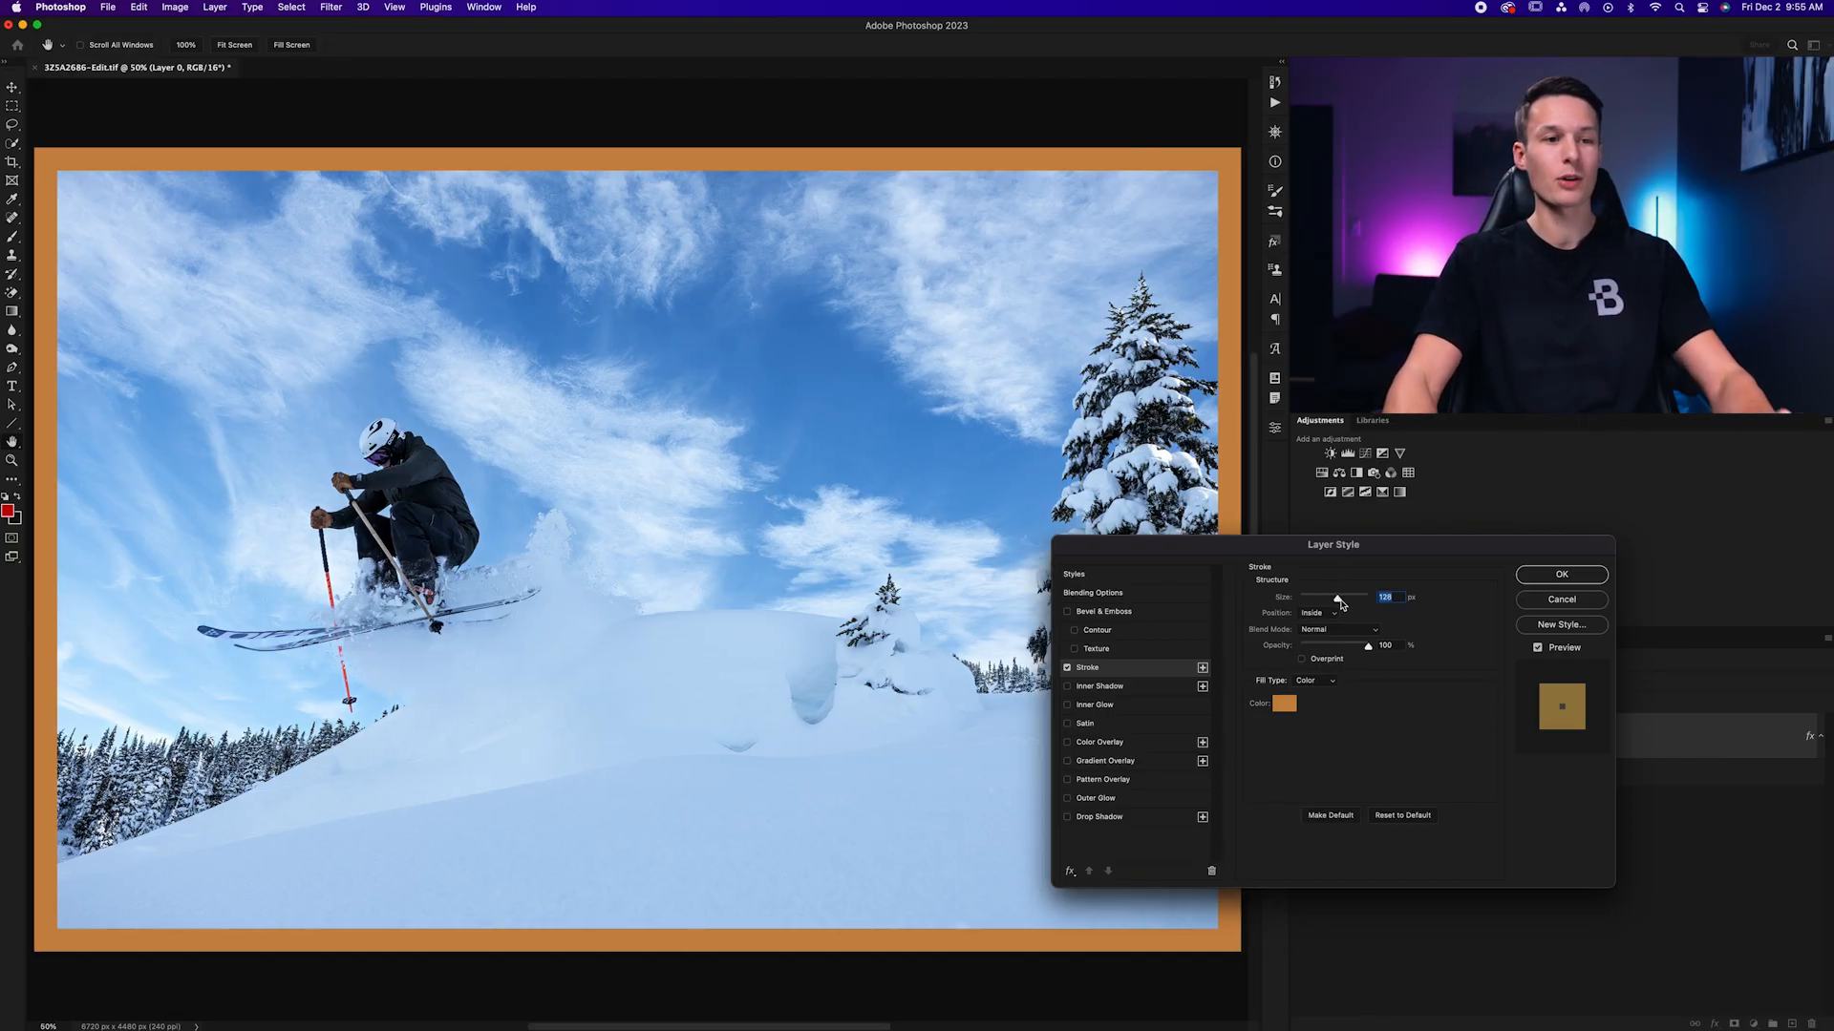
drag(1335, 596, 1356, 595)
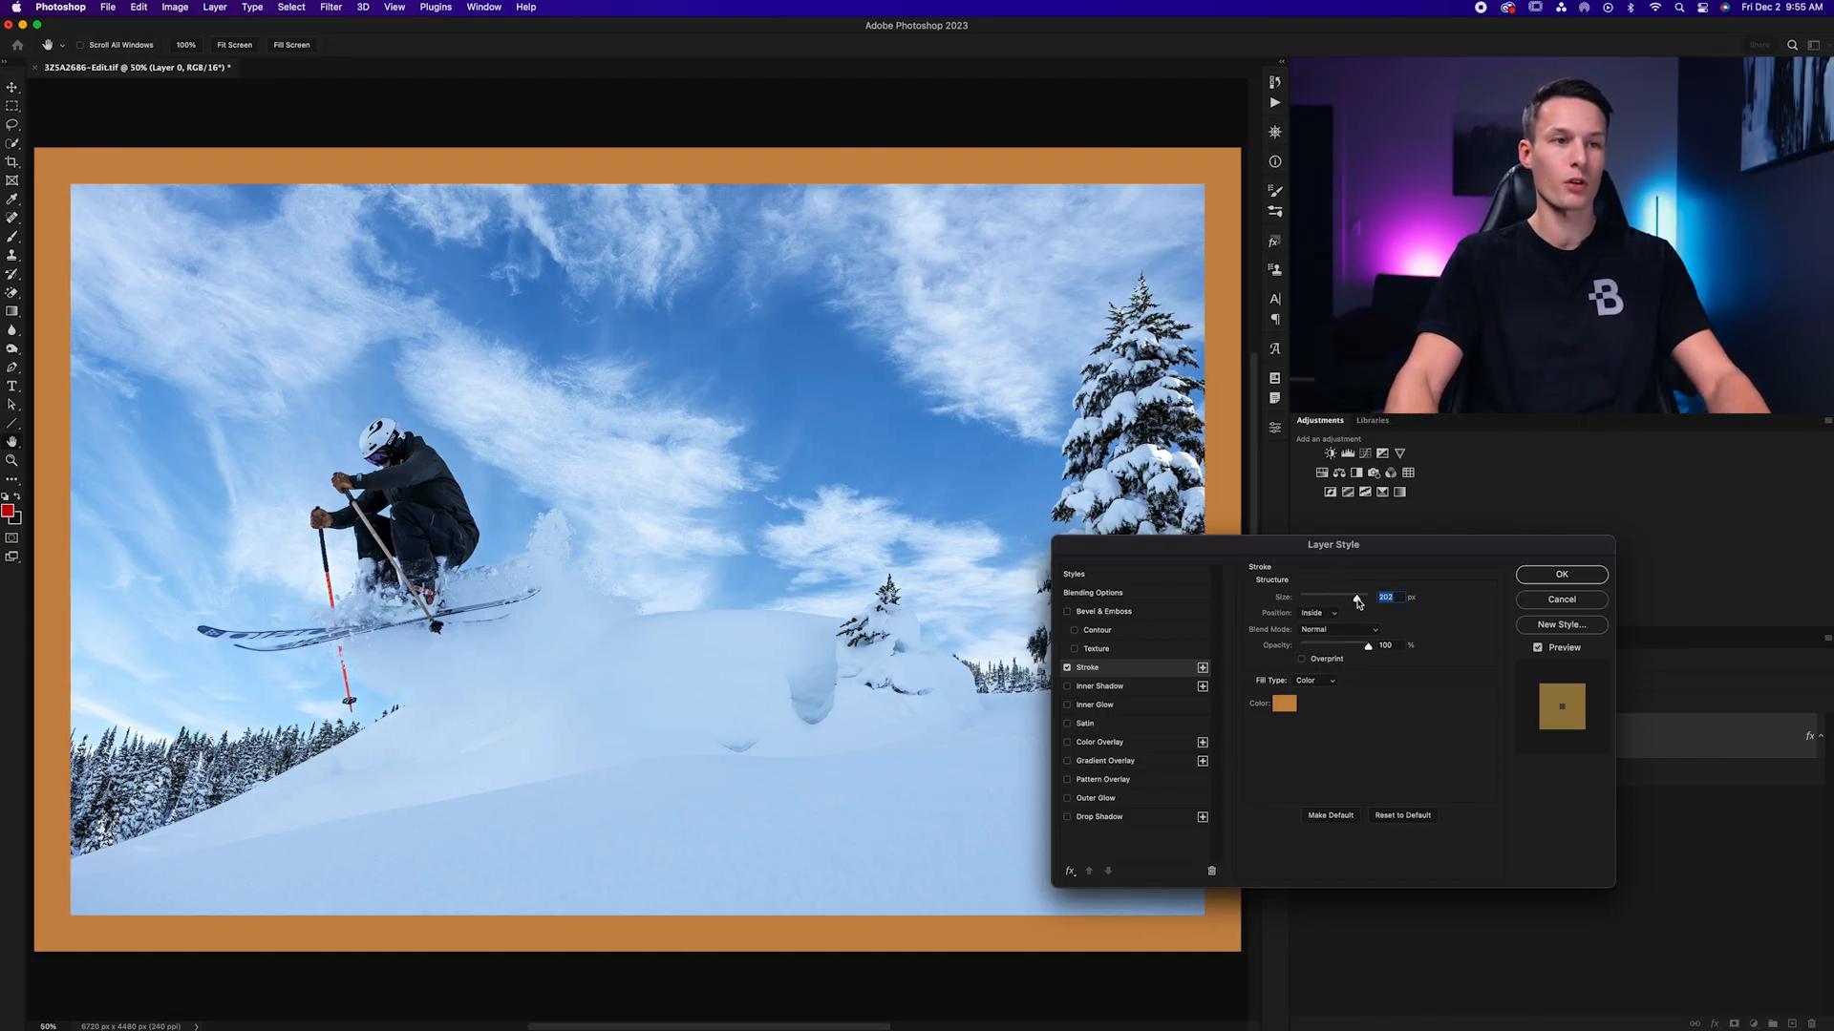
drag(1356, 598, 1343, 598)
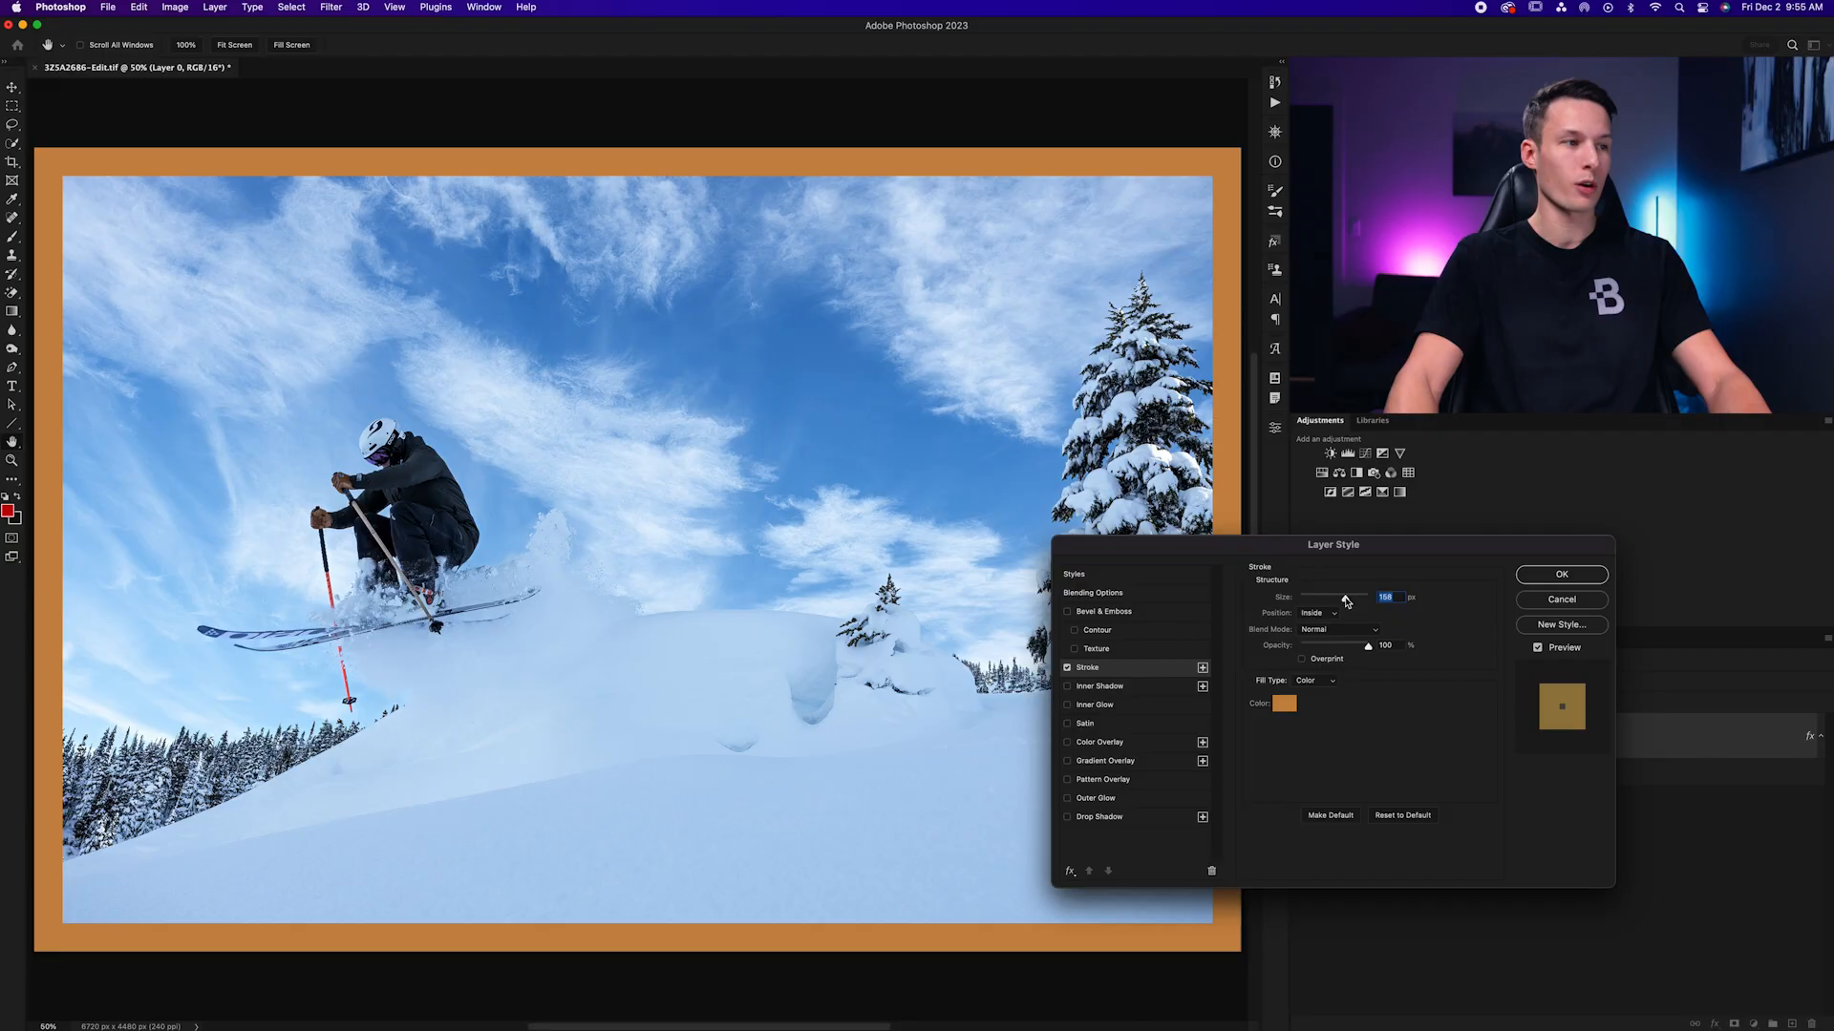
drag(1334, 598, 1354, 598)
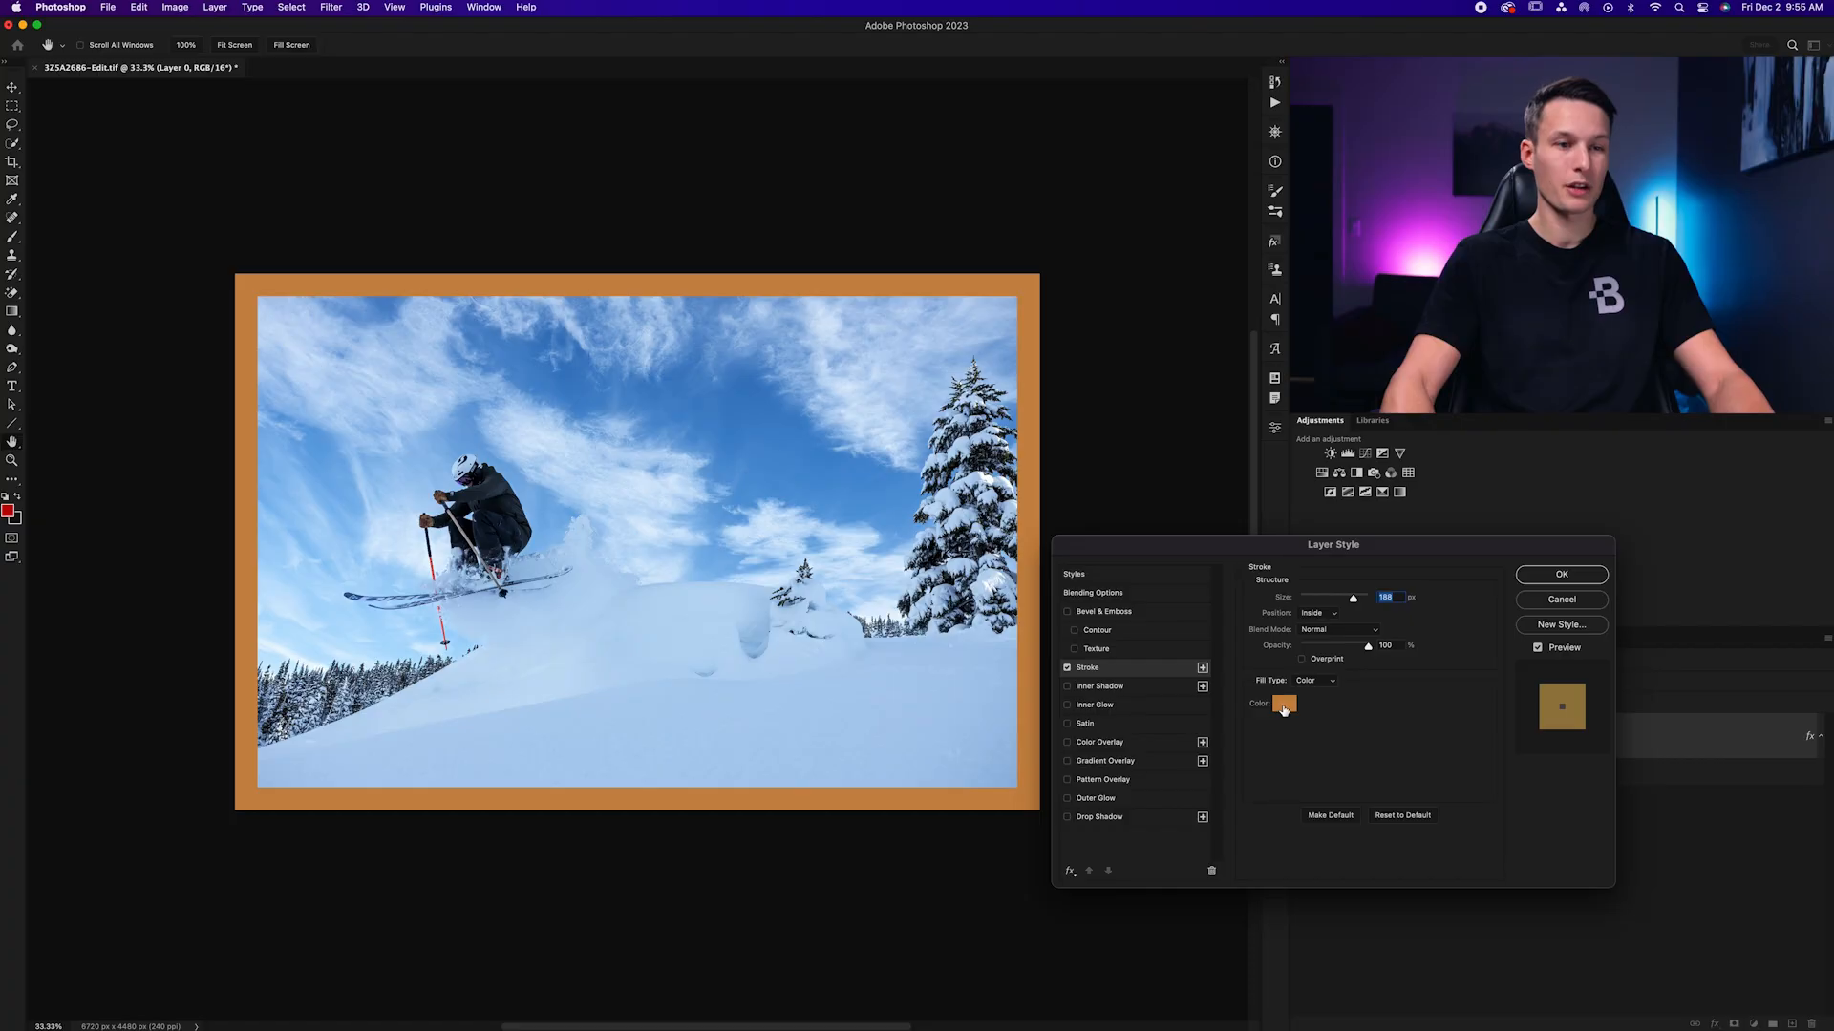
click(1282, 704)
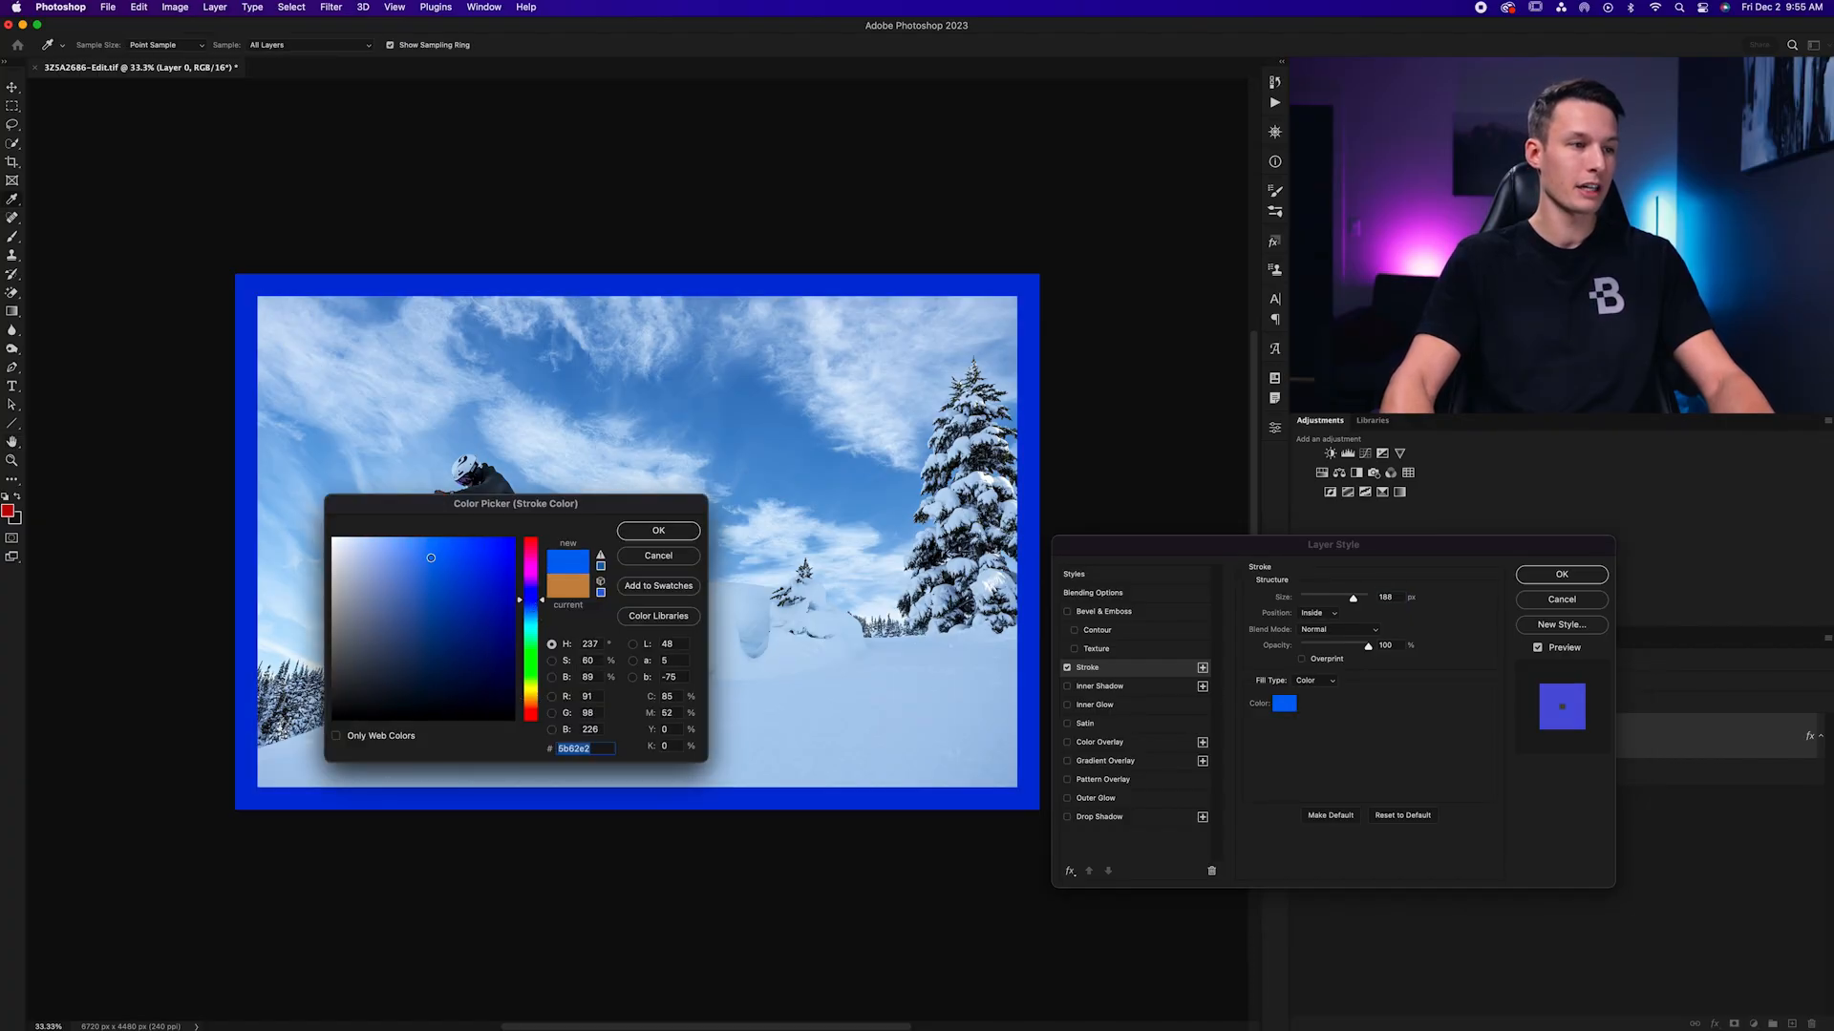
click(411, 602)
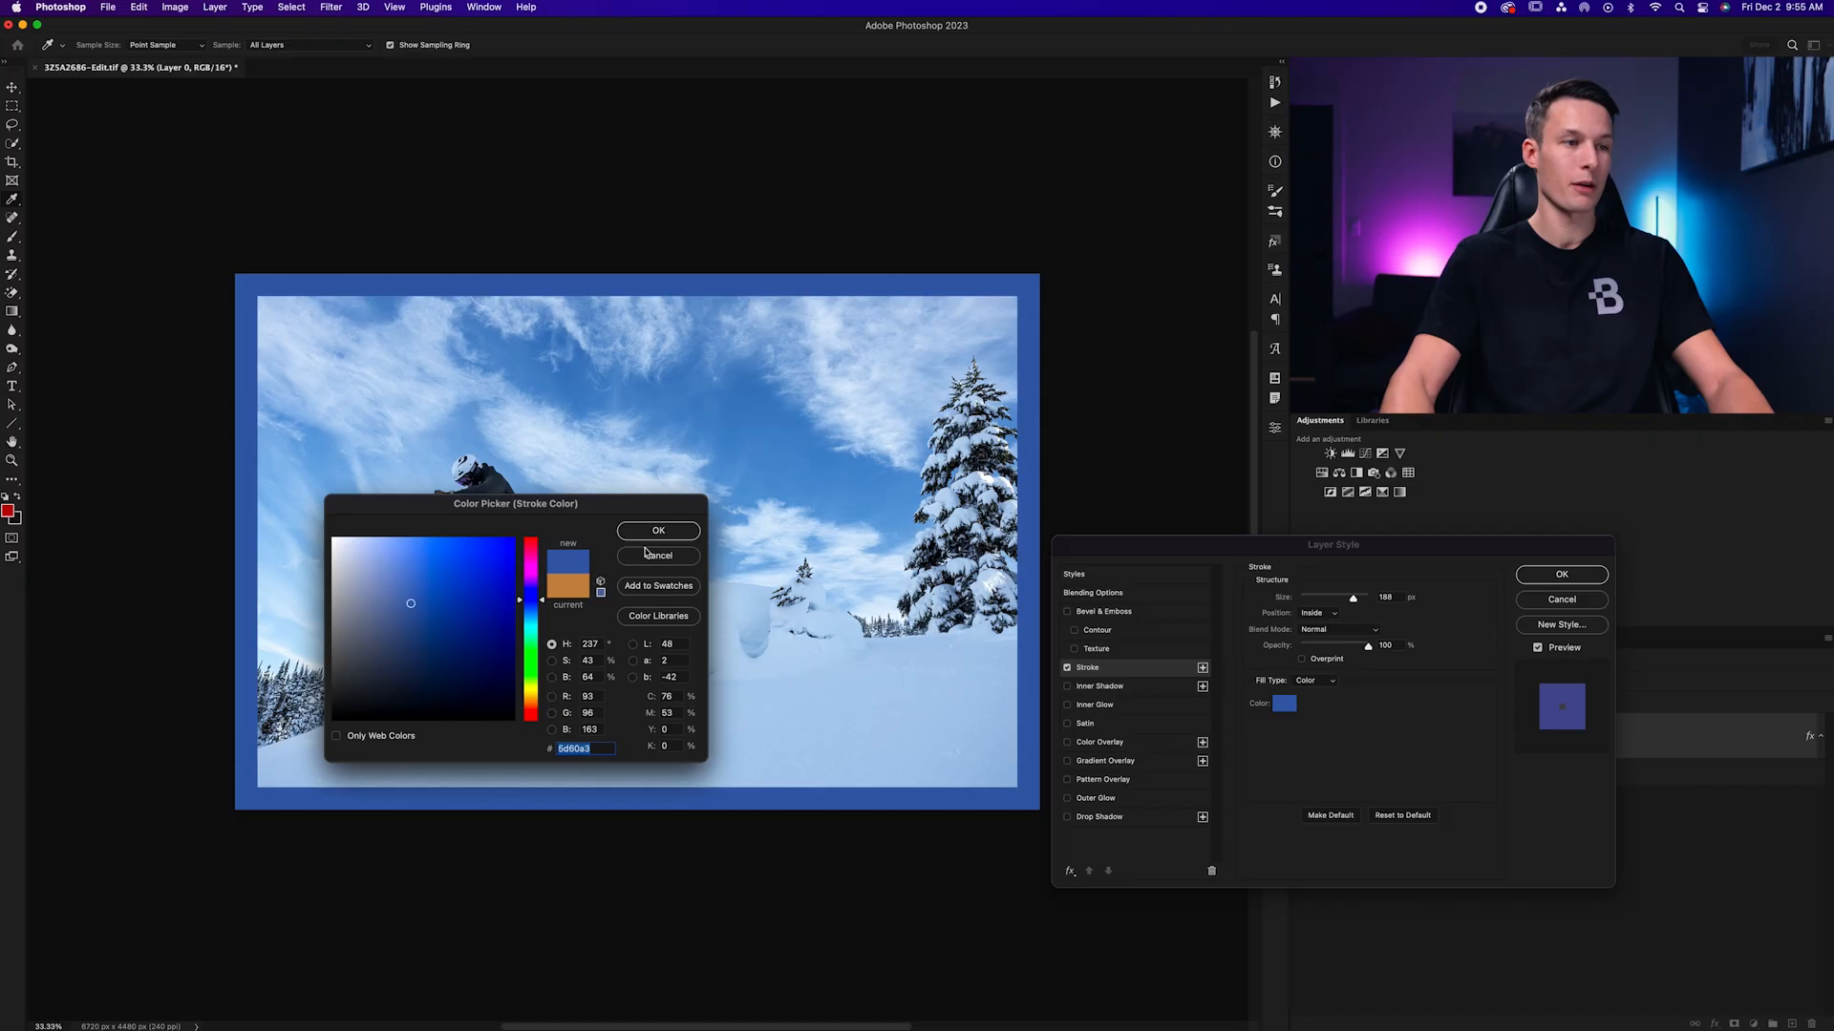
click(657, 531)
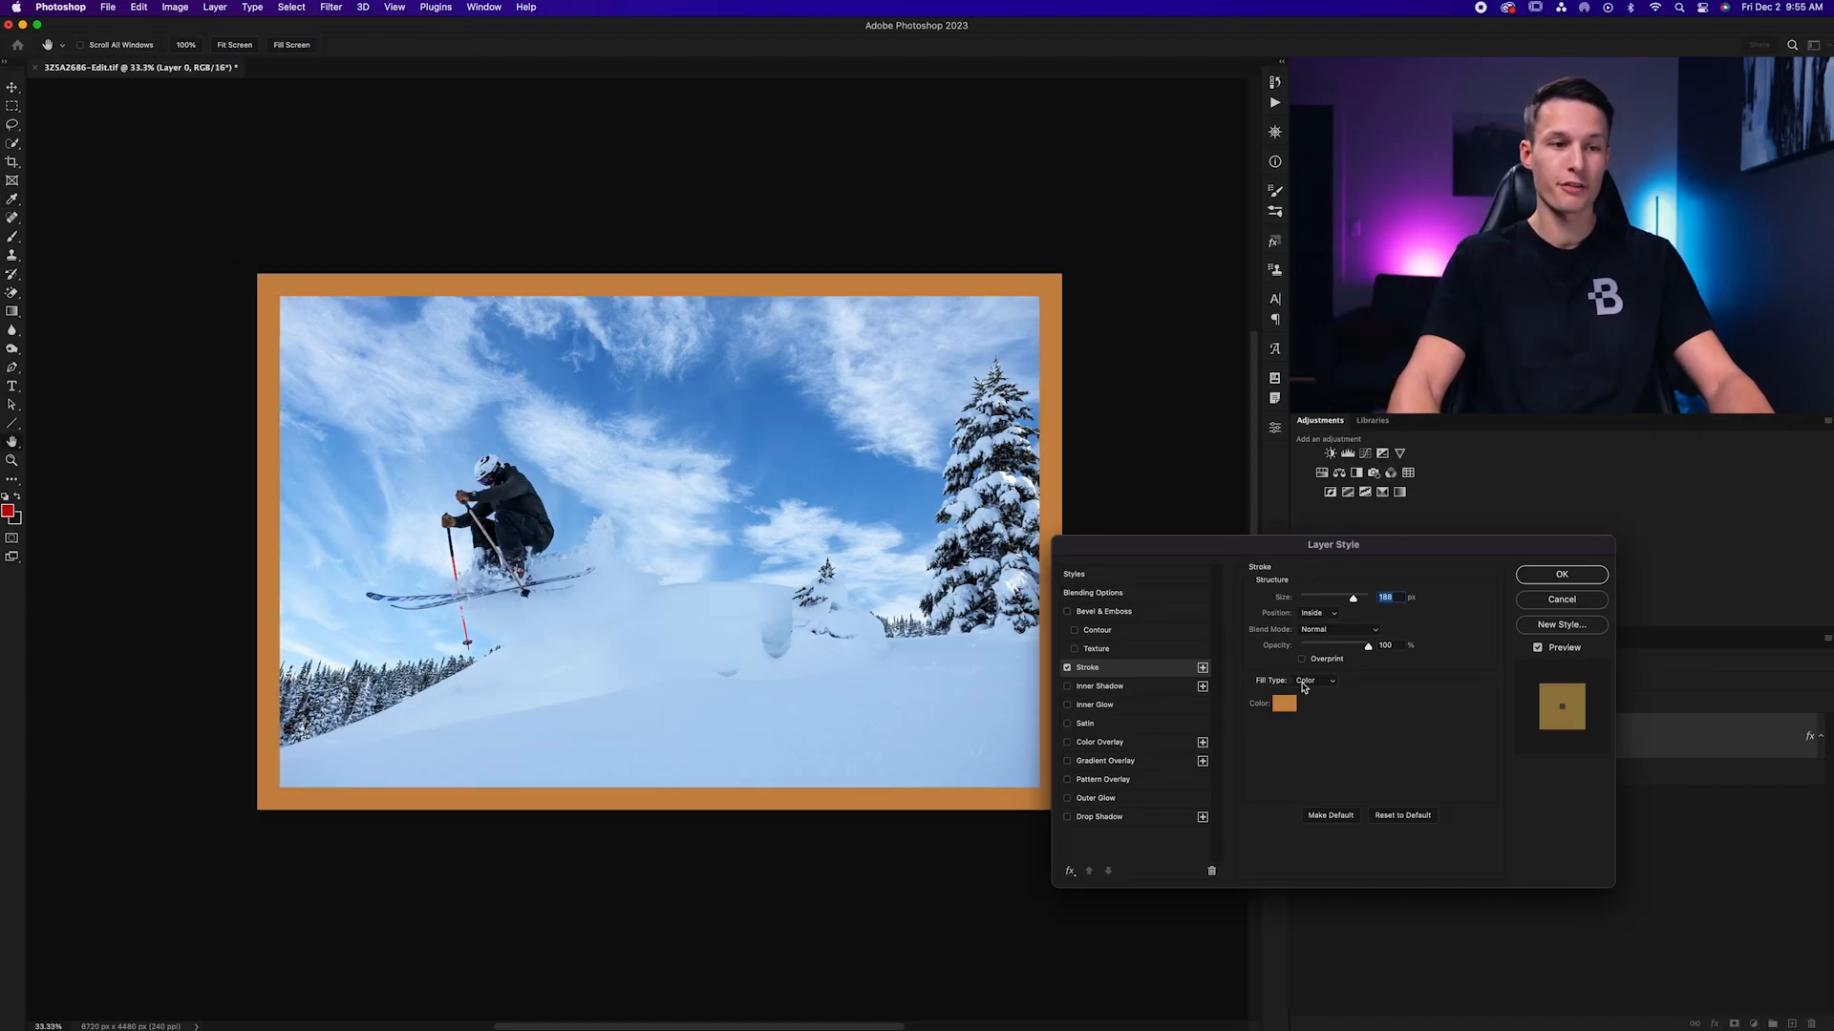
Change the stroke fill to a blue gradient with Diamond style
click(1316, 681)
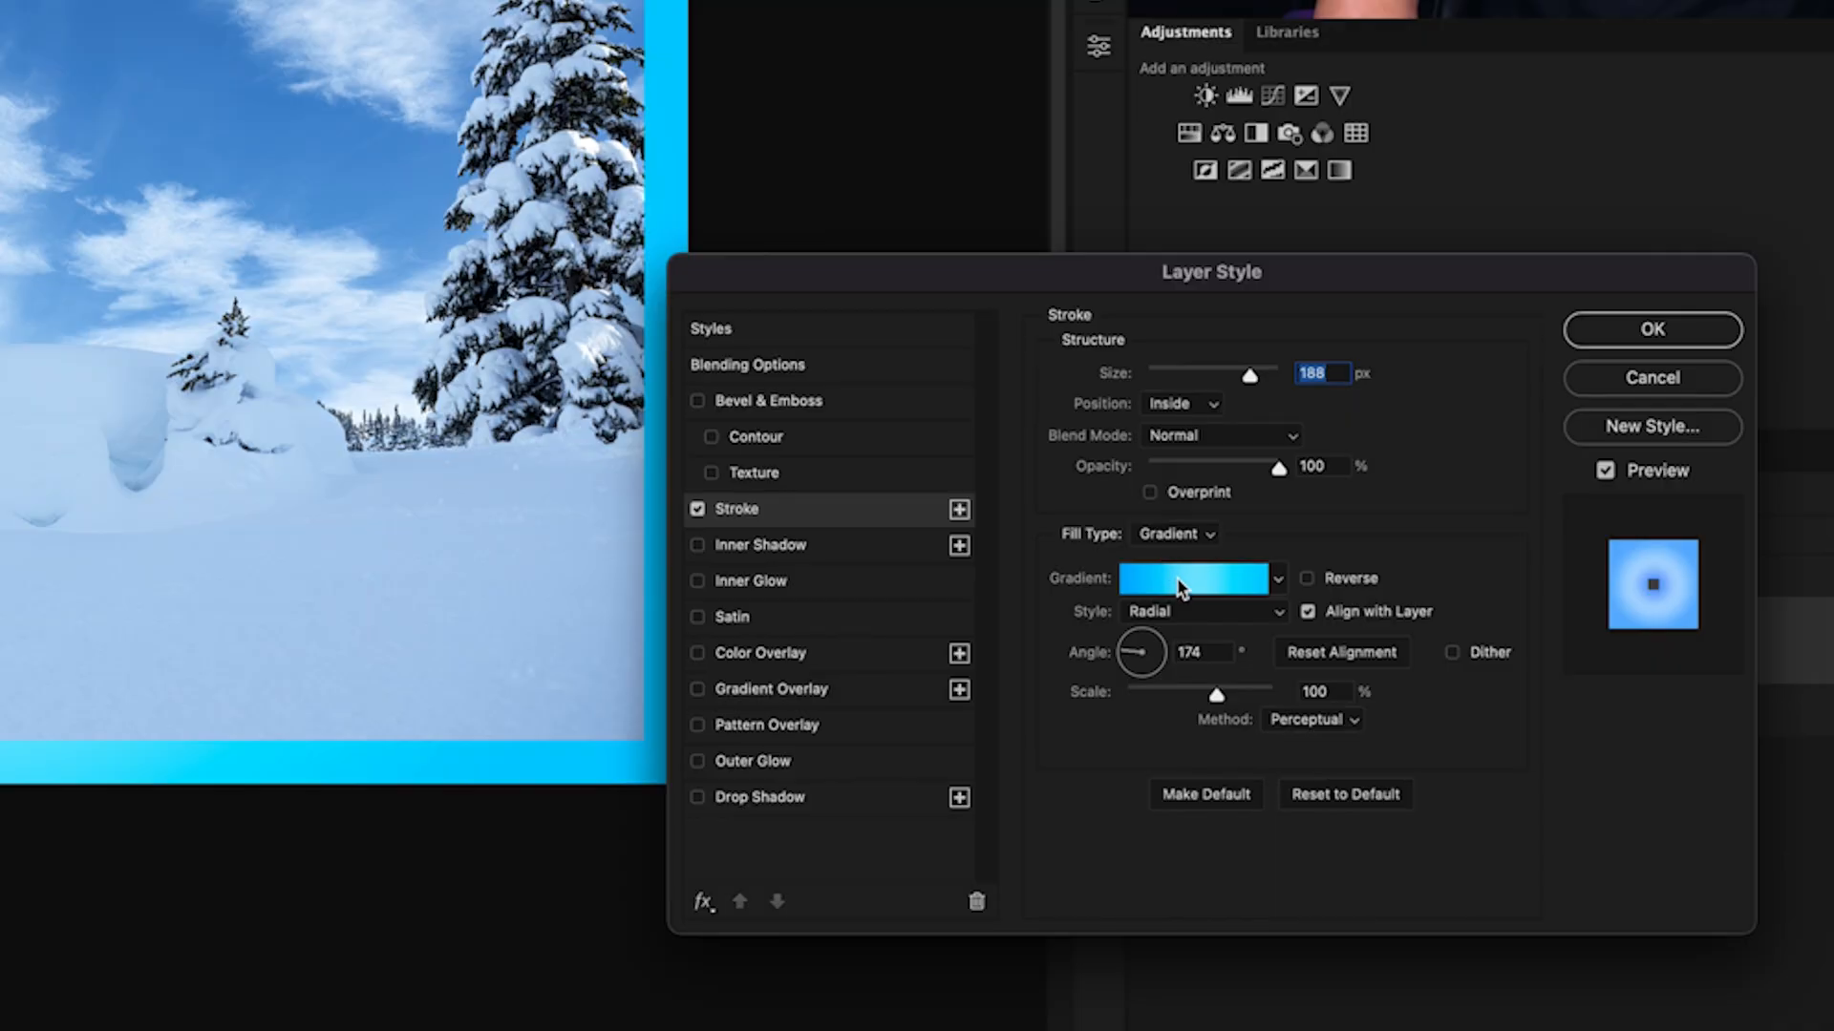
click(1192, 577)
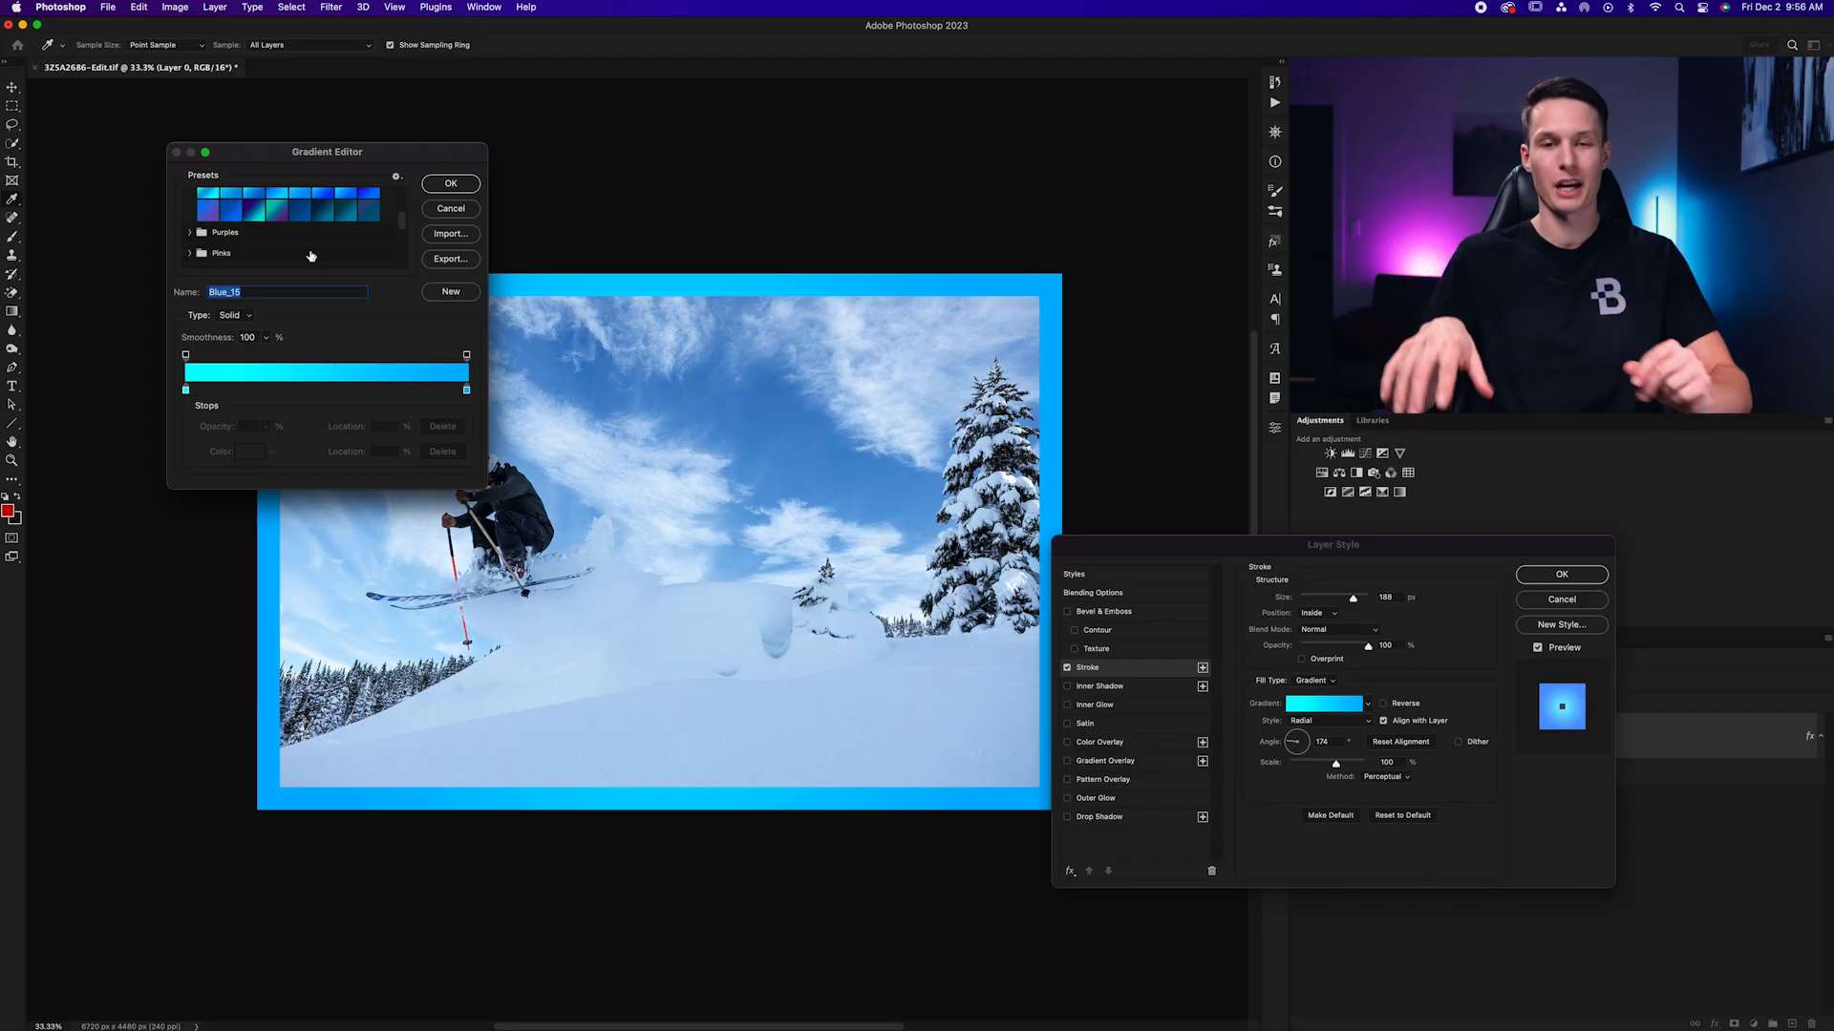
click(450, 183)
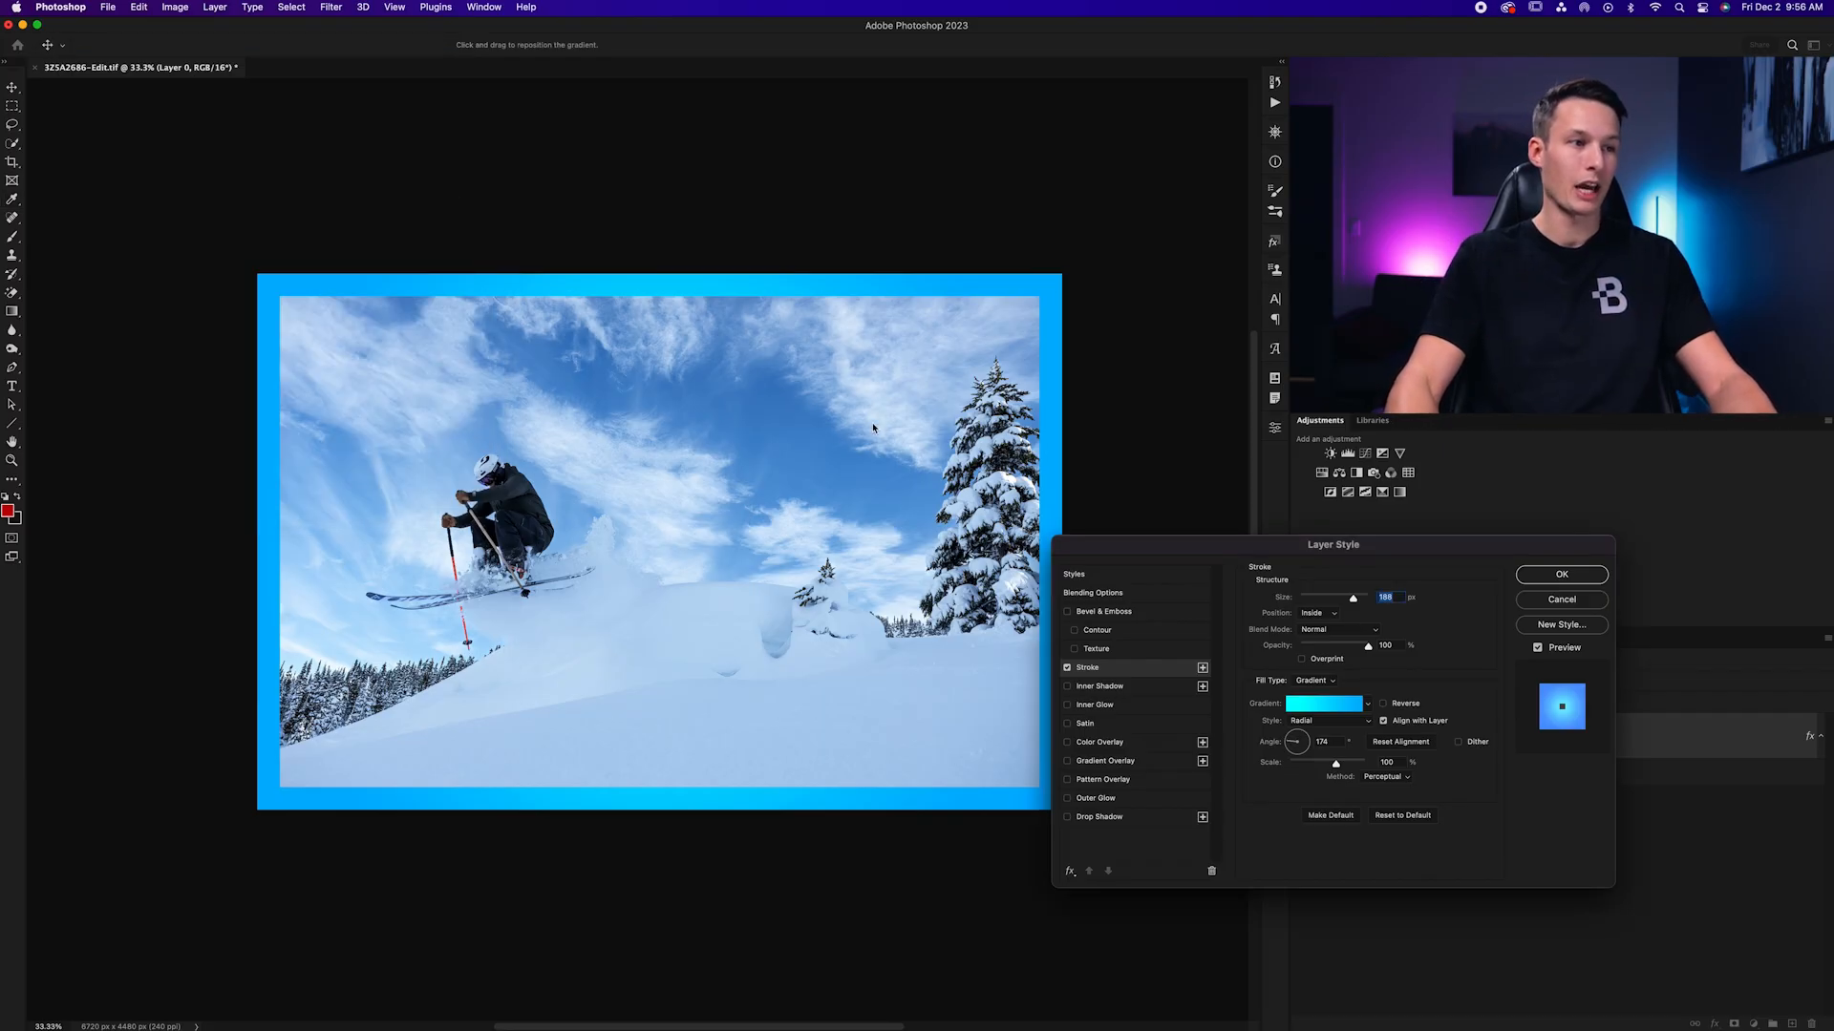
click(1327, 720)
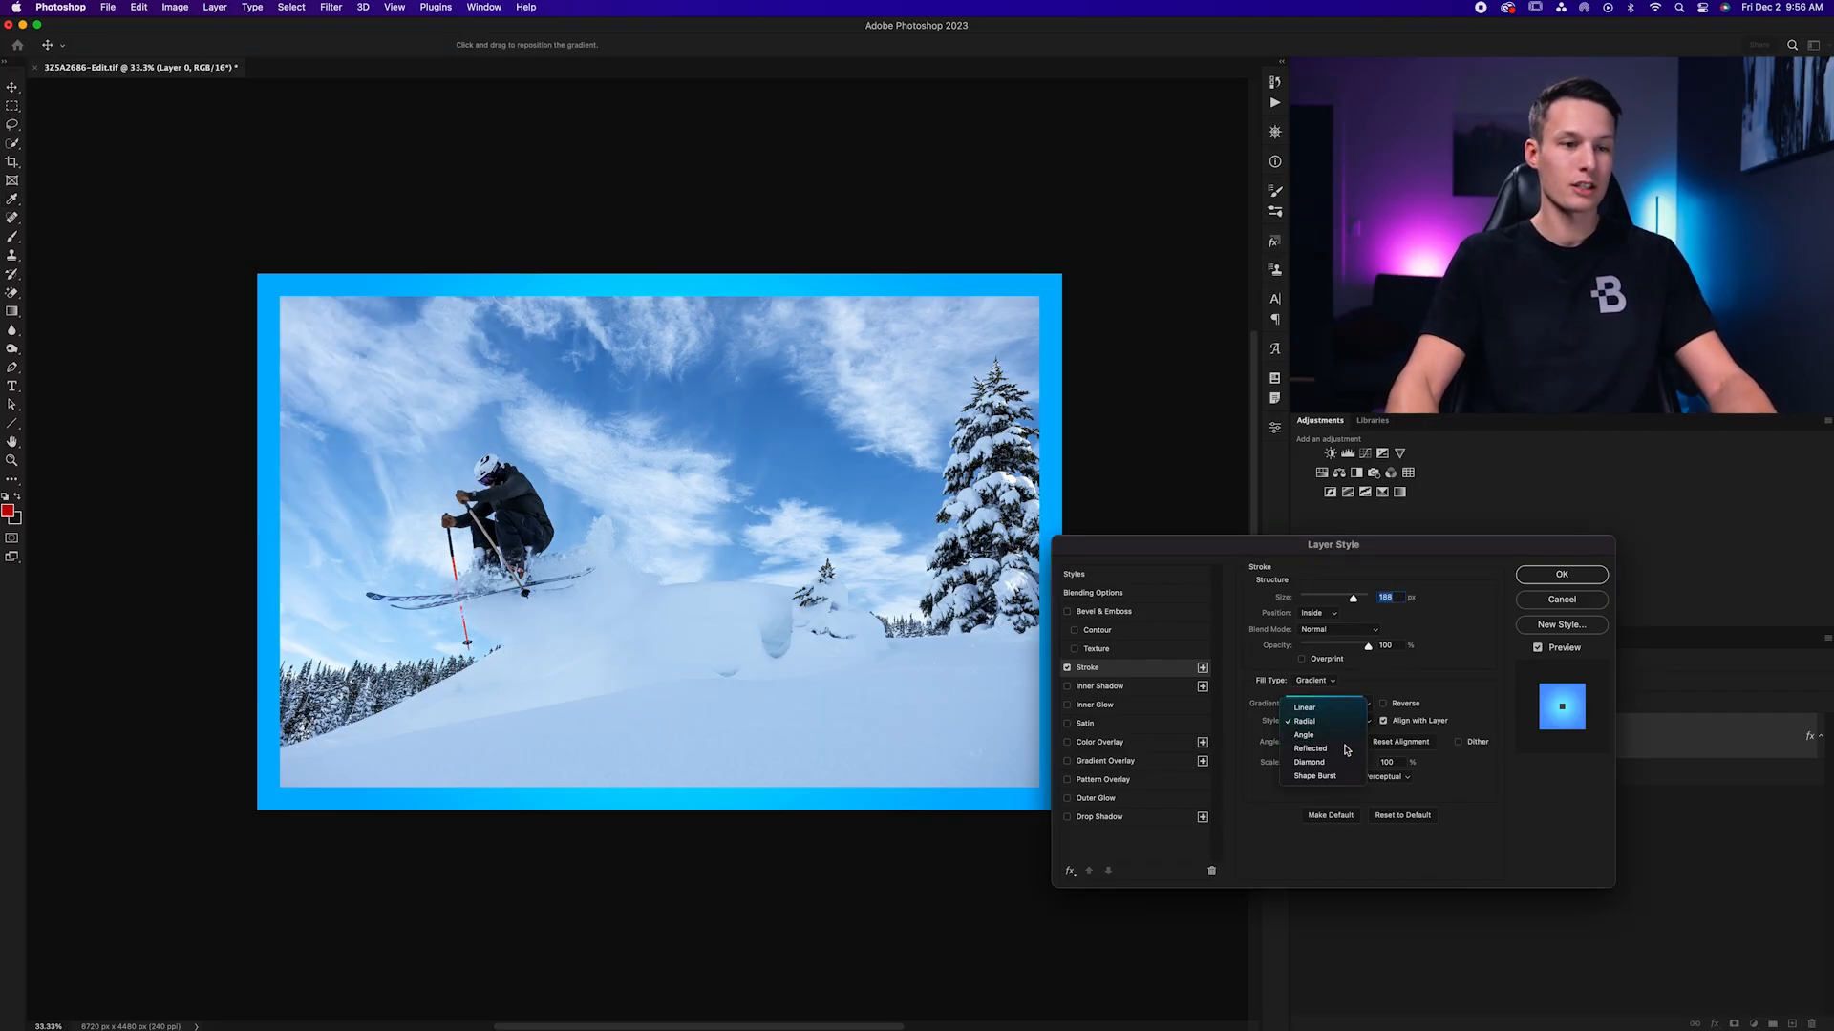
click(1308, 761)
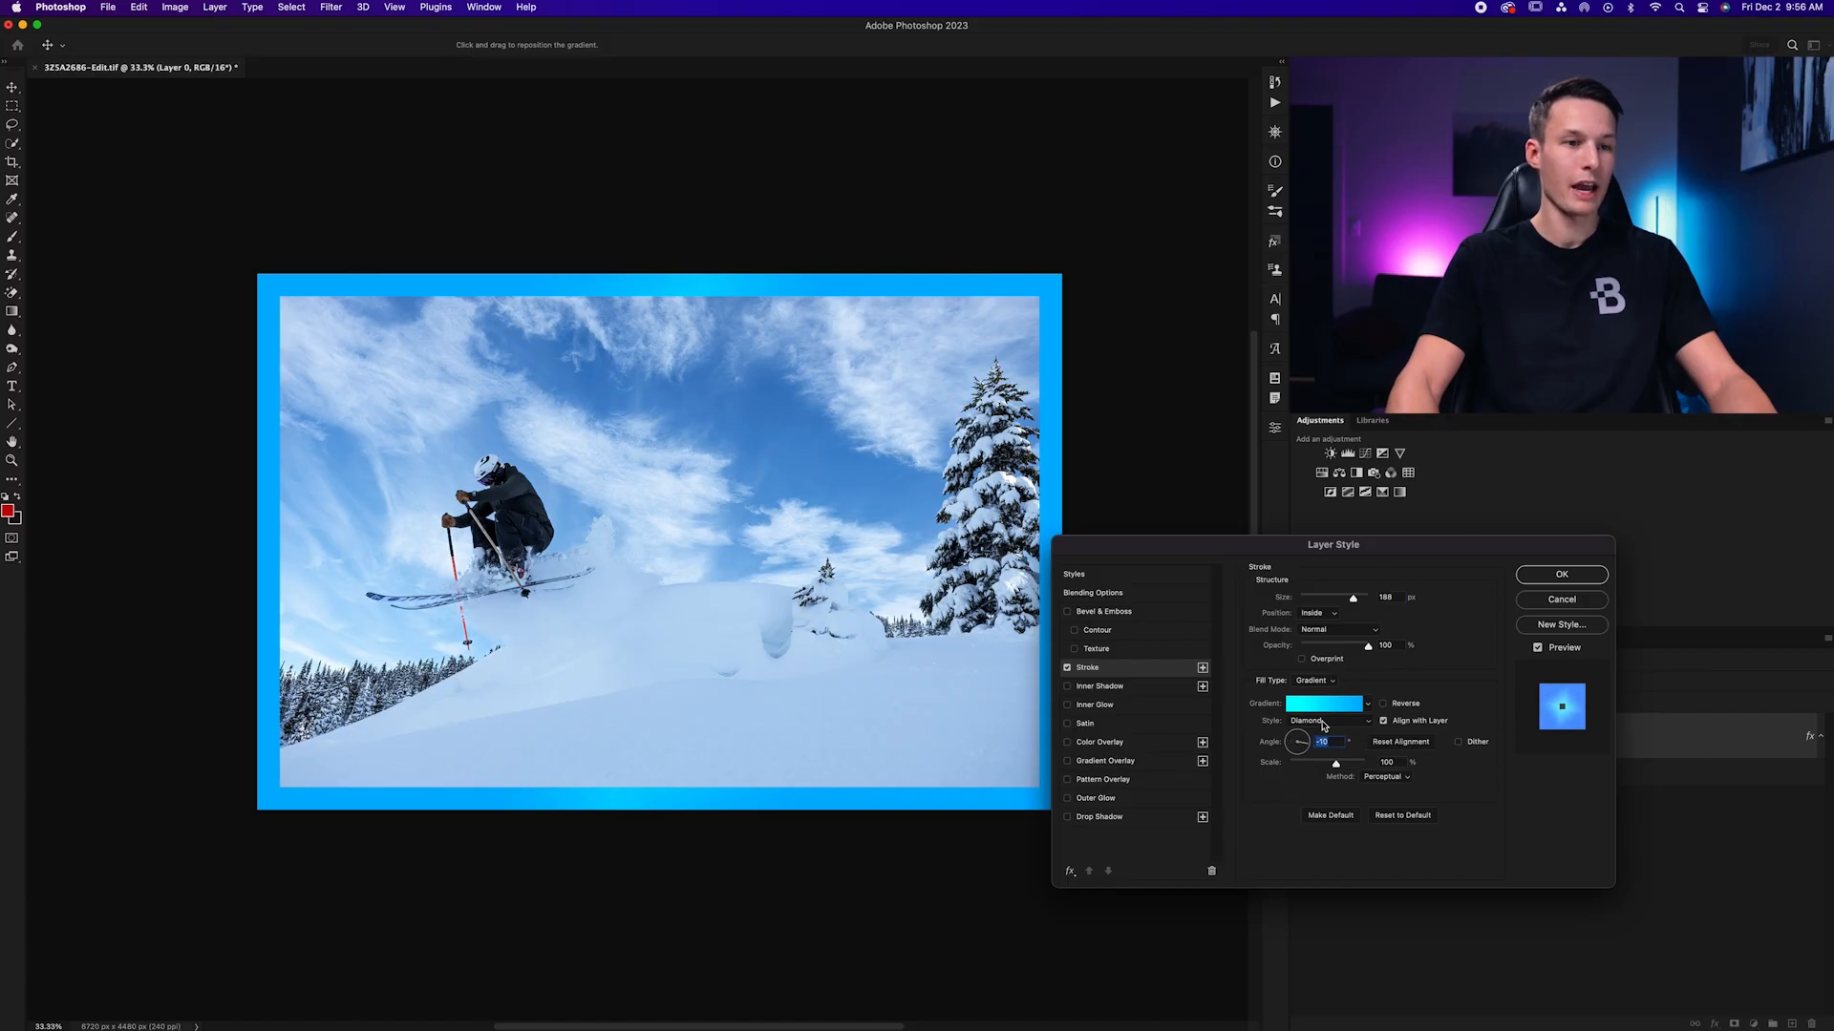
mouse_move(1322, 725)
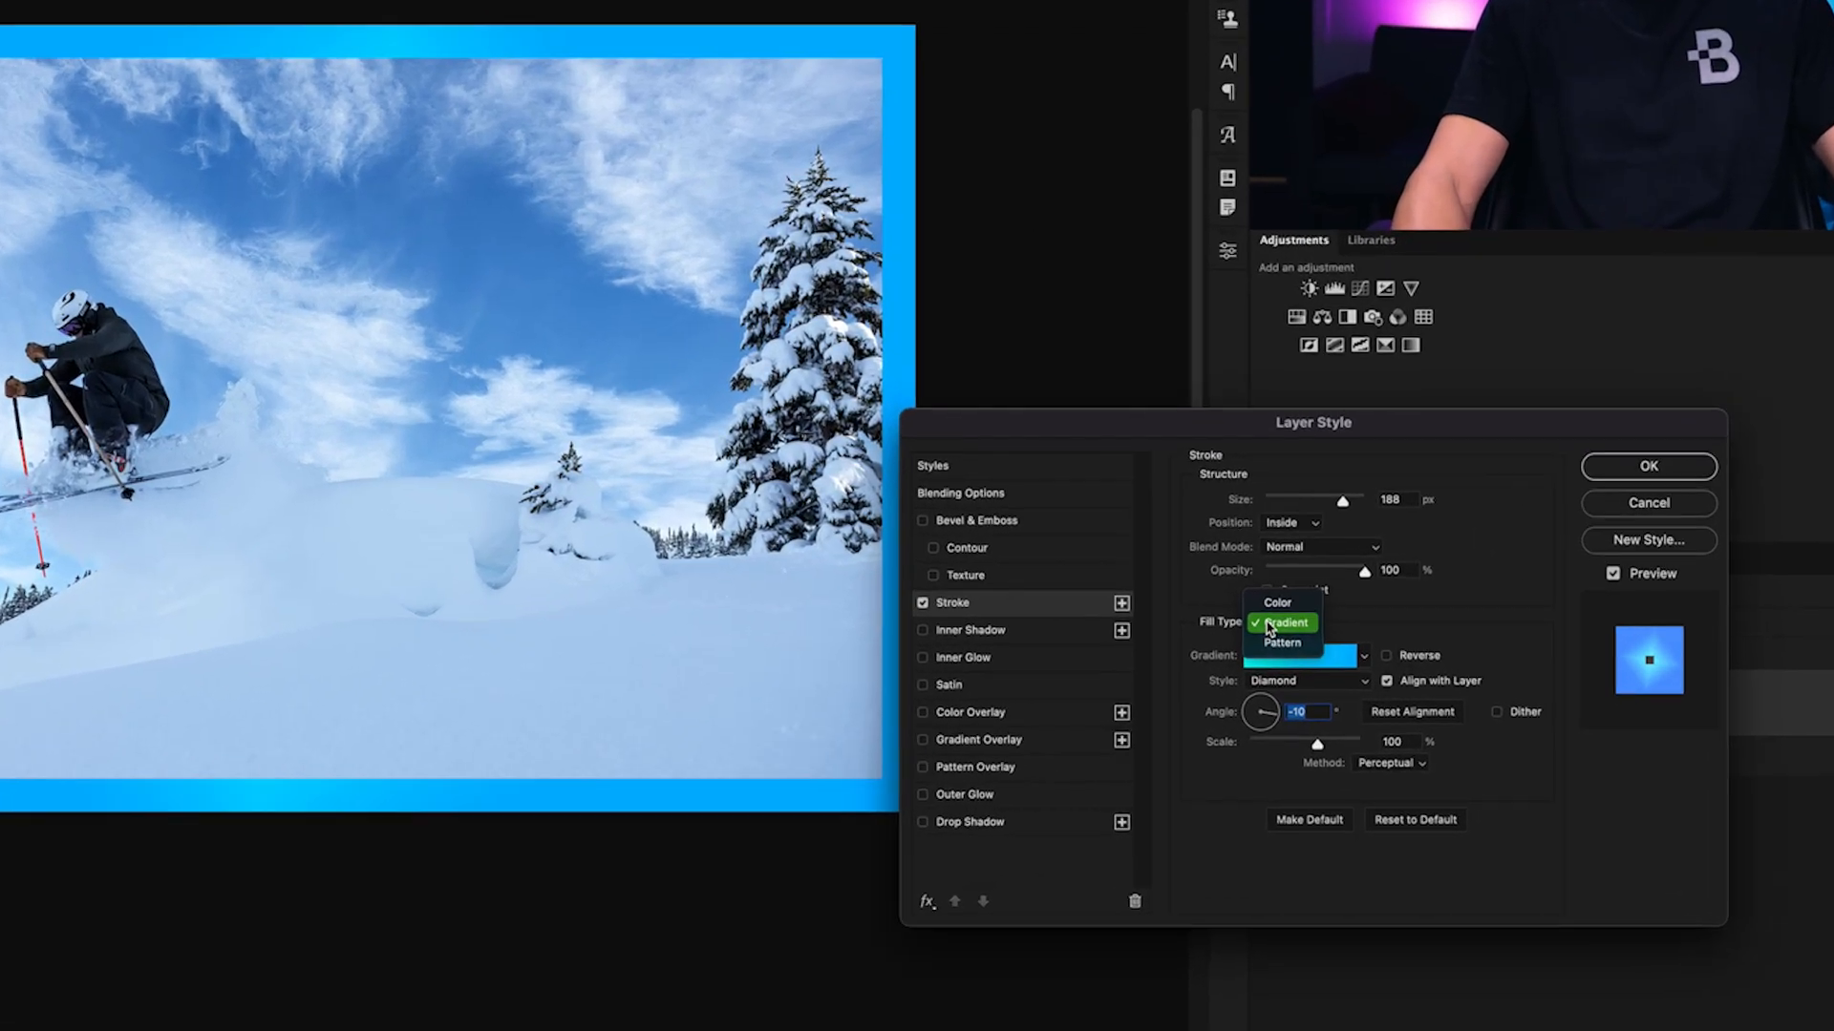
Fill the stroke with a thin red-and-white stripe pattern and apply the style
click(1281, 642)
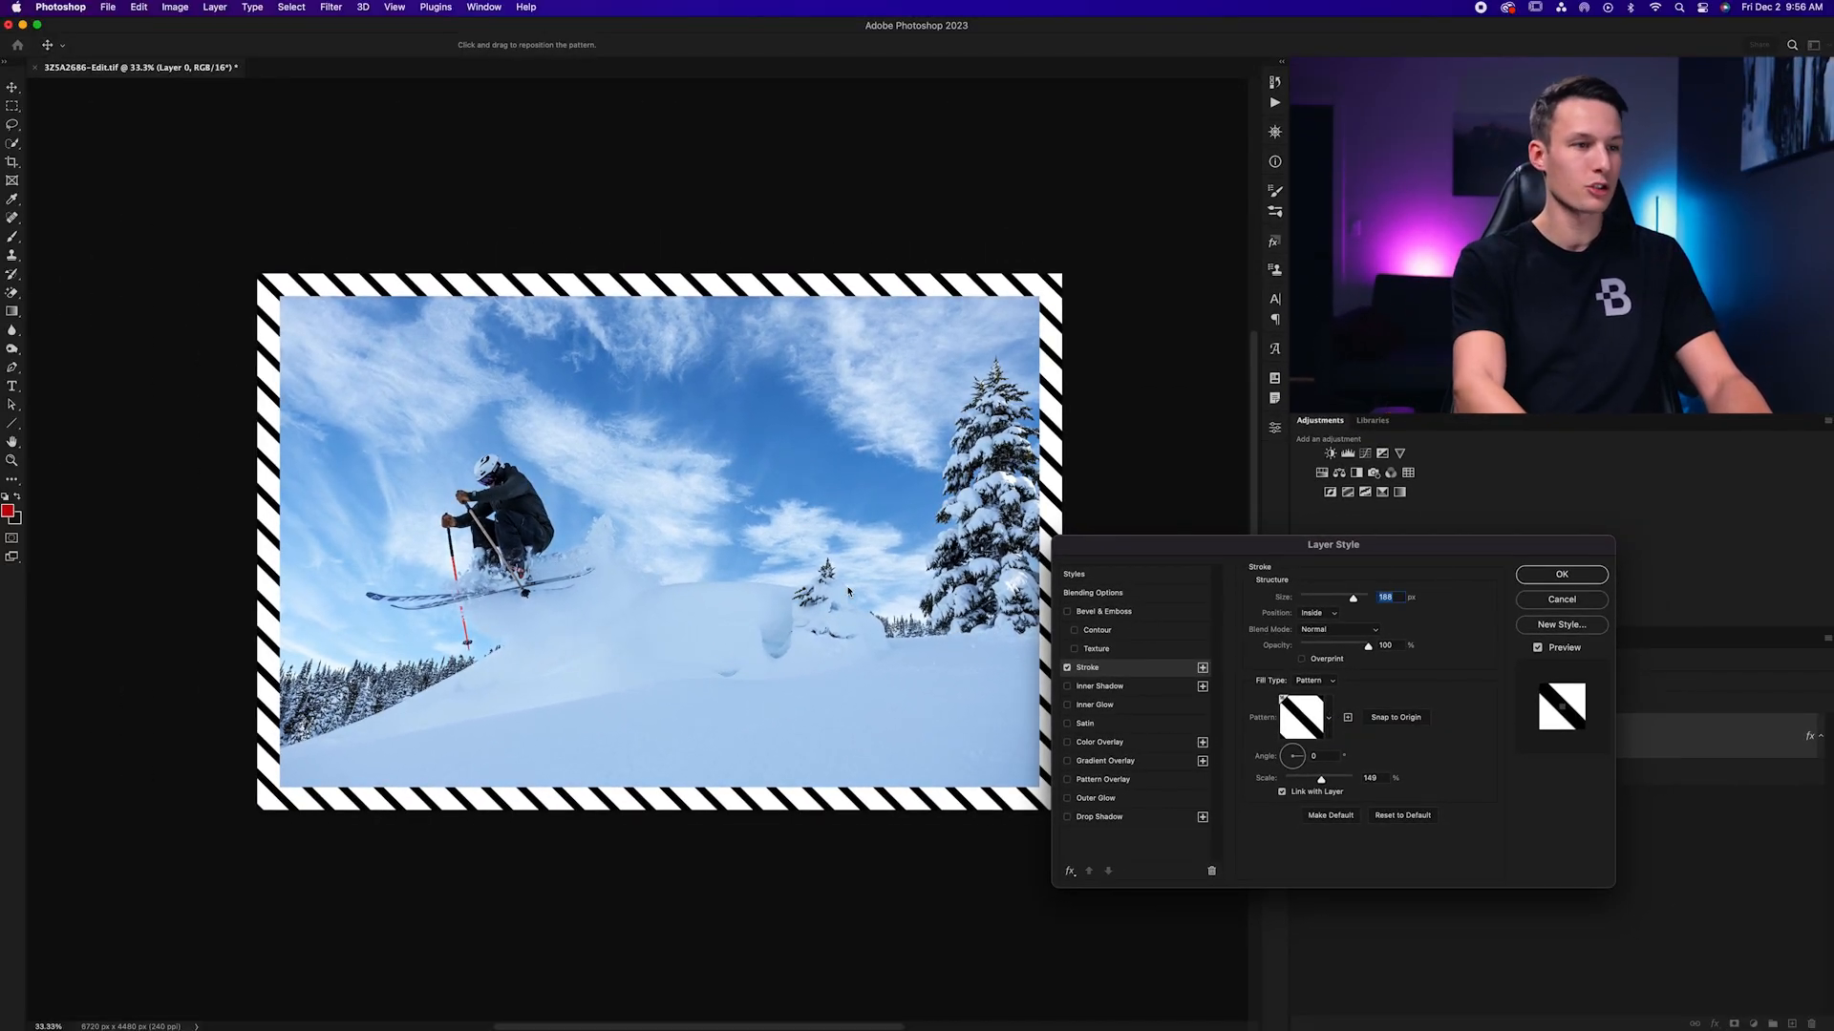
click(1301, 718)
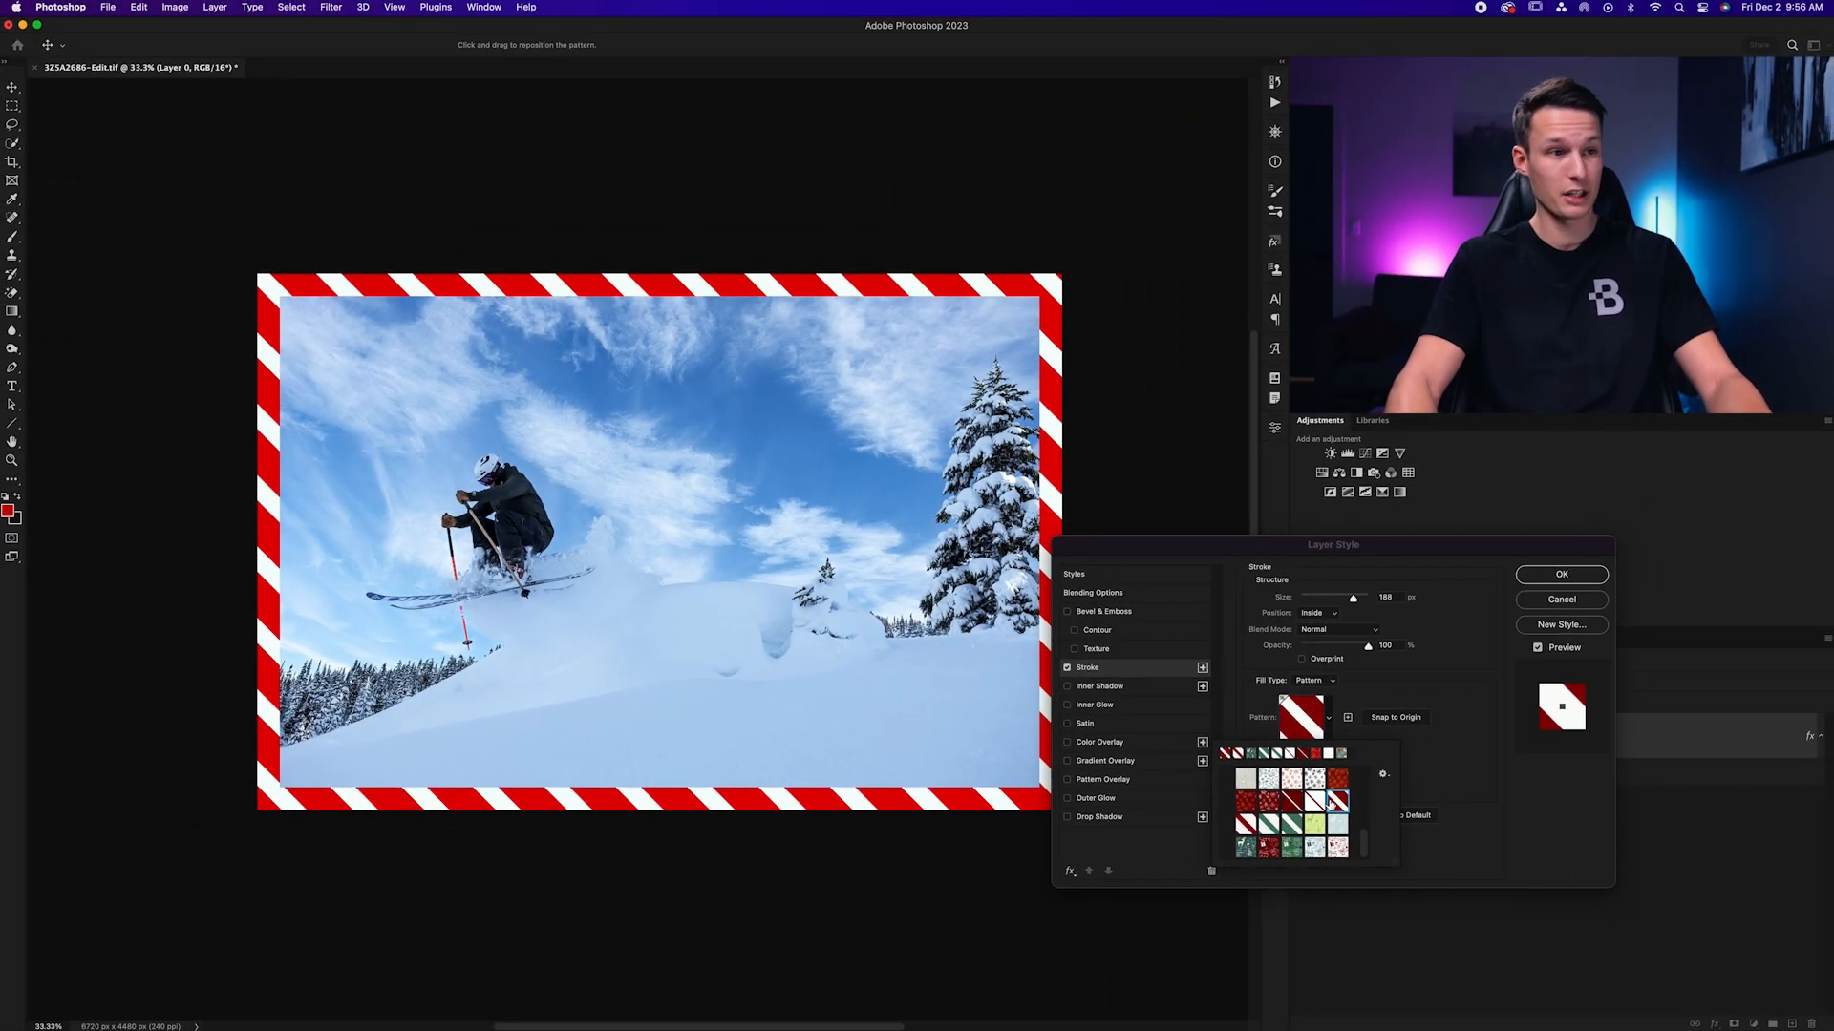
click(1330, 804)
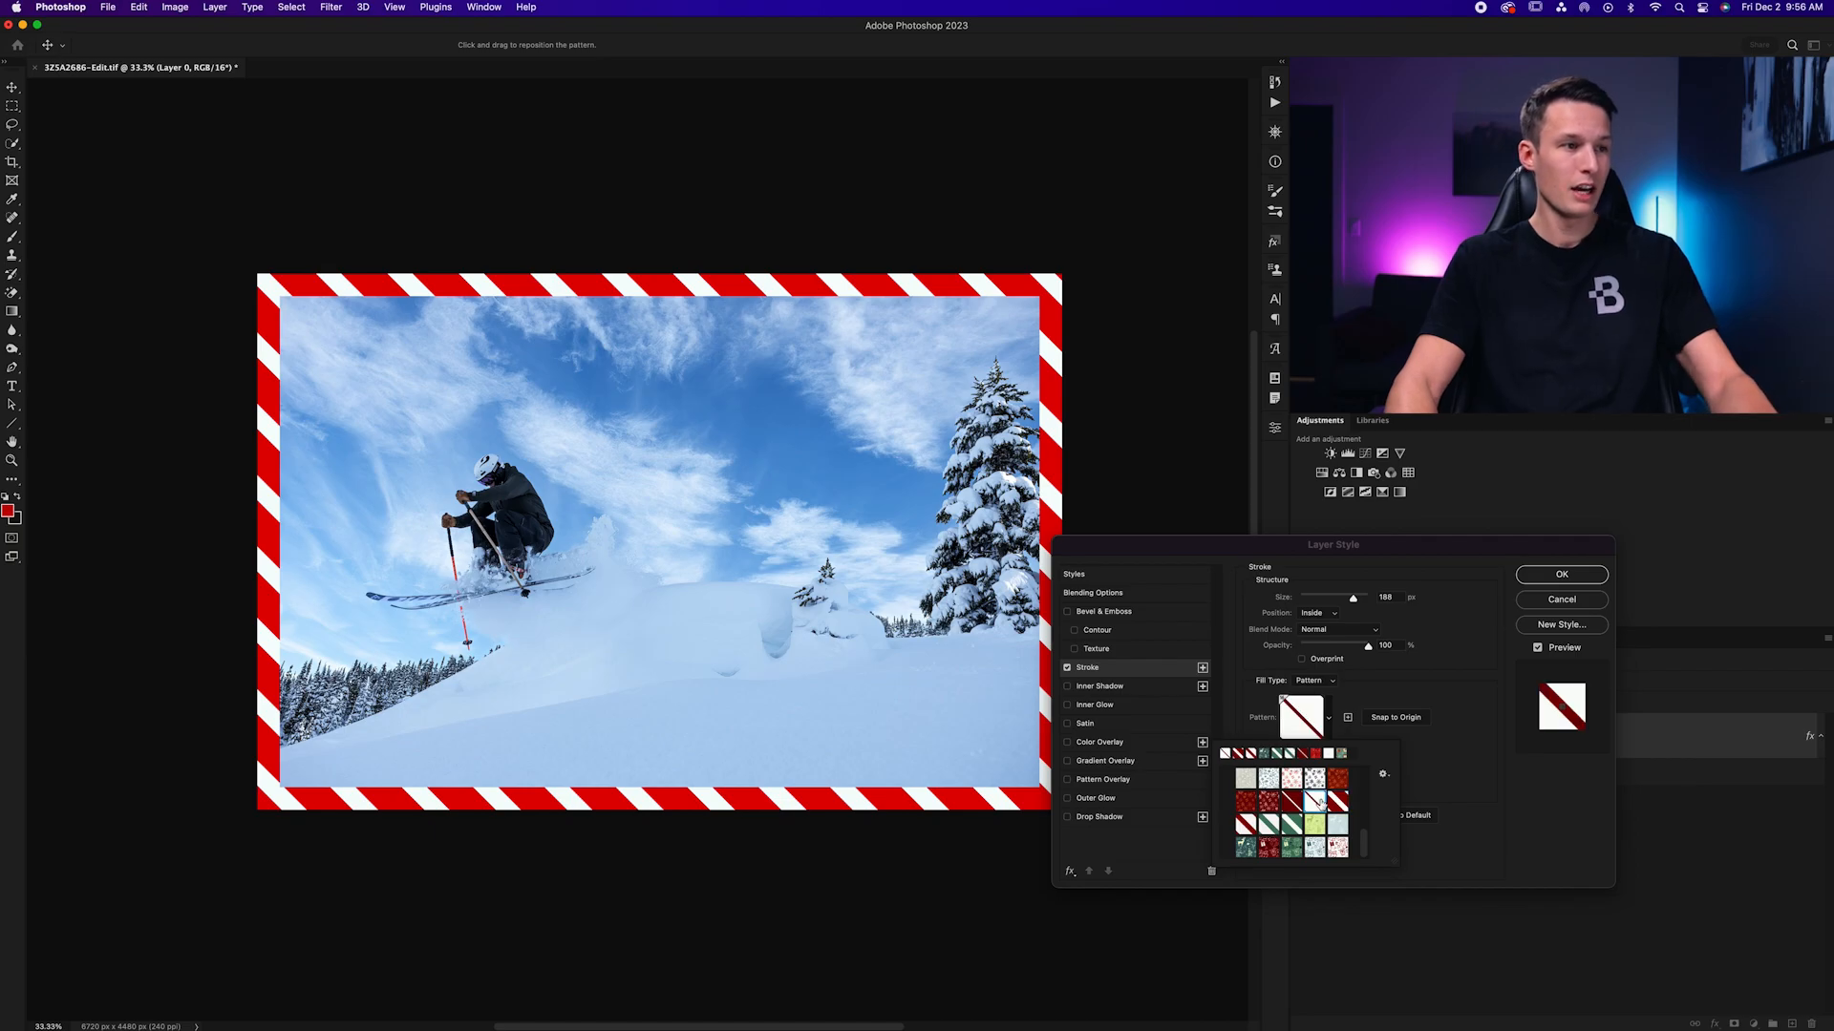
click(1287, 777)
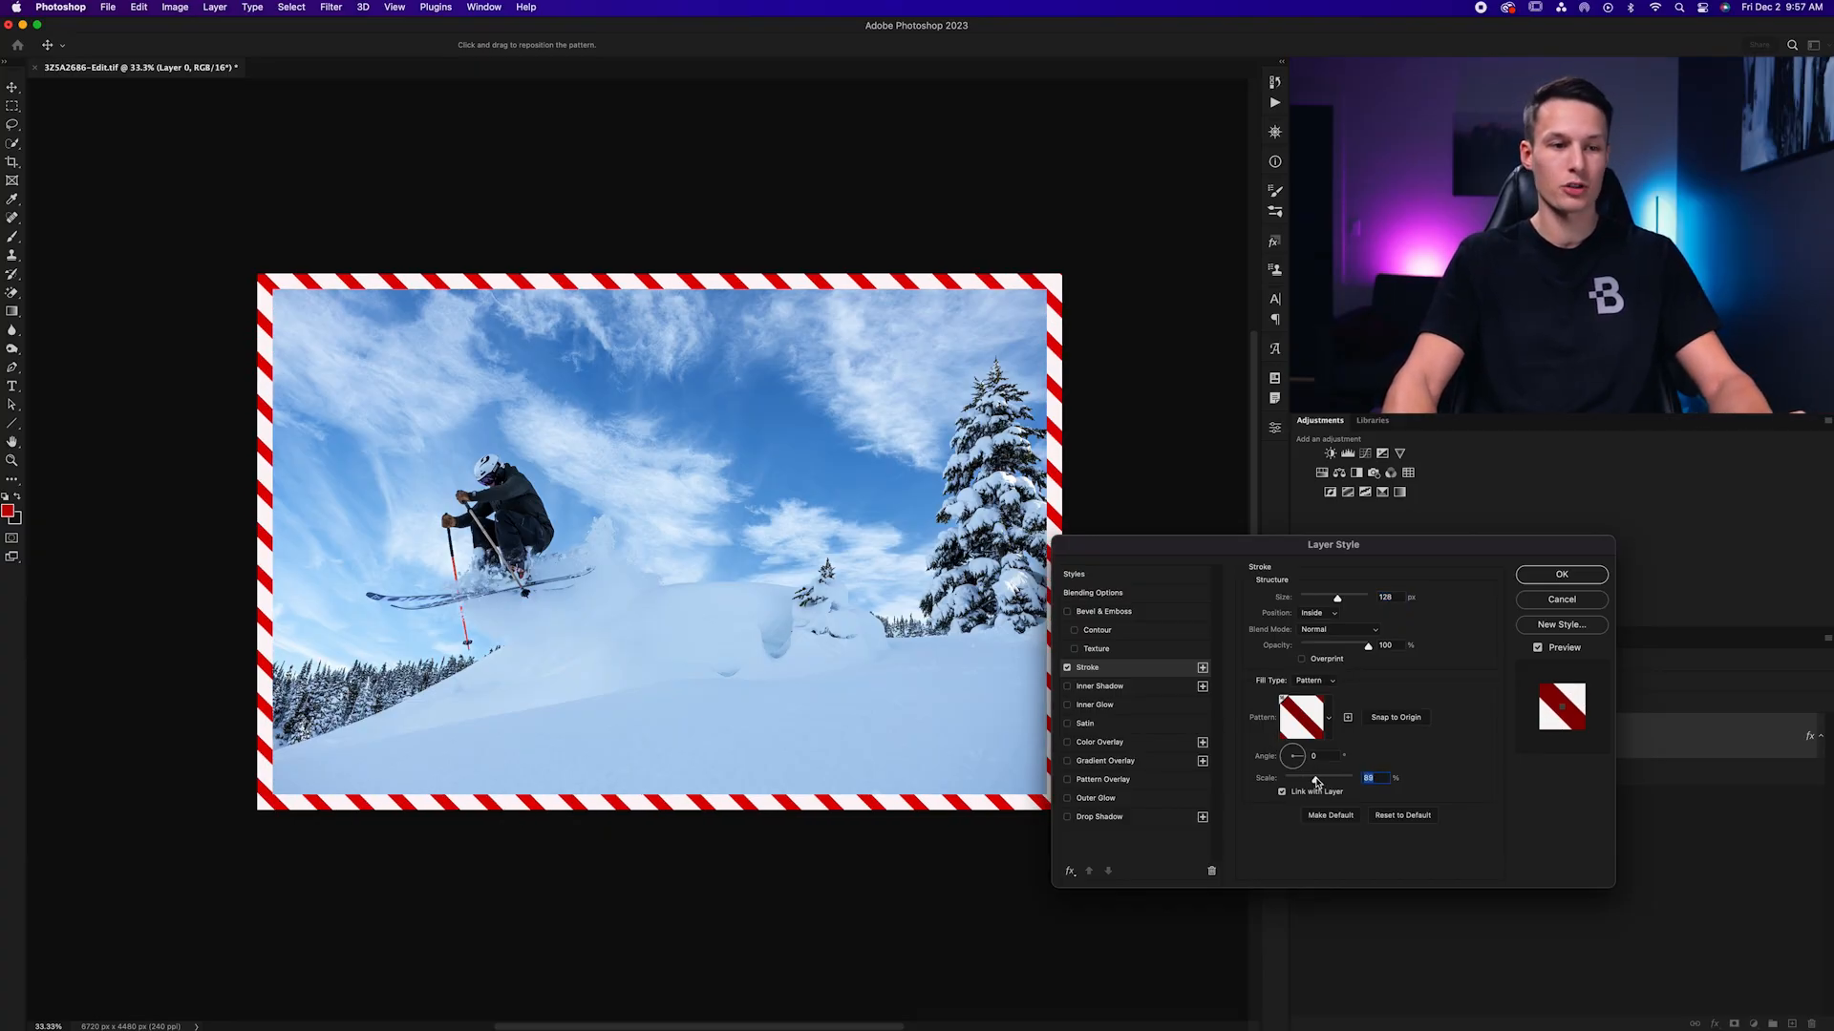
click(1560, 574)
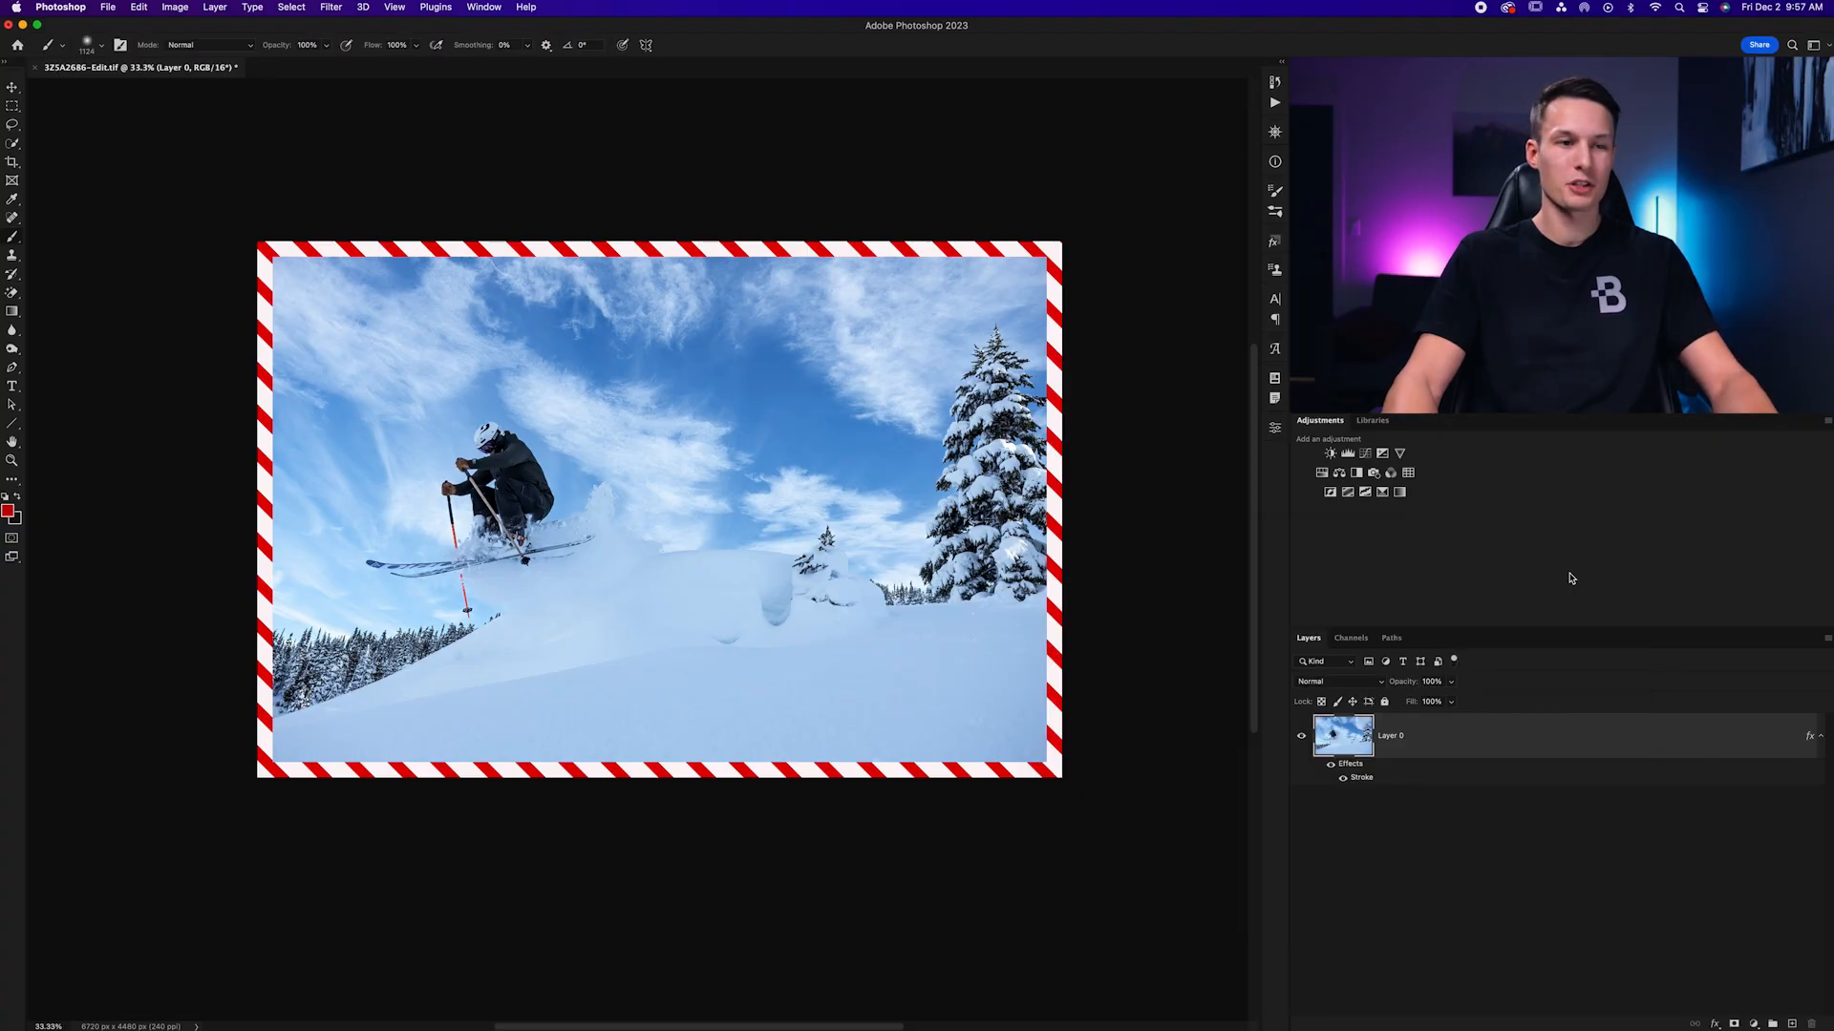
mouse_move(682, 515)
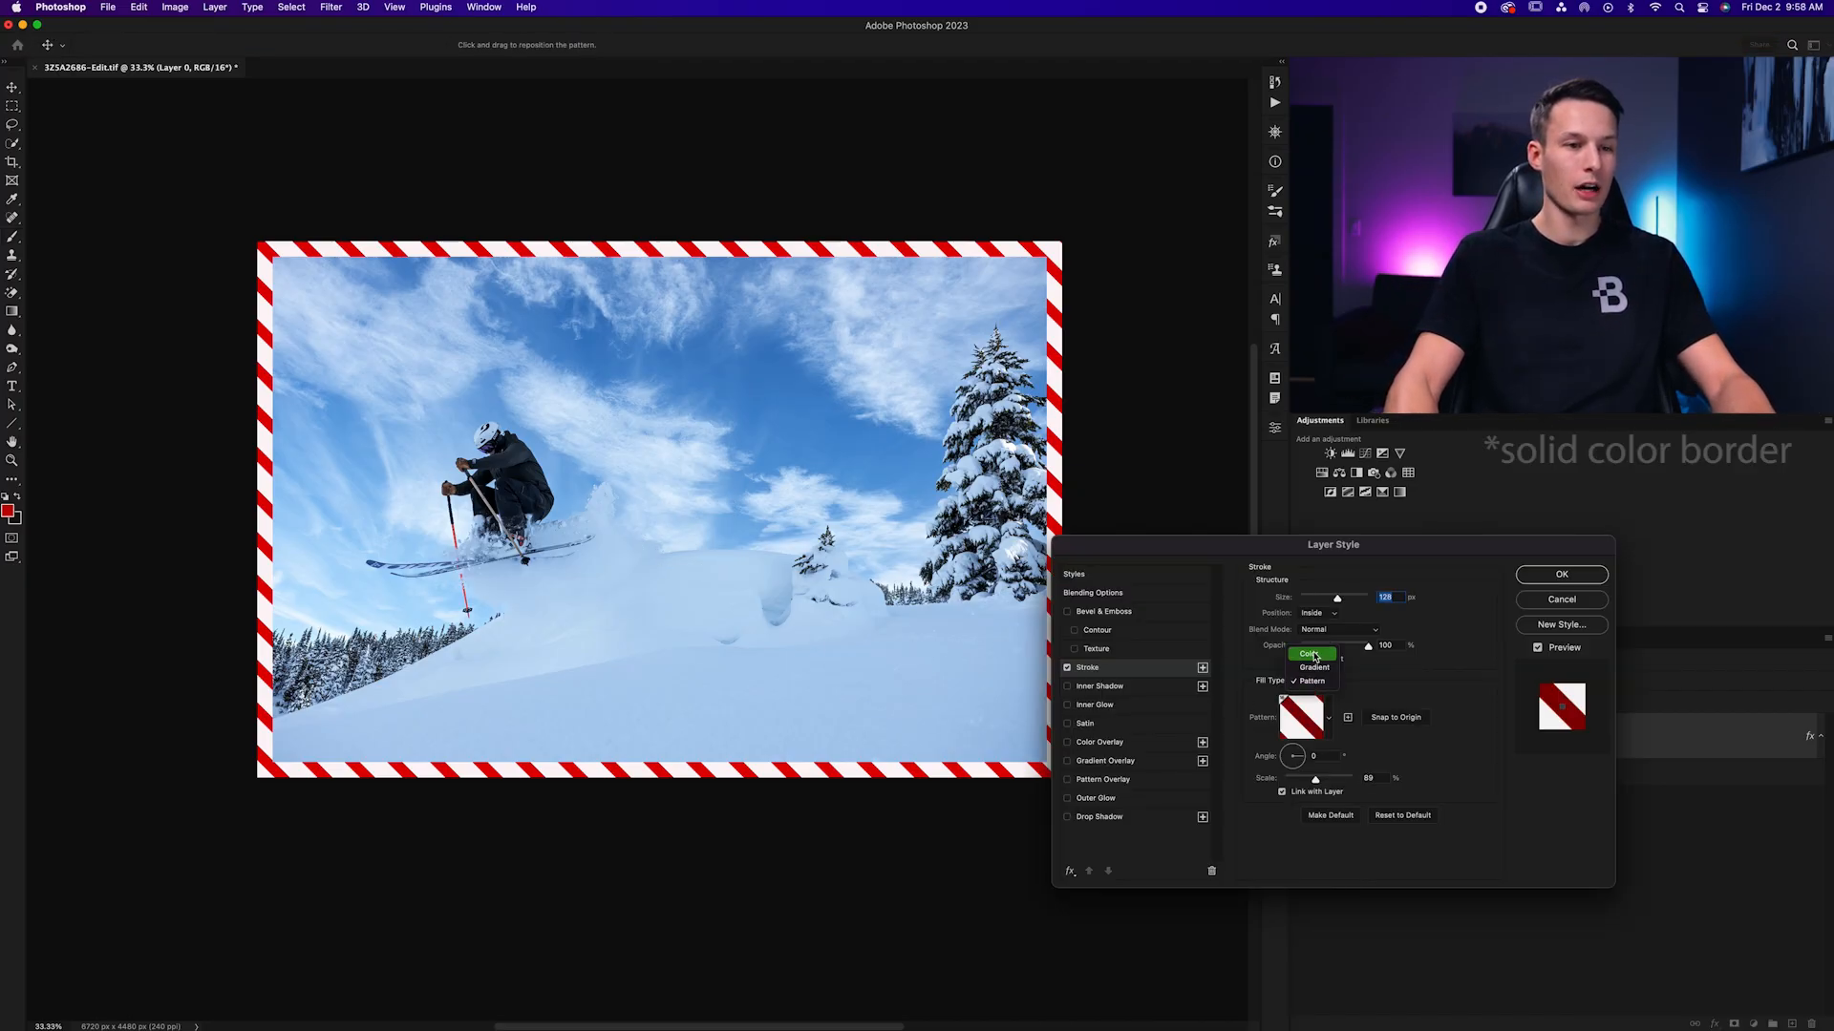
Switch the stroke to solid light grey, make it thicker, and apply
click(1312, 653)
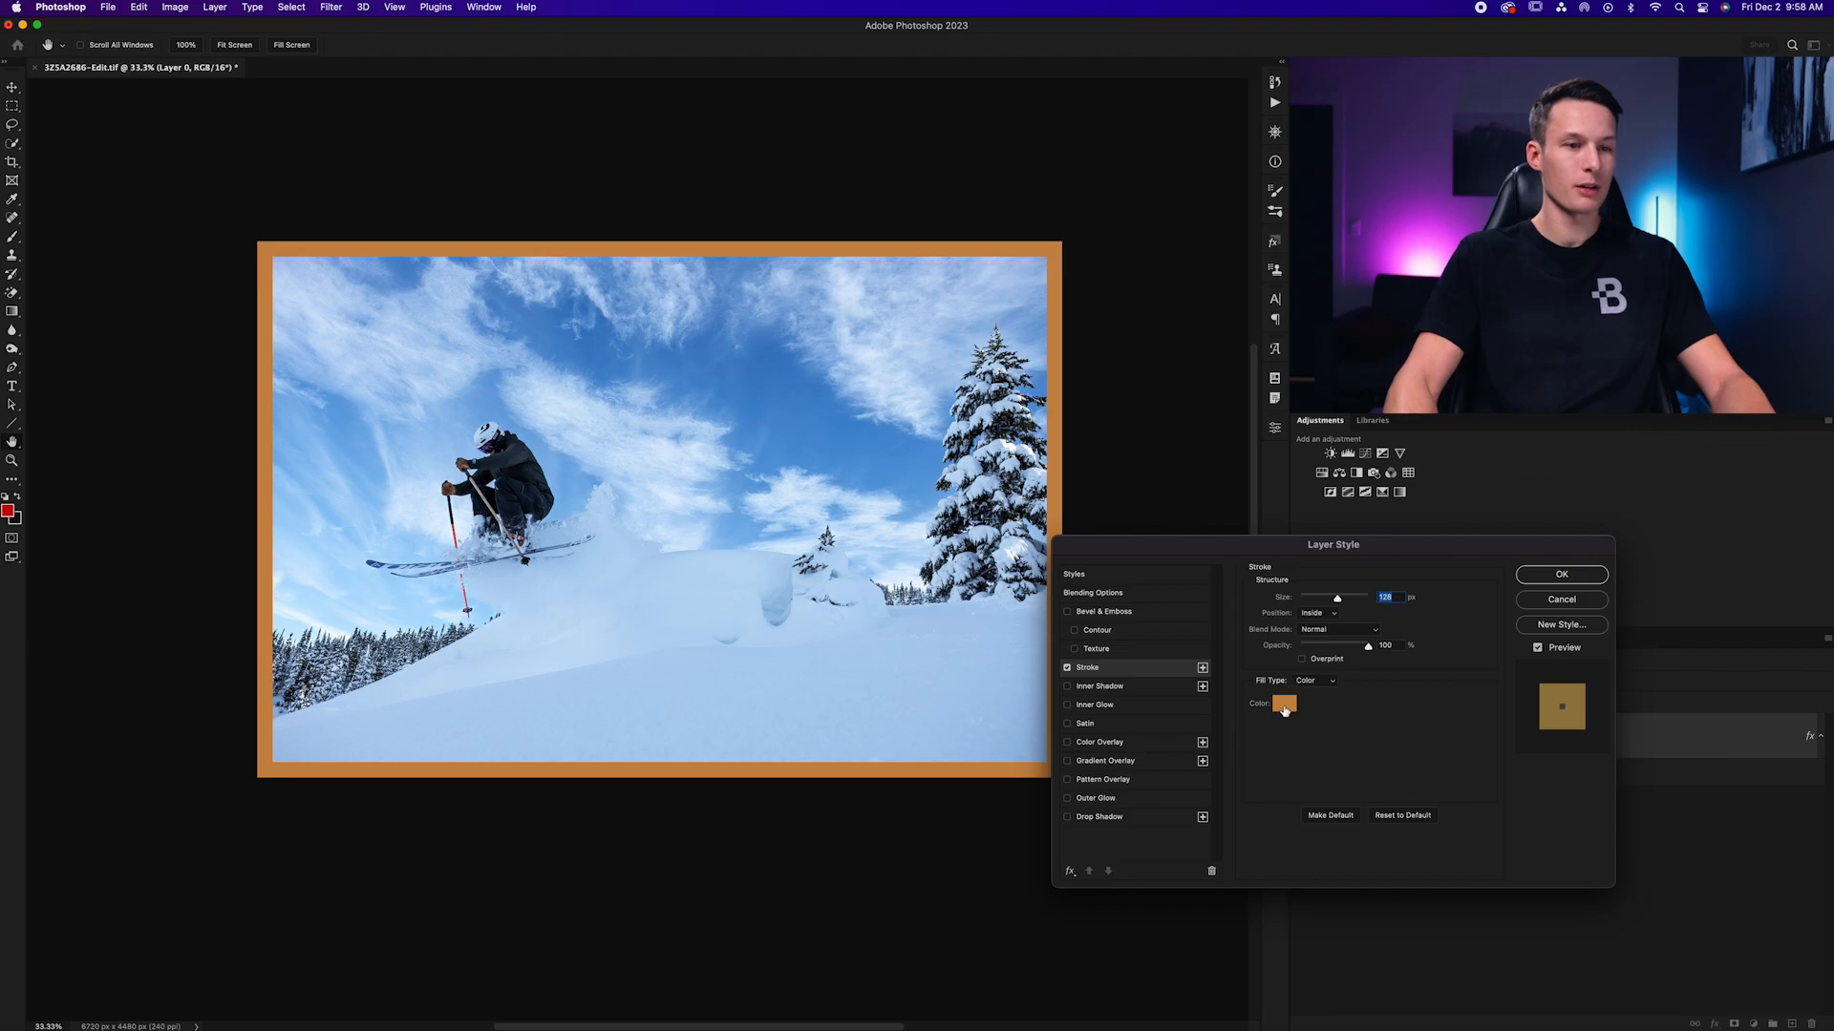
click(1283, 702)
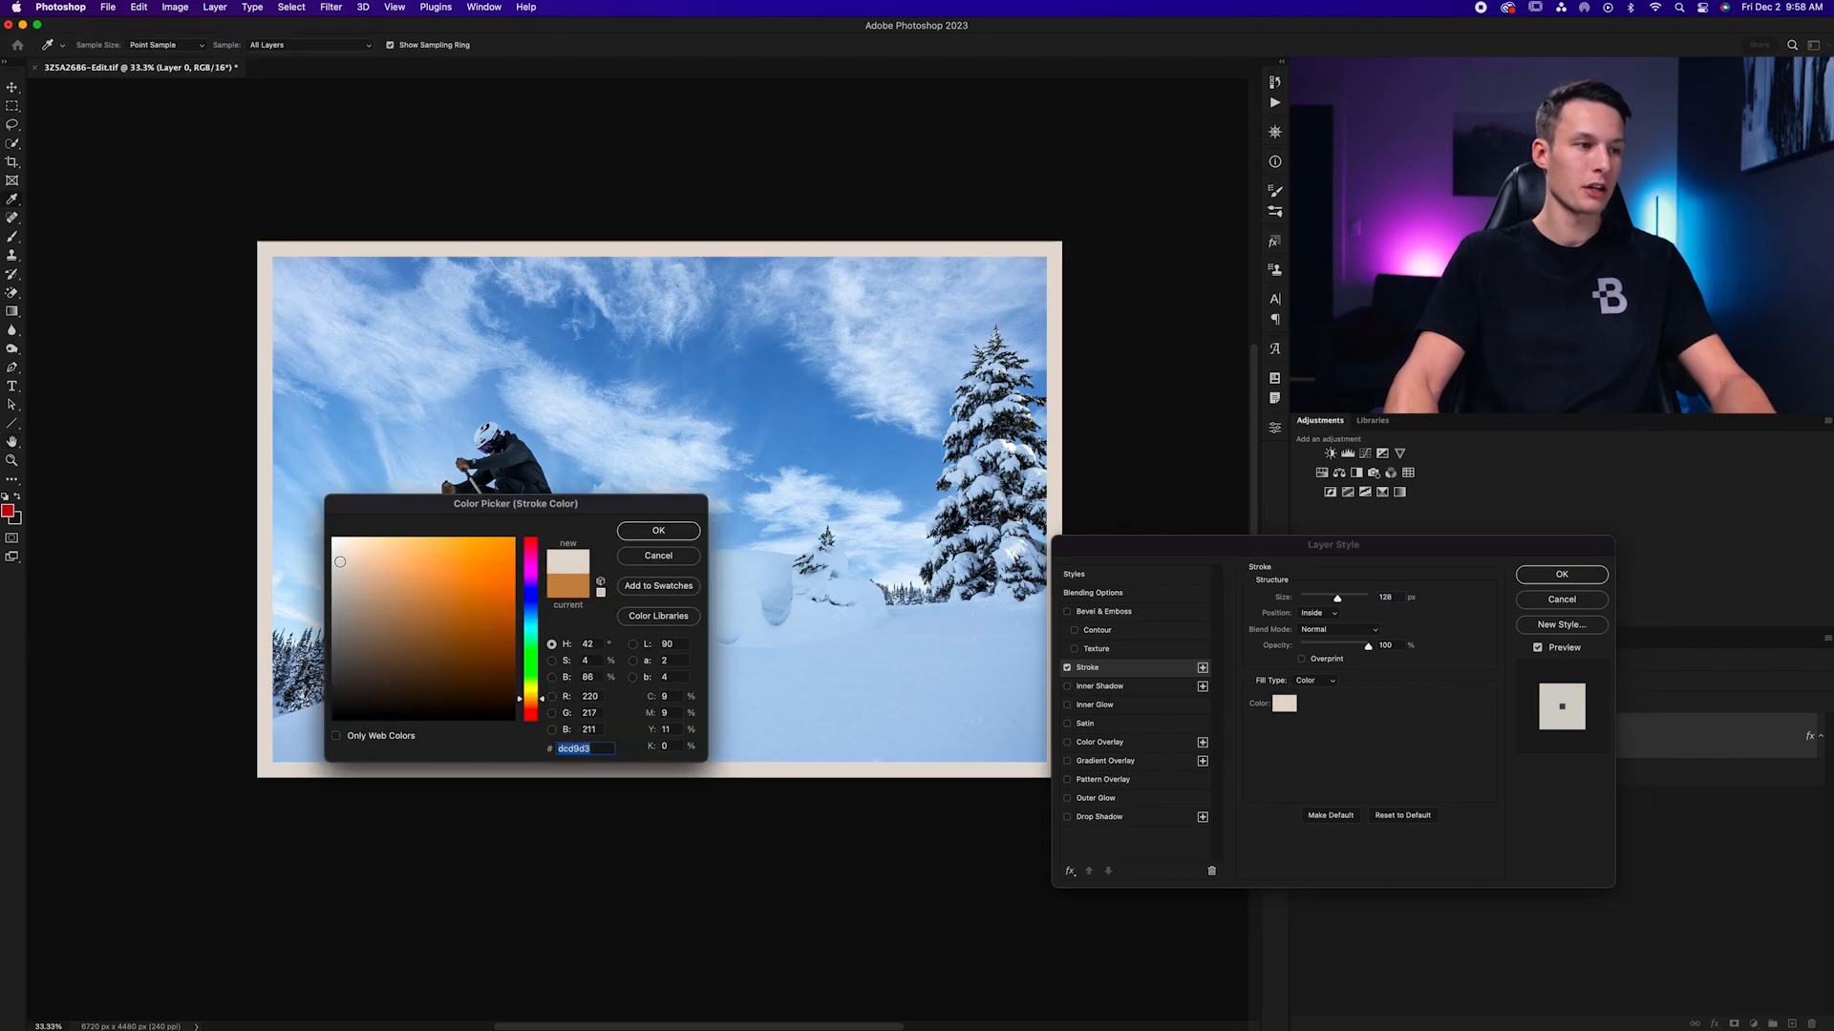
click(657, 530)
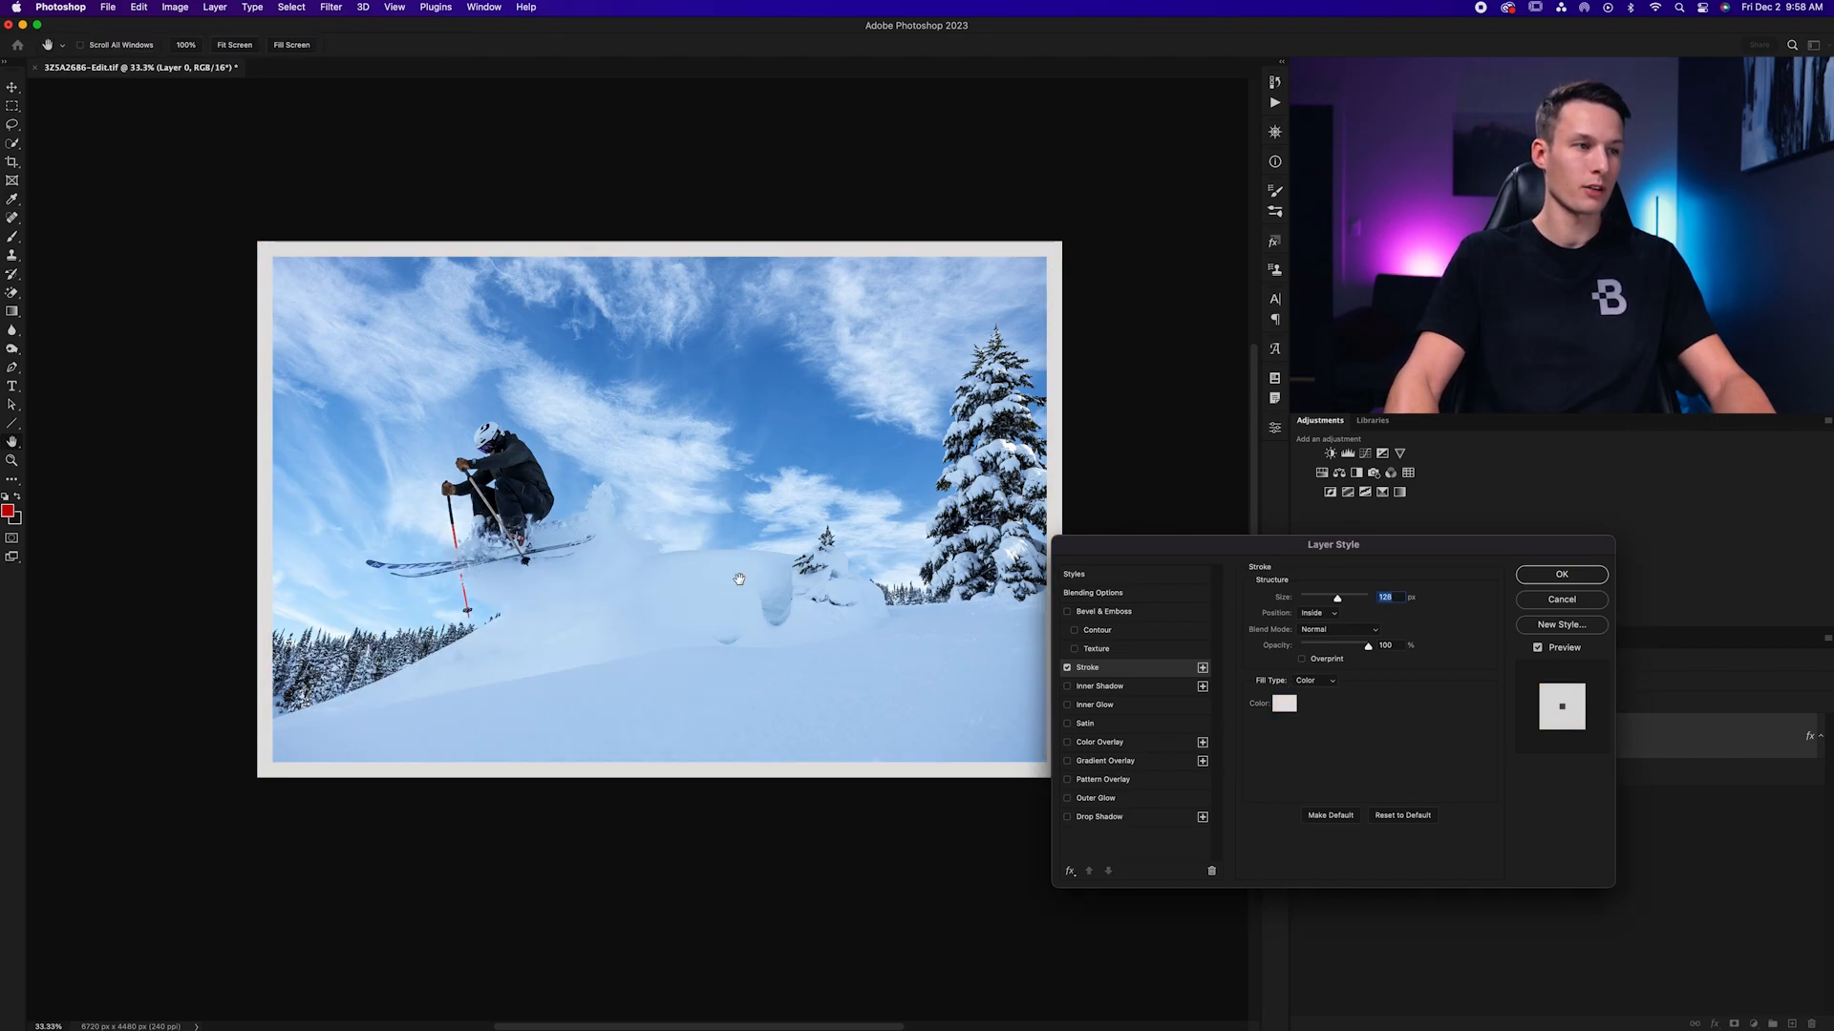
drag(1335, 597, 1356, 597)
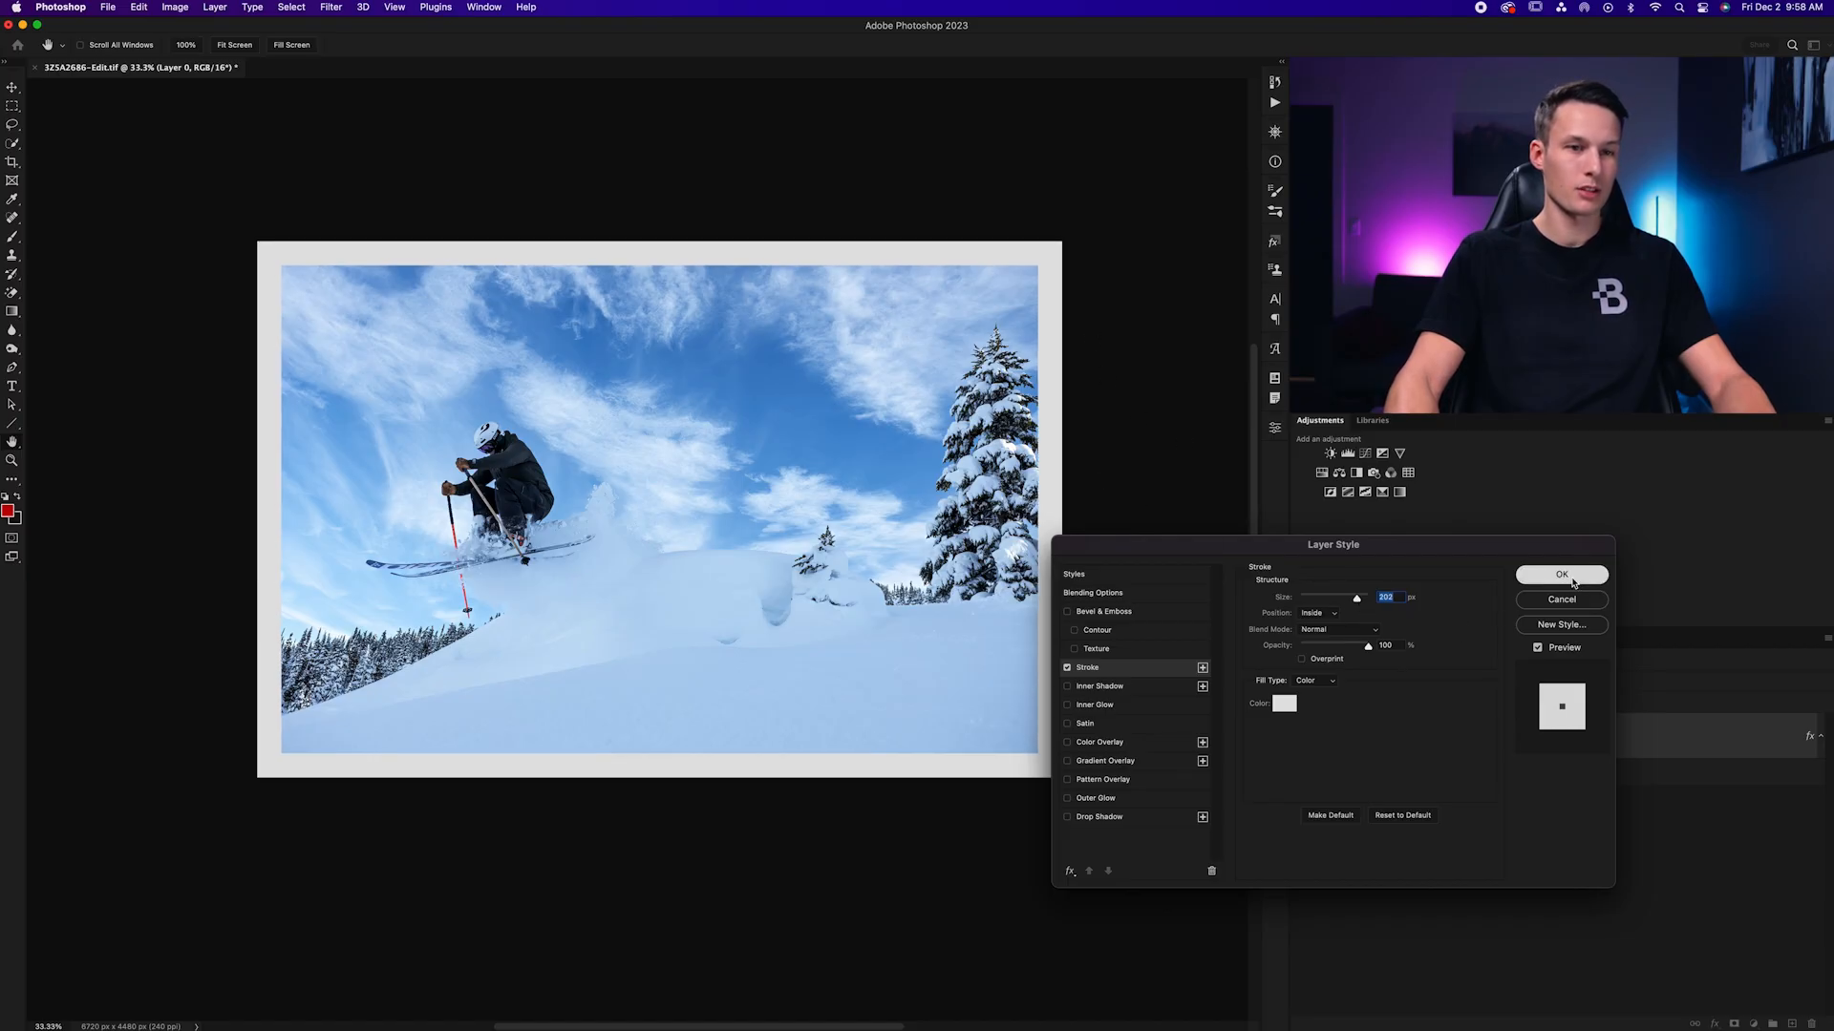
click(1562, 574)
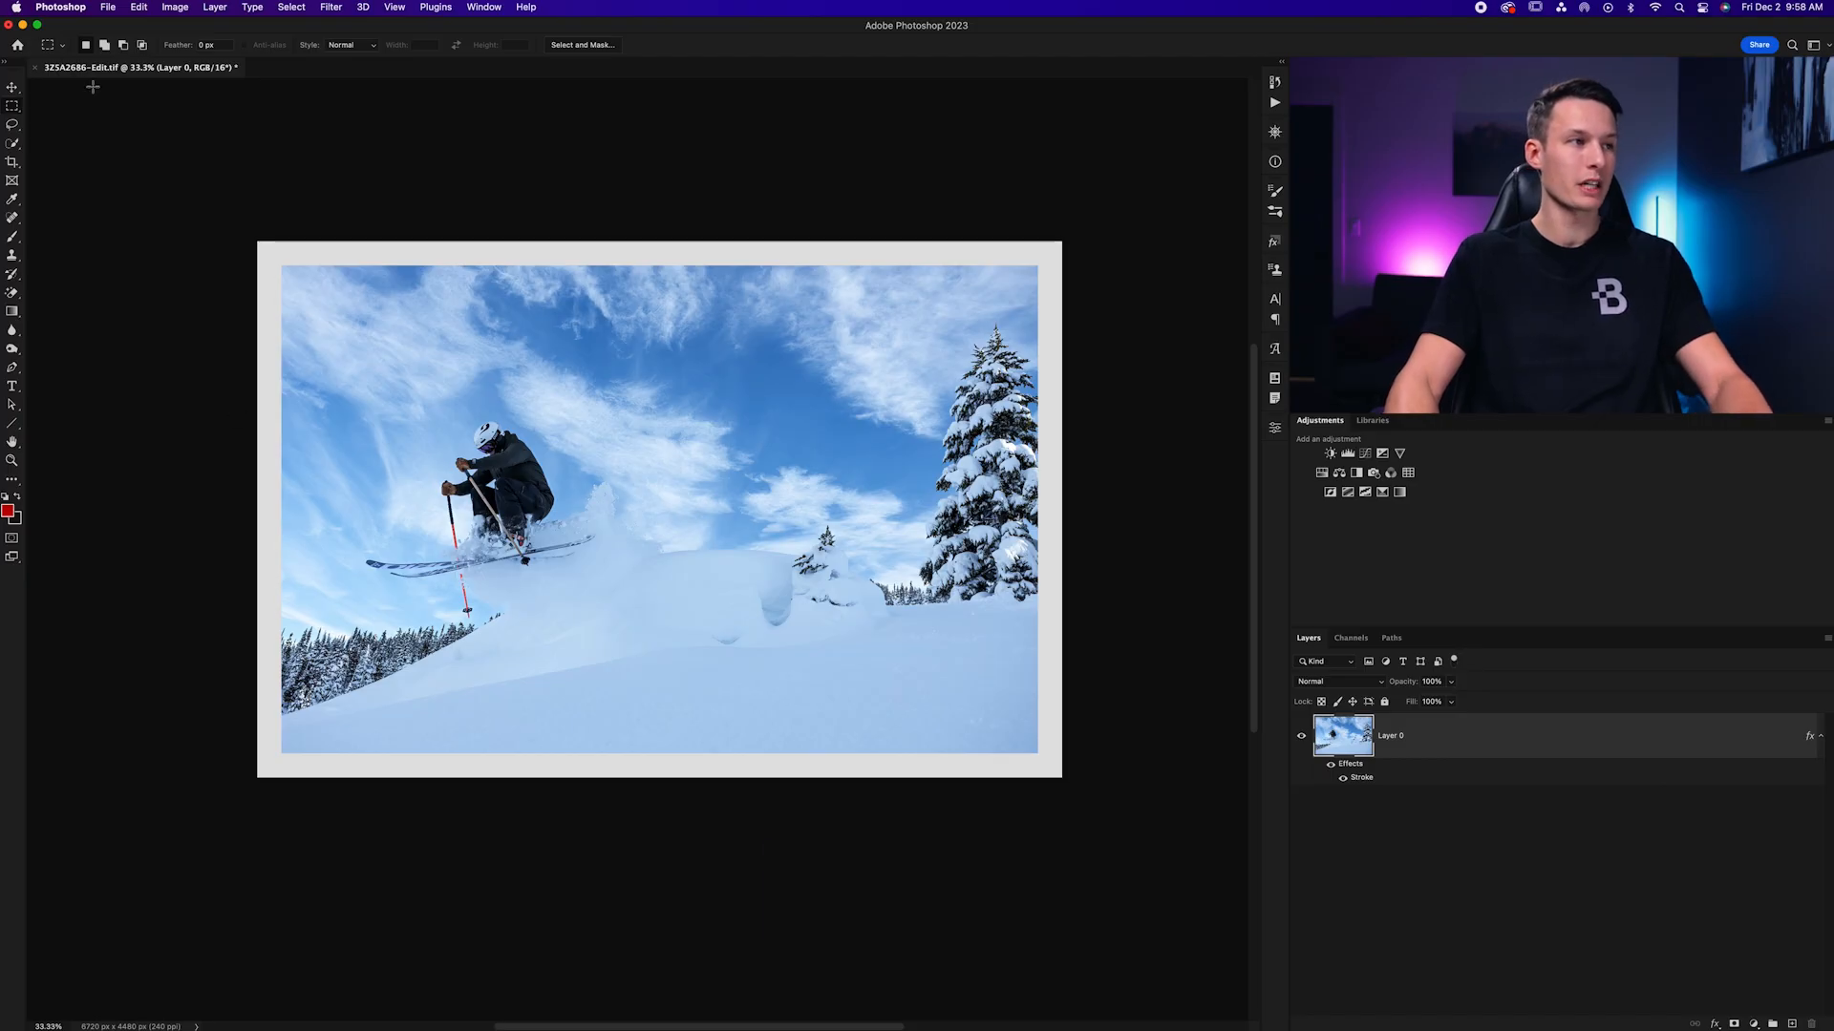
Marquee-select the photo inside the border and invert to select only the border
key(m)
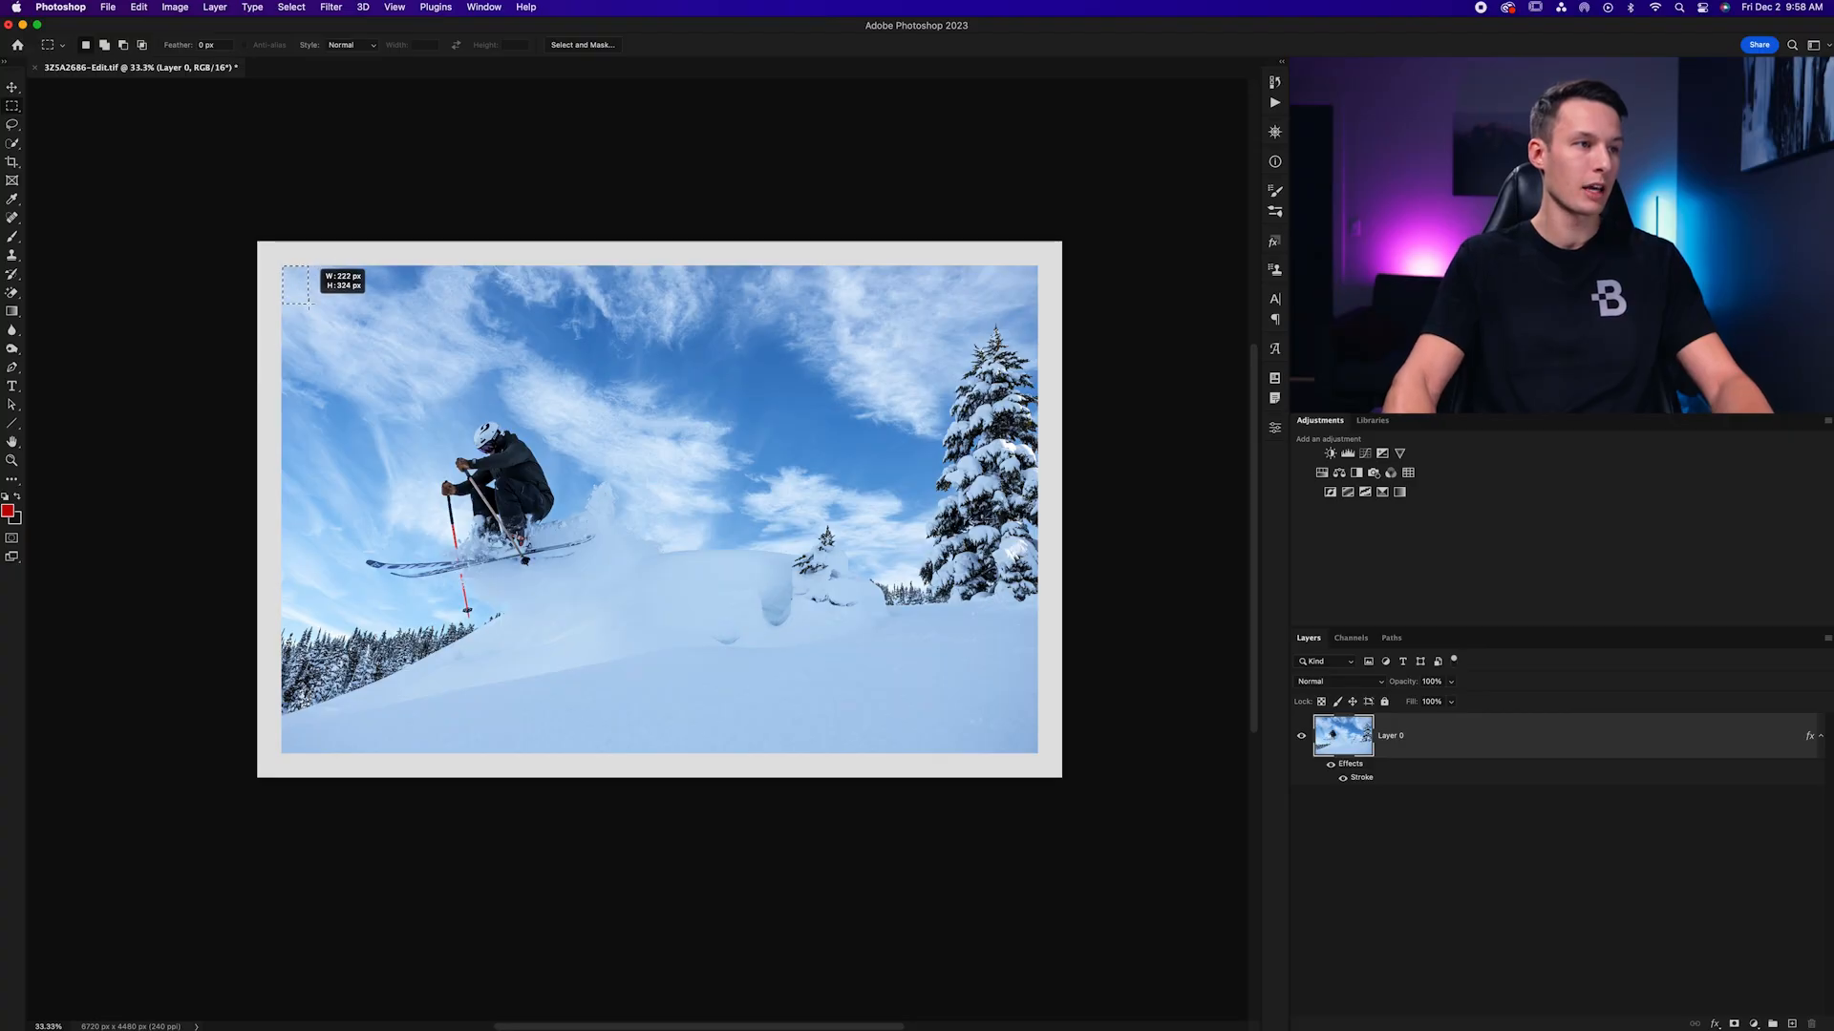
drag(296, 287, 1038, 749)
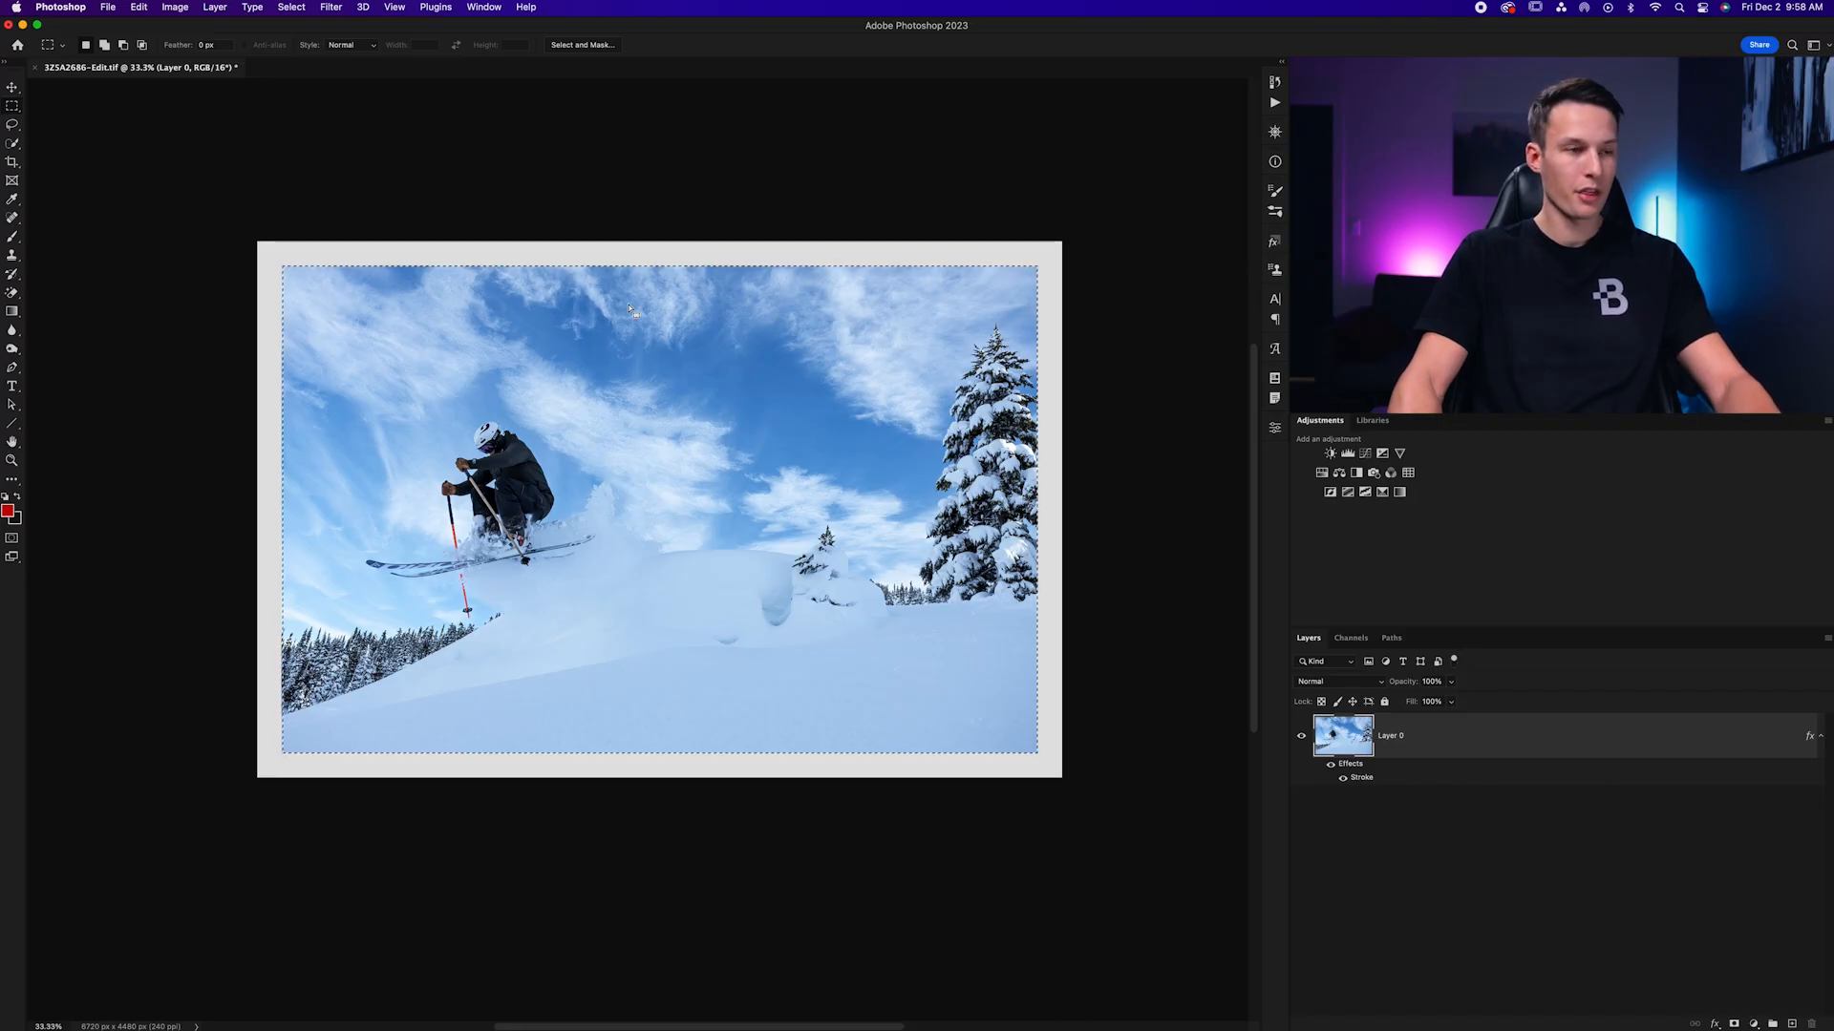
key(shift+cmd+i)
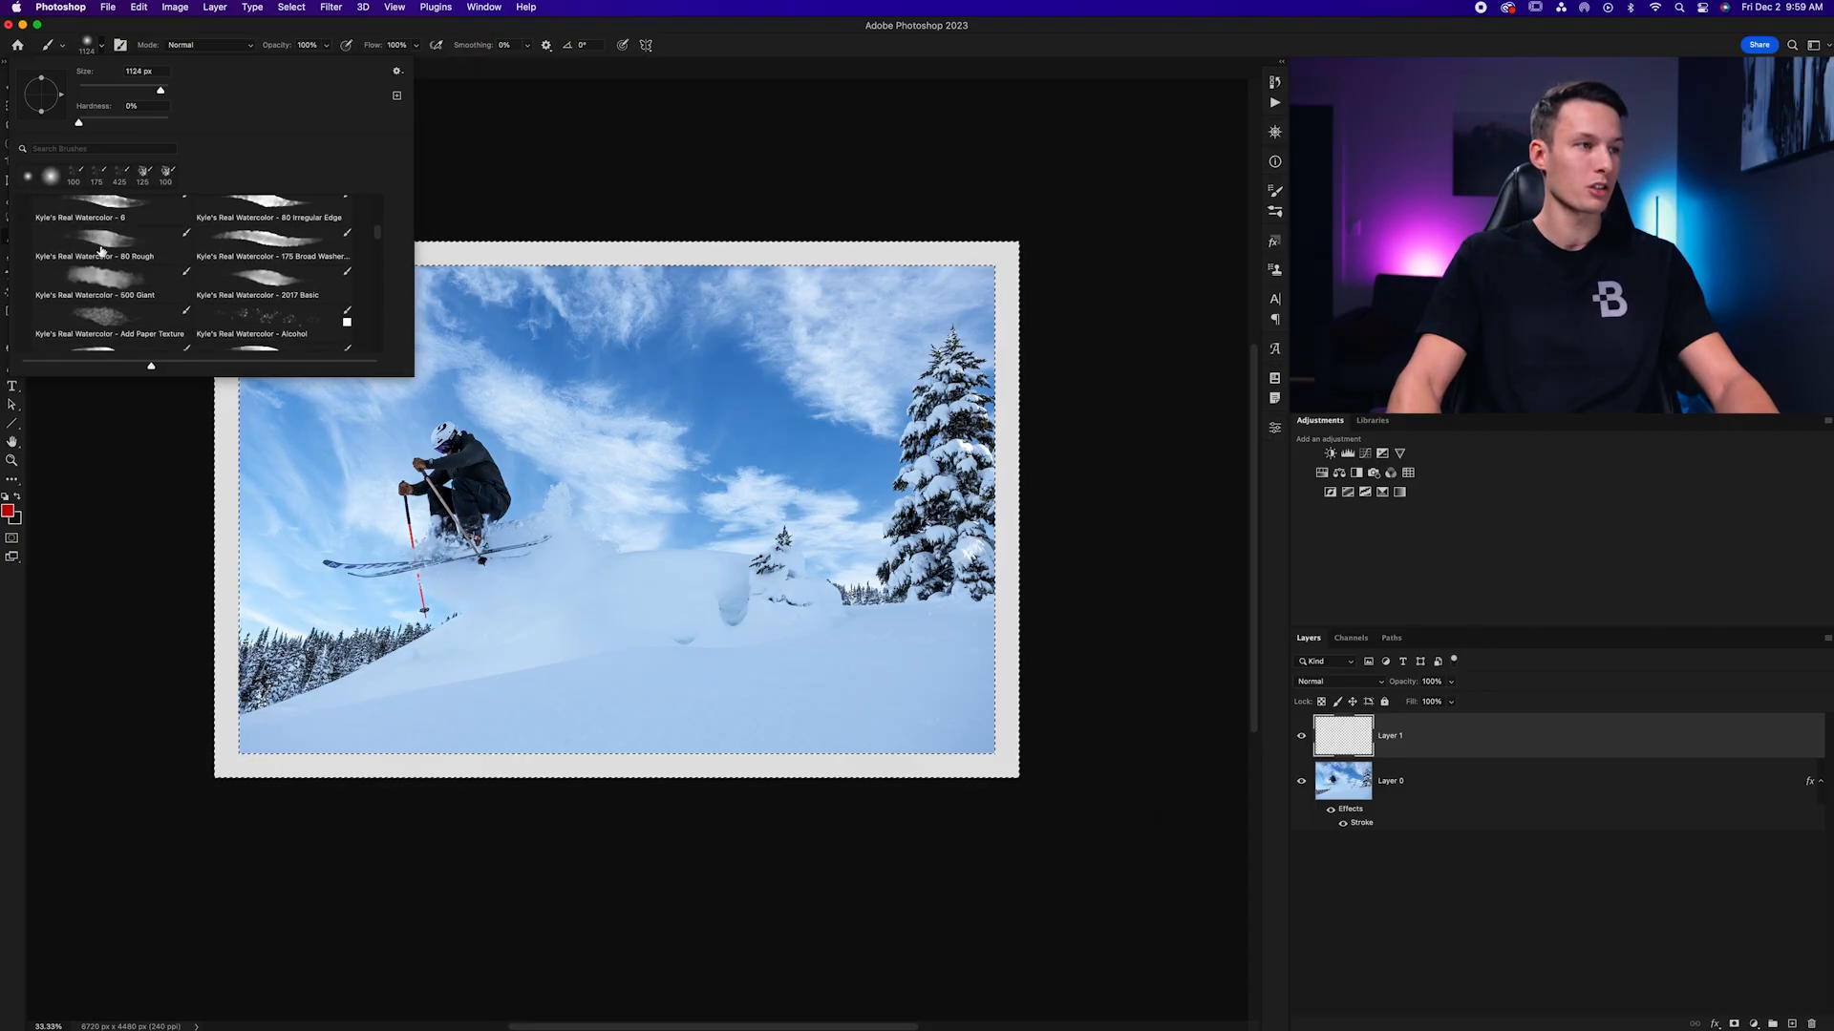
mouse_move(96, 257)
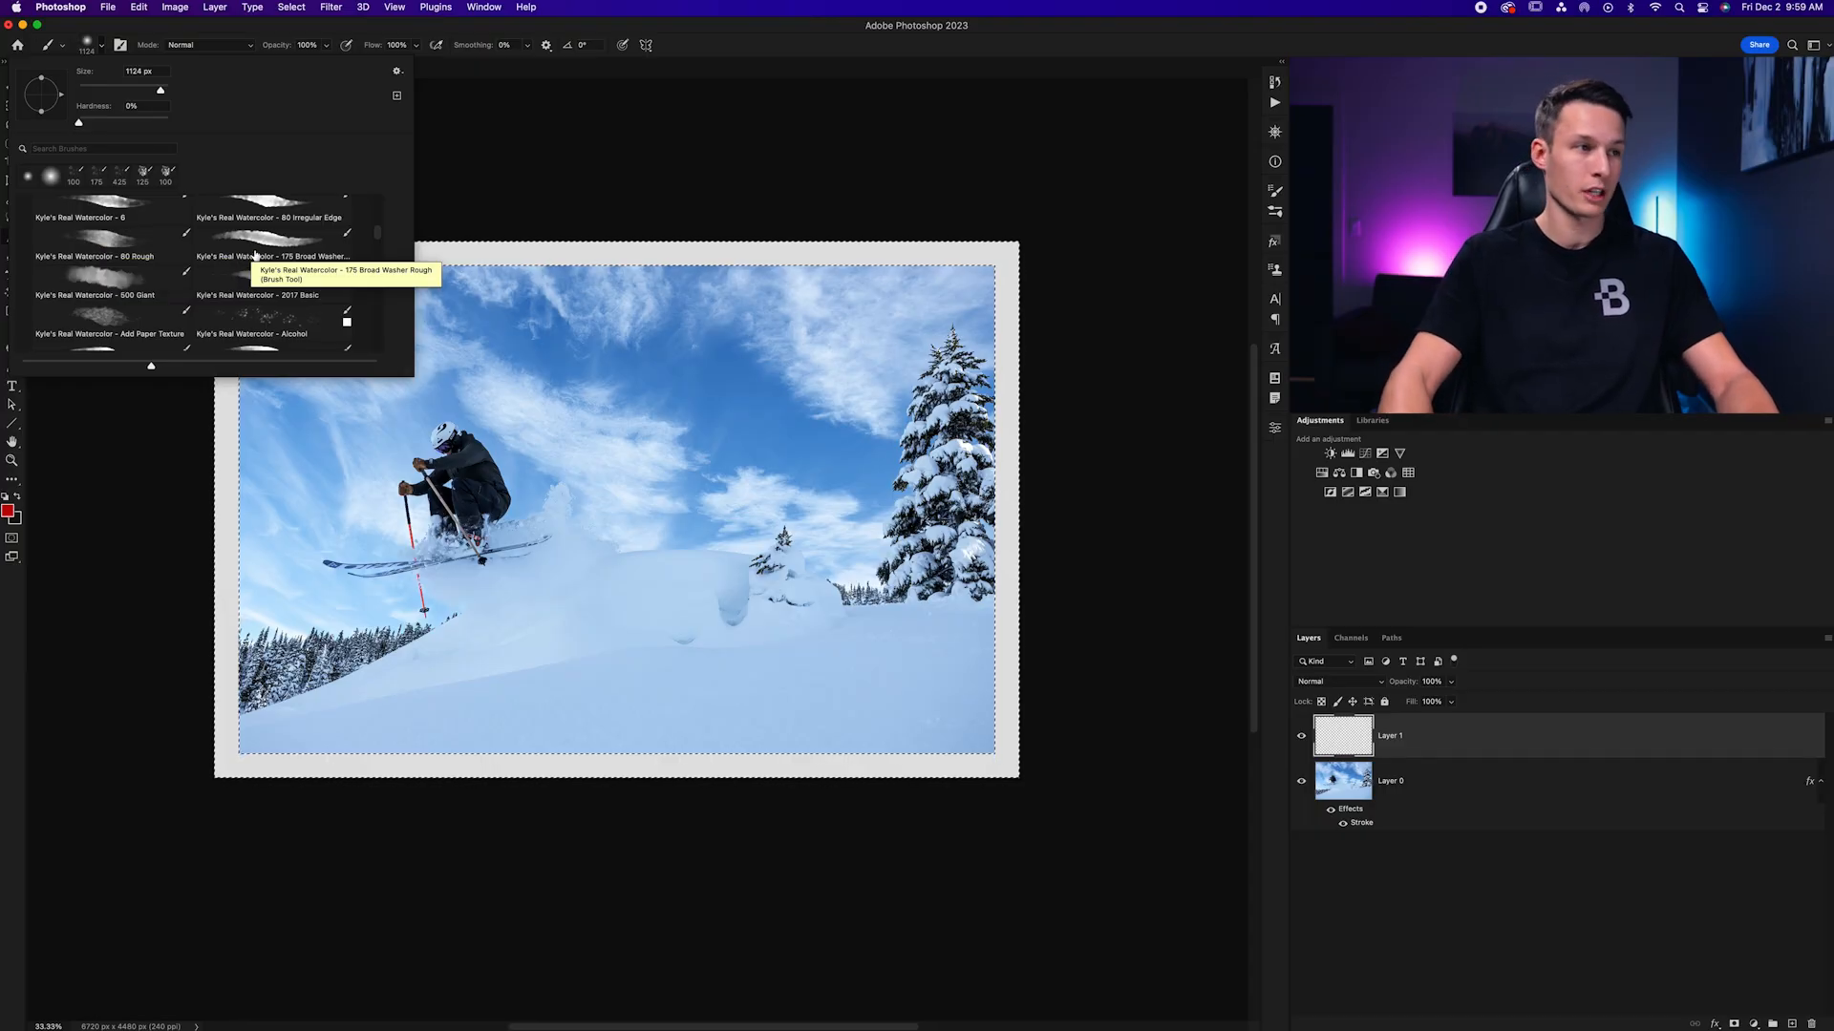
Paint dark grey watercolour strokes along the border, deselect, and toggle the layer to compare
click(9, 507)
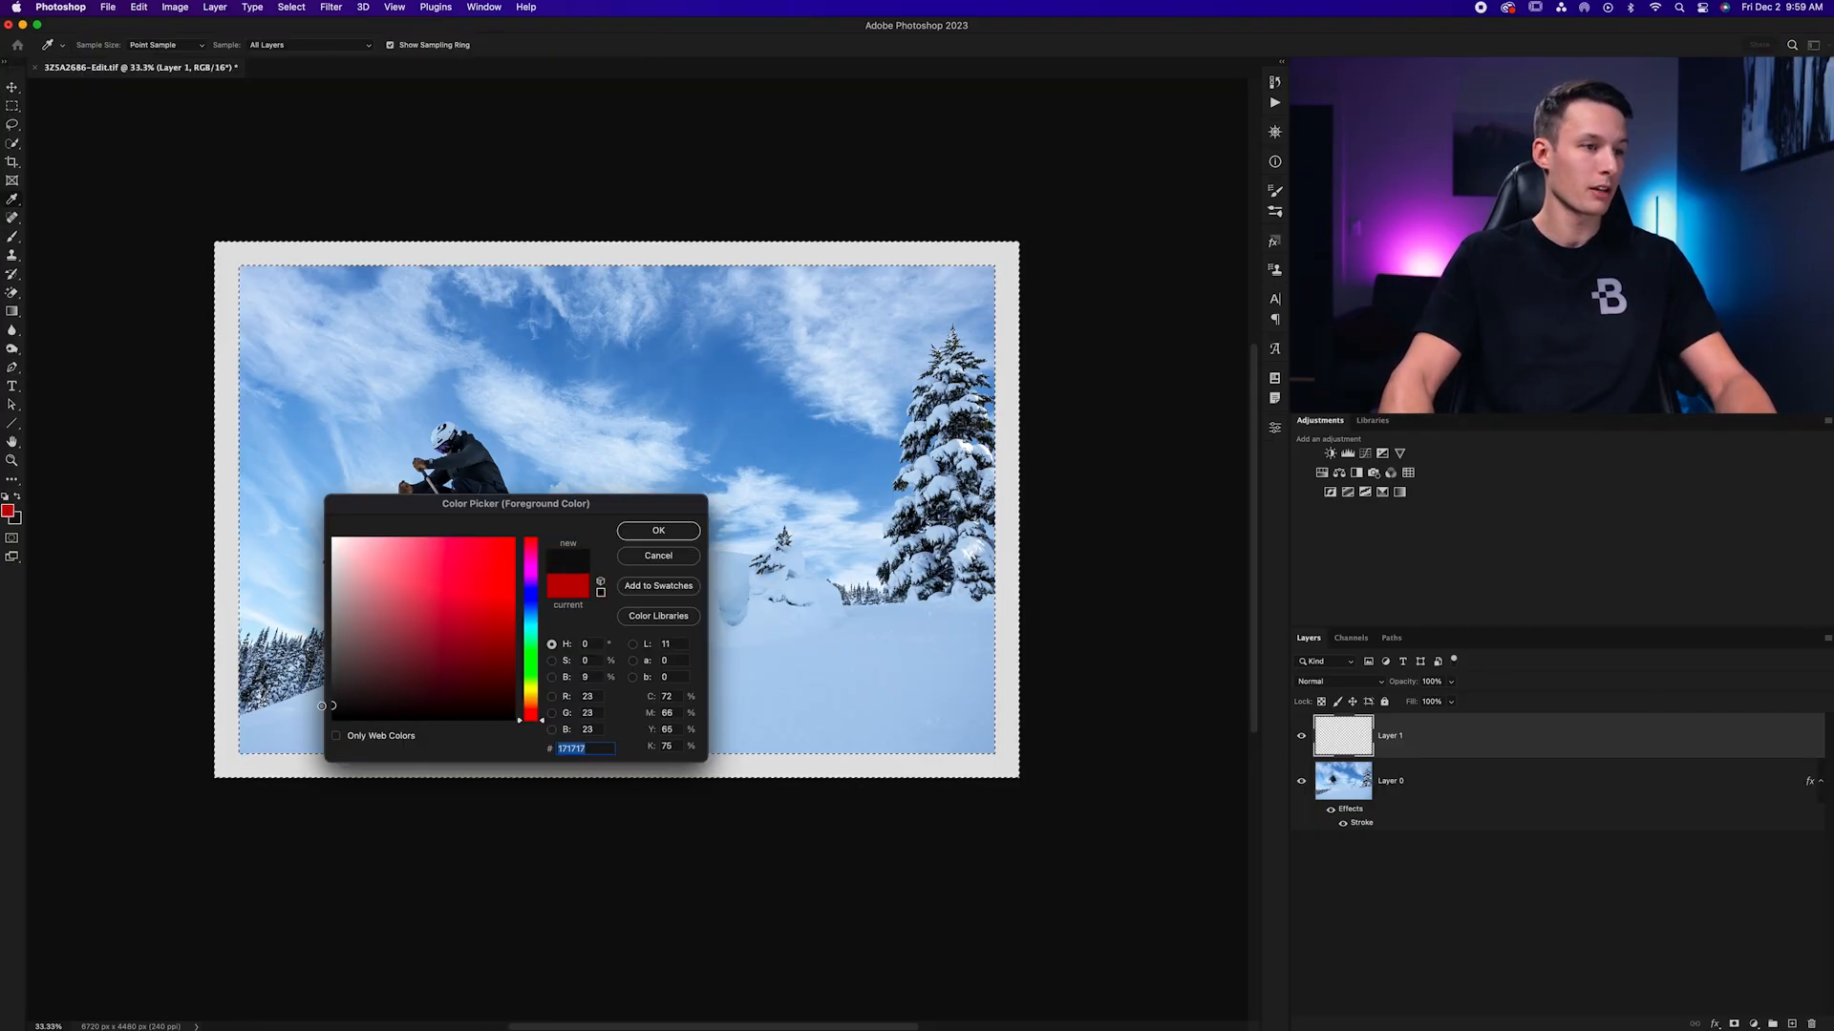
click(658, 530)
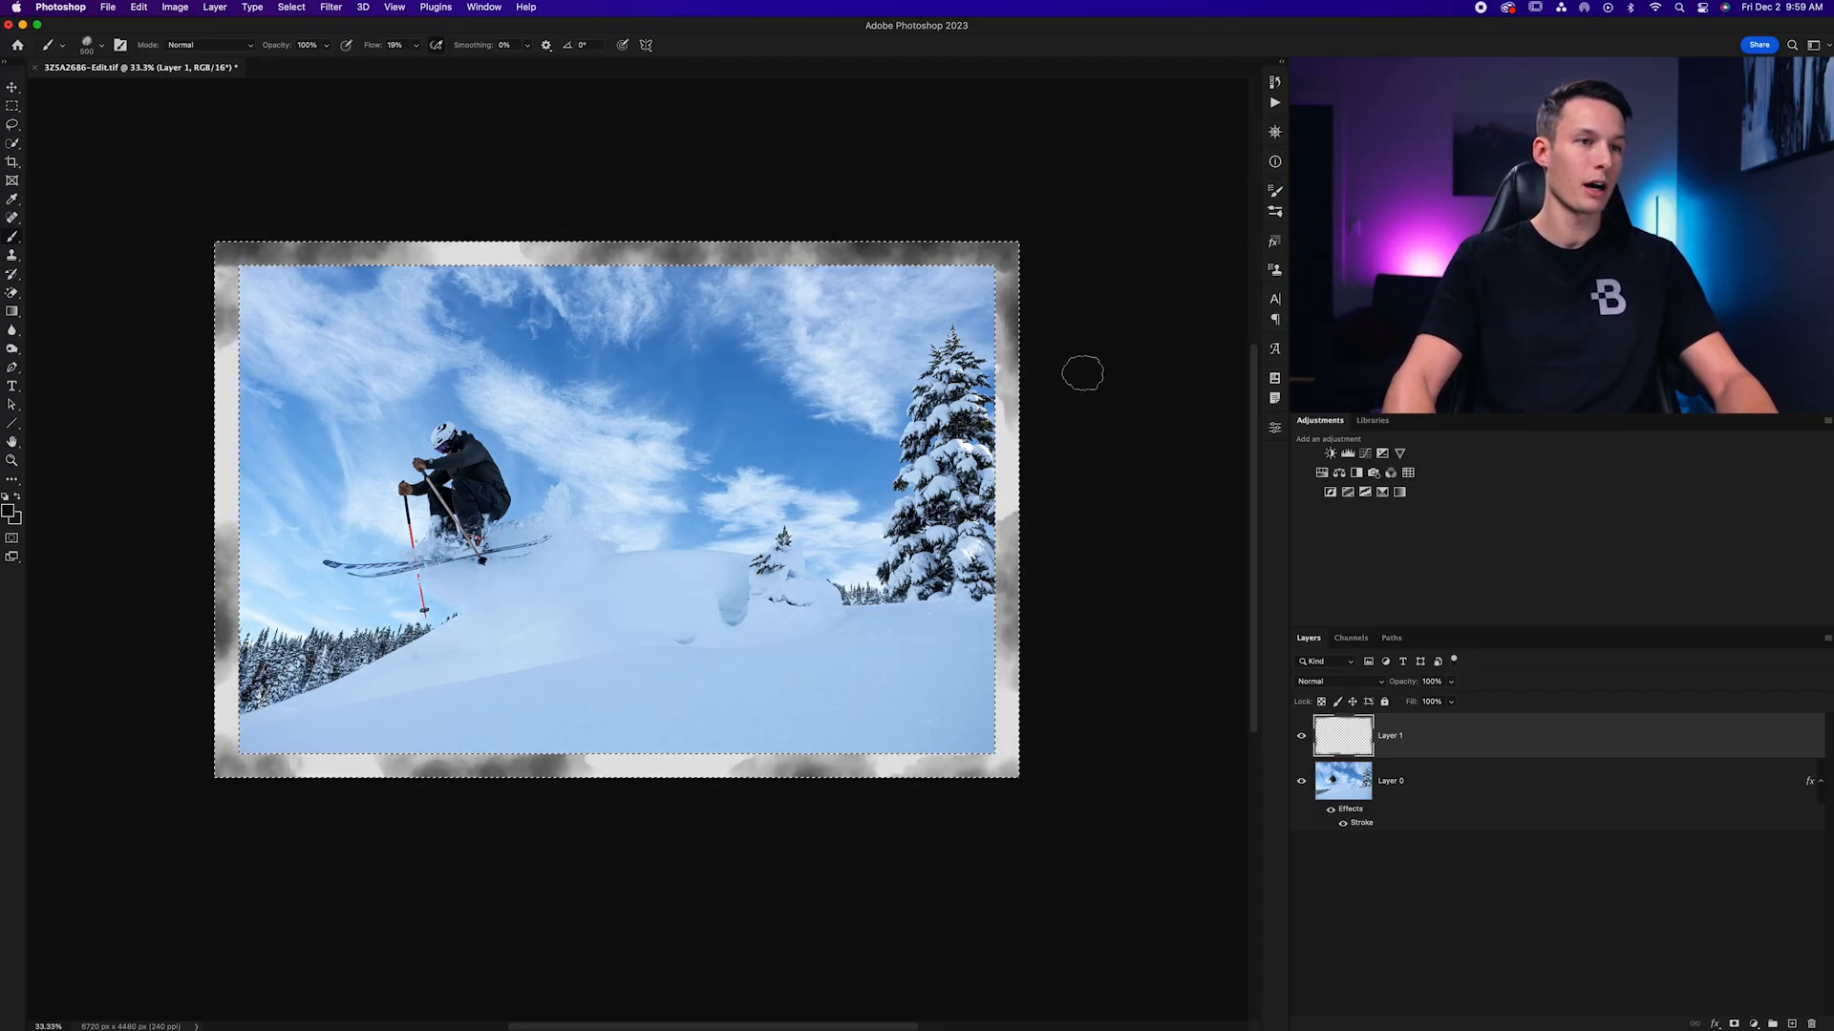
drag(1082, 374, 734, 801)
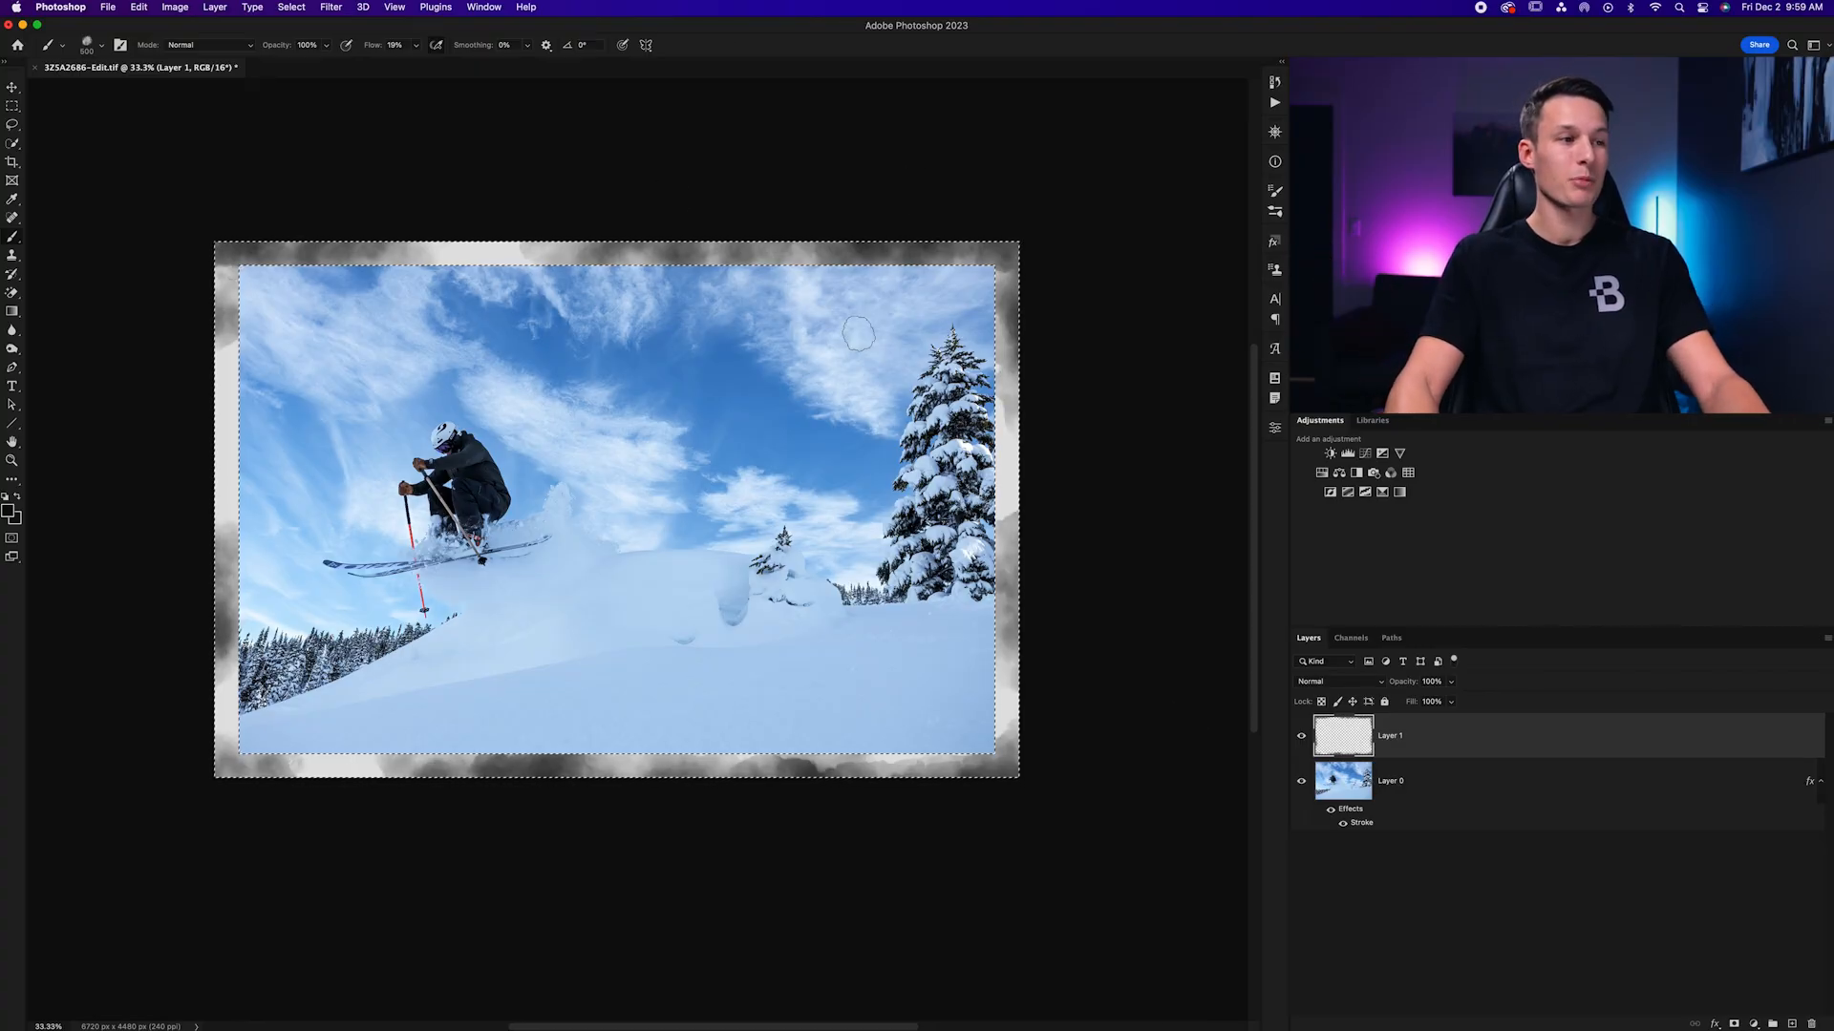
key(cmd+d)
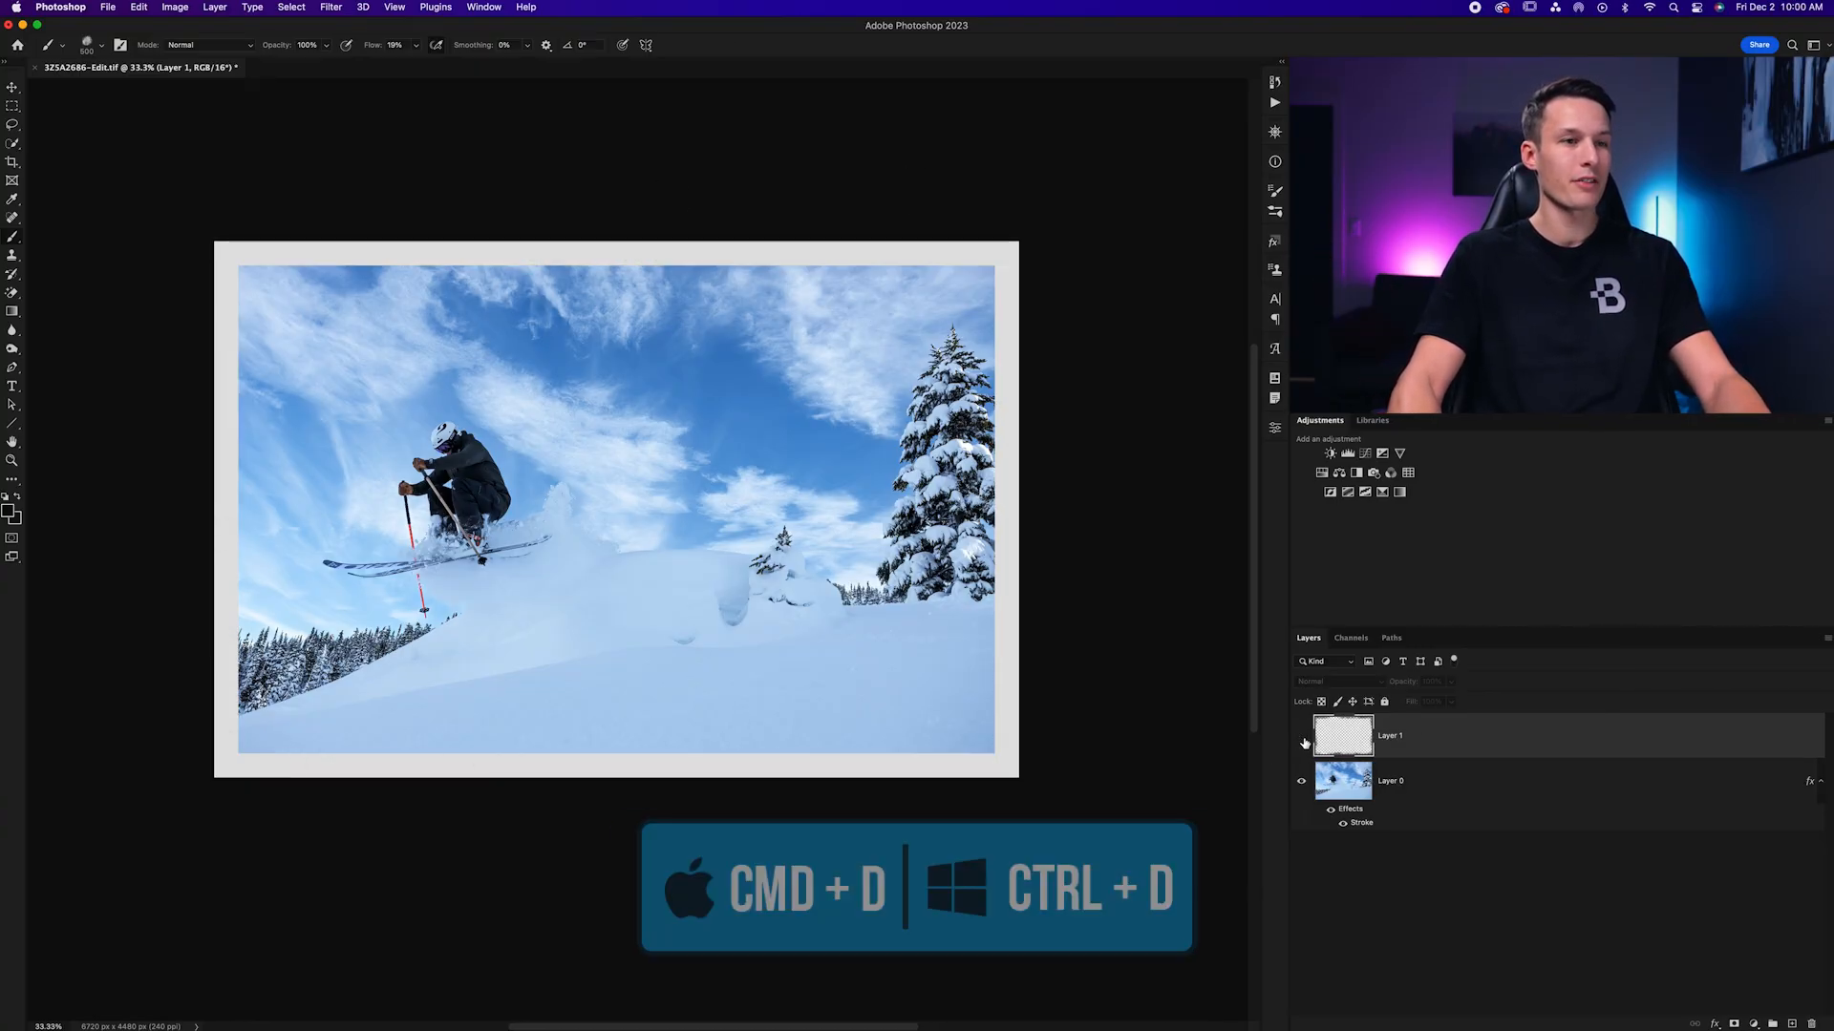
click(1300, 736)
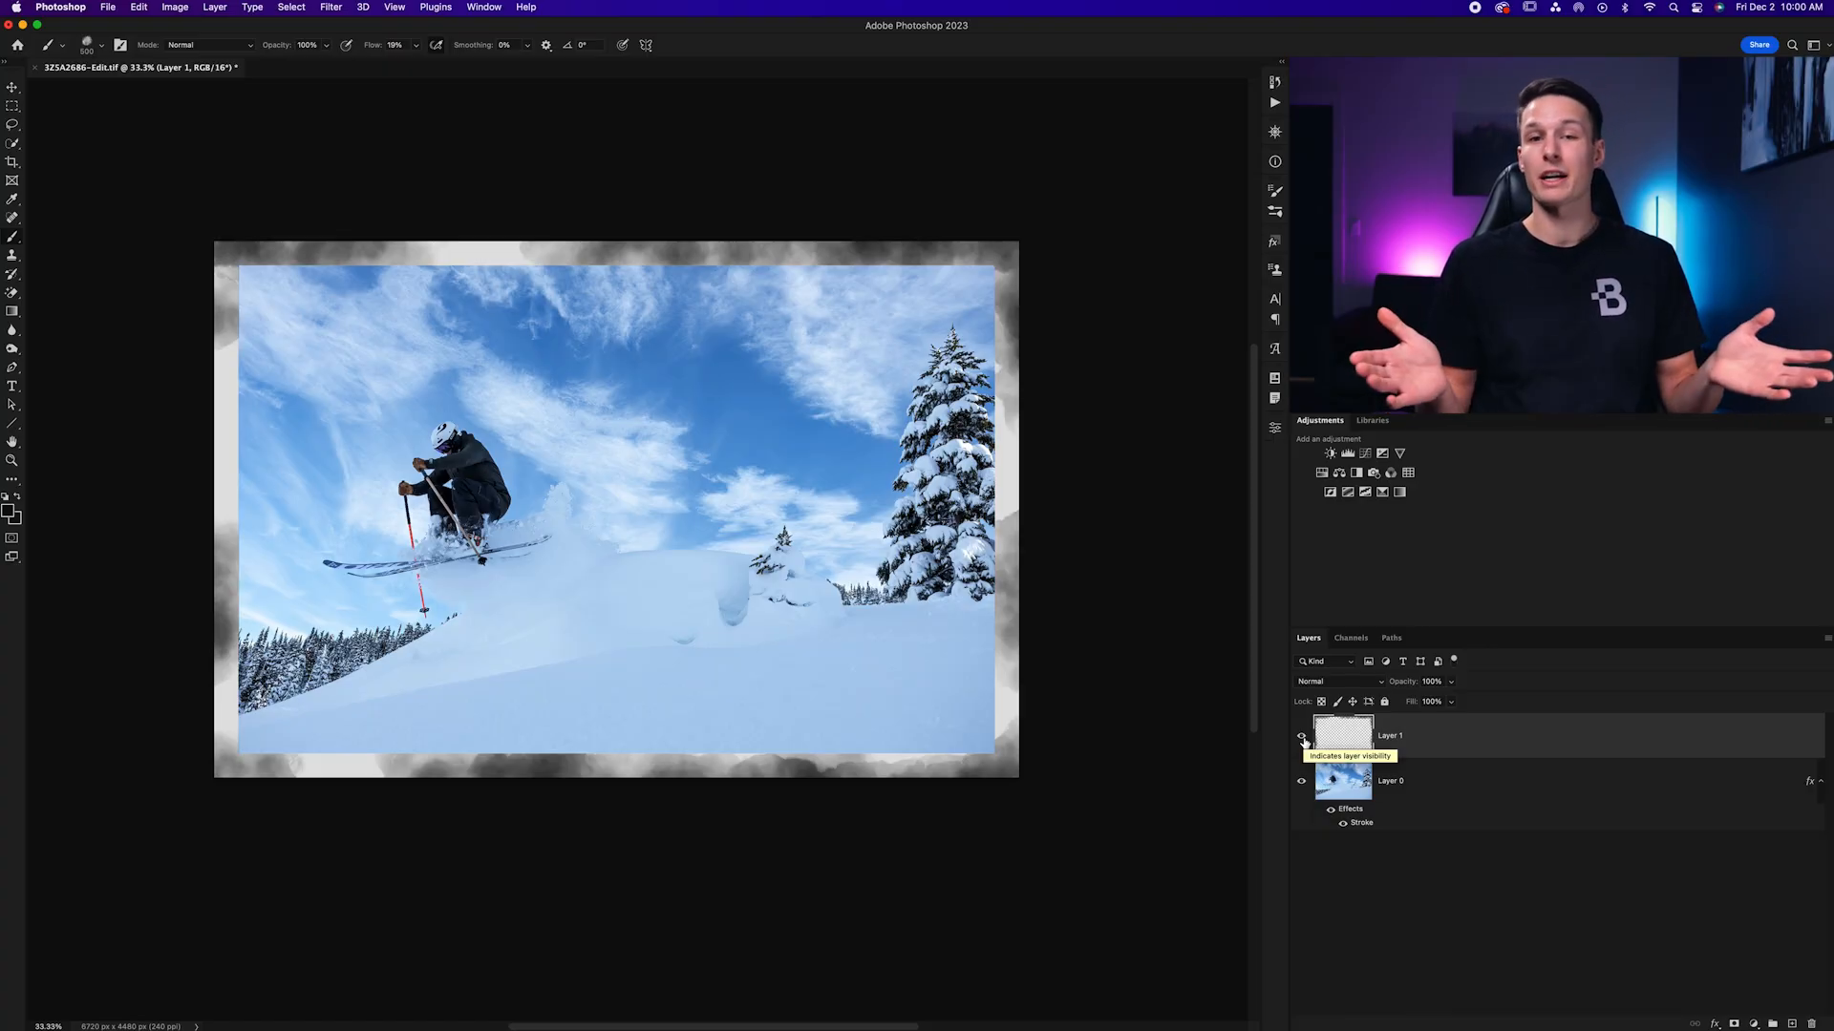
click(1300, 743)
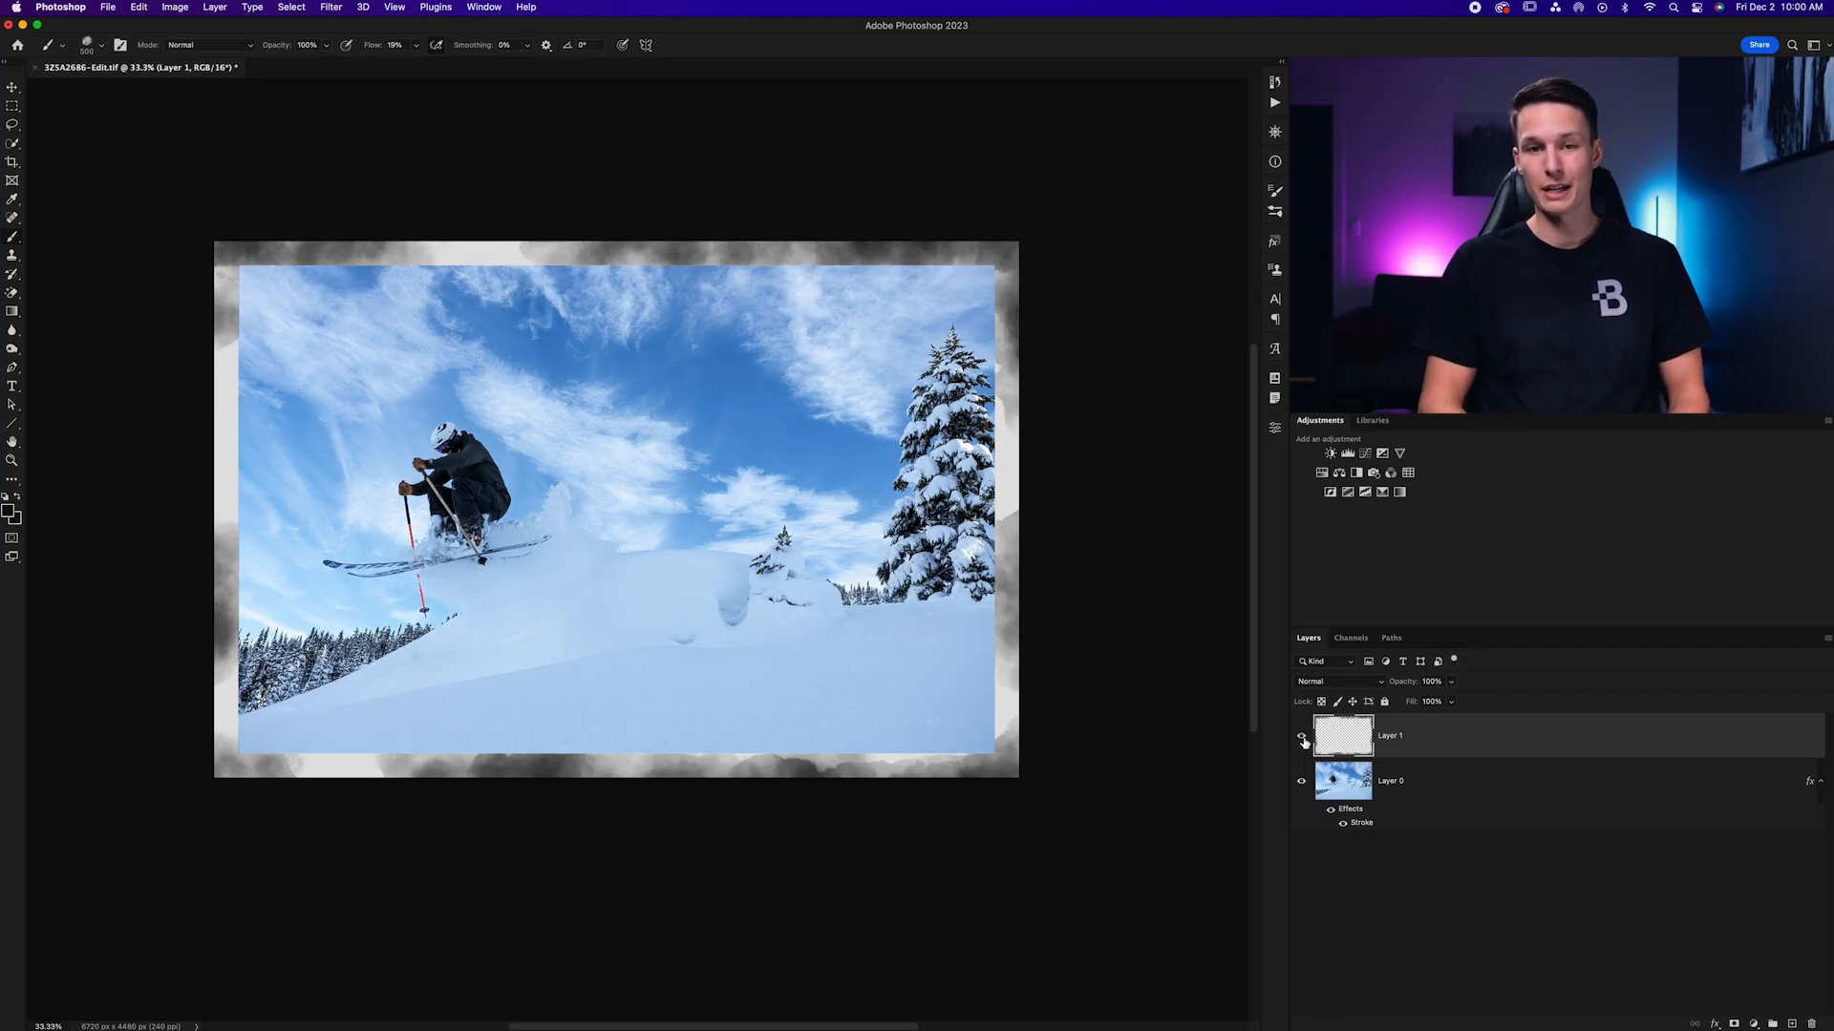